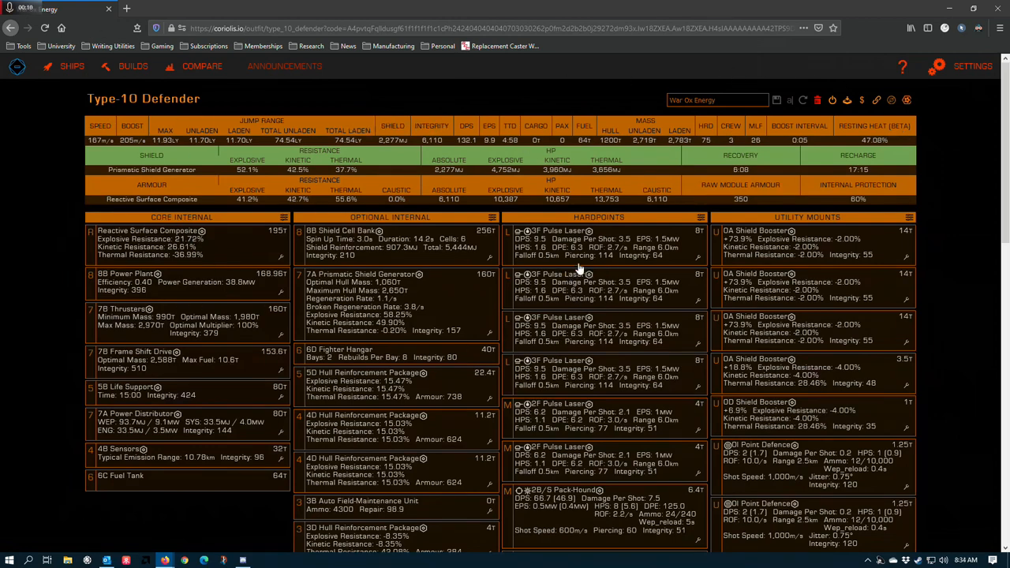
mouse_move(314, 203)
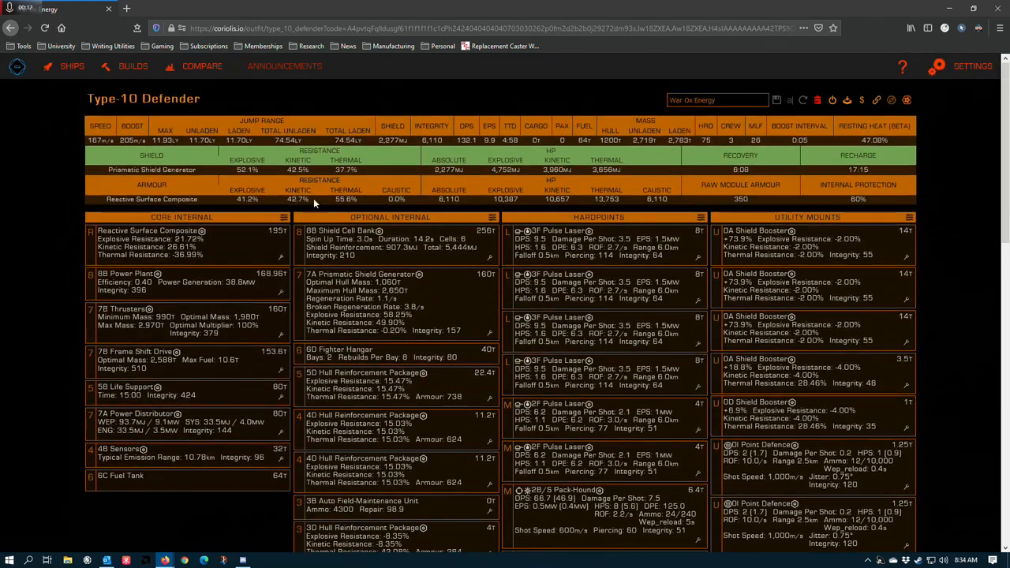
mouse_move(298, 243)
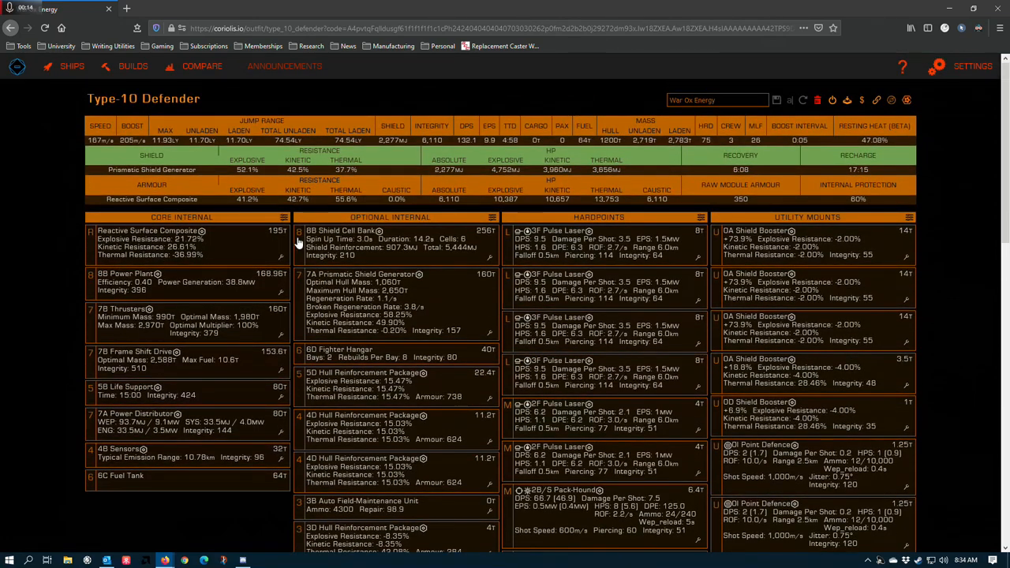
mouse_move(413, 275)
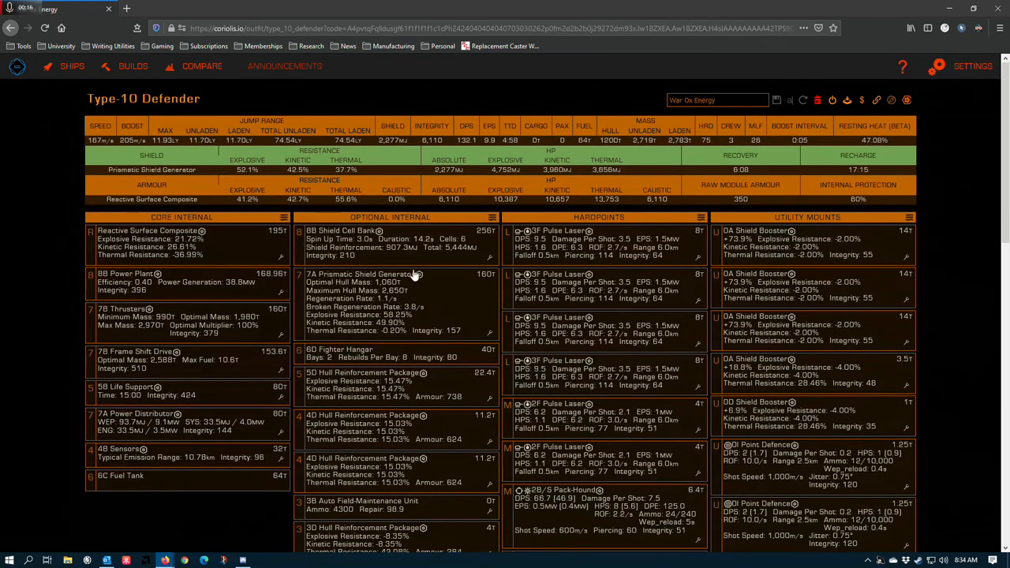
Step: Swap the packages so the 2D slot holds Module Reinforcement and a 5D slot holds Hull Reinforcement
scroll(down, 3)
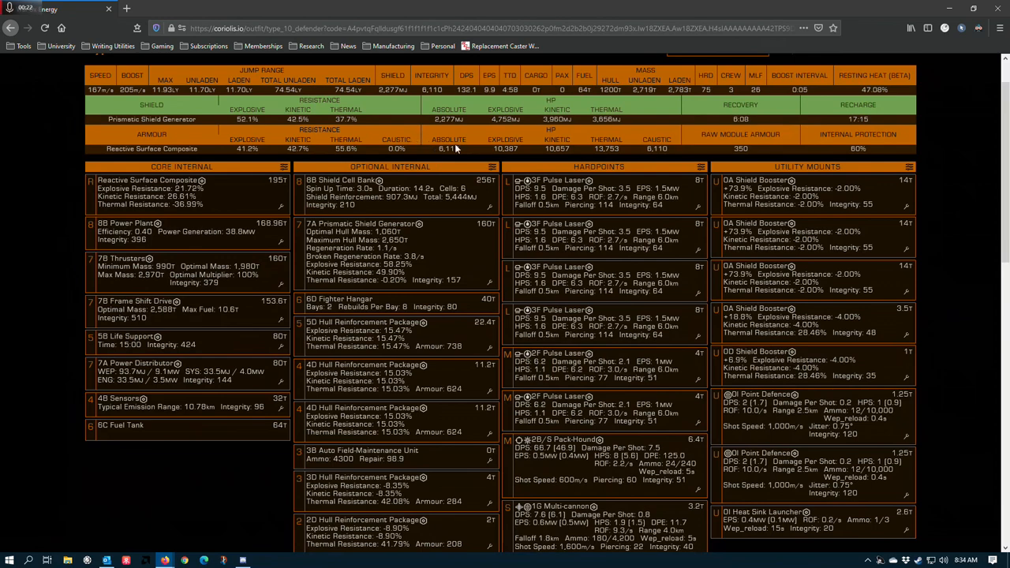
mouse_move(366, 282)
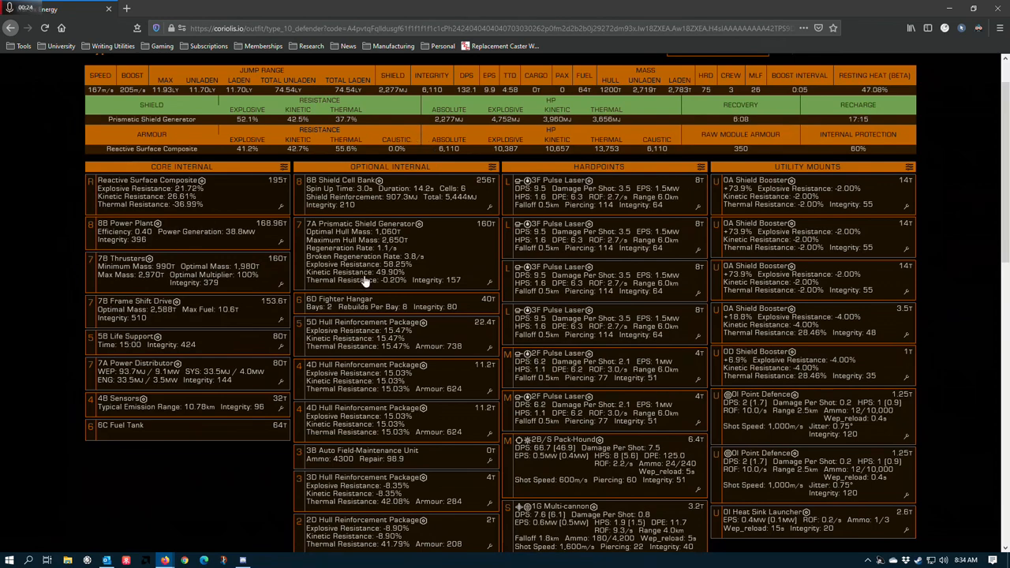
mouse_move(197, 211)
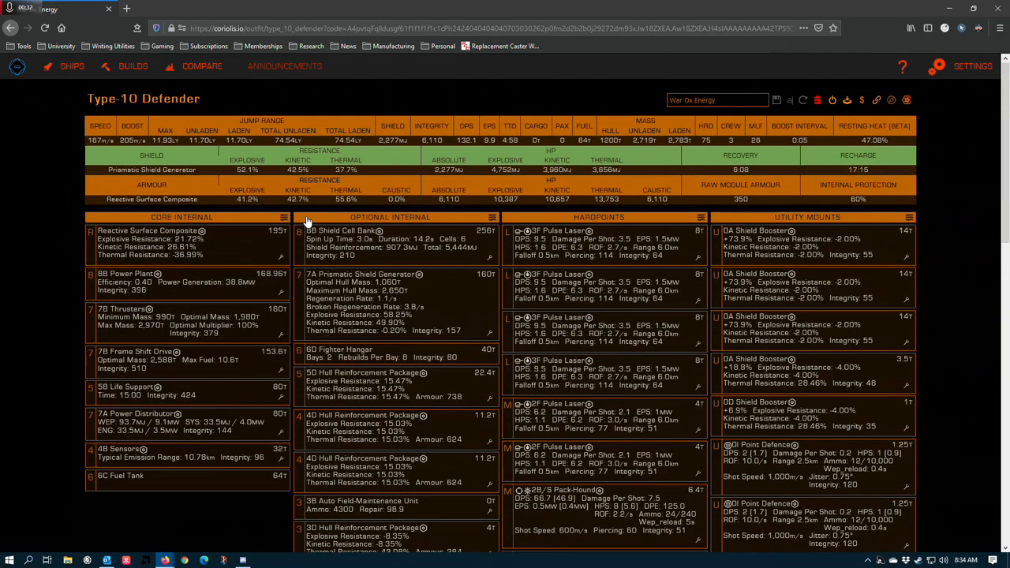
mouse_move(305, 281)
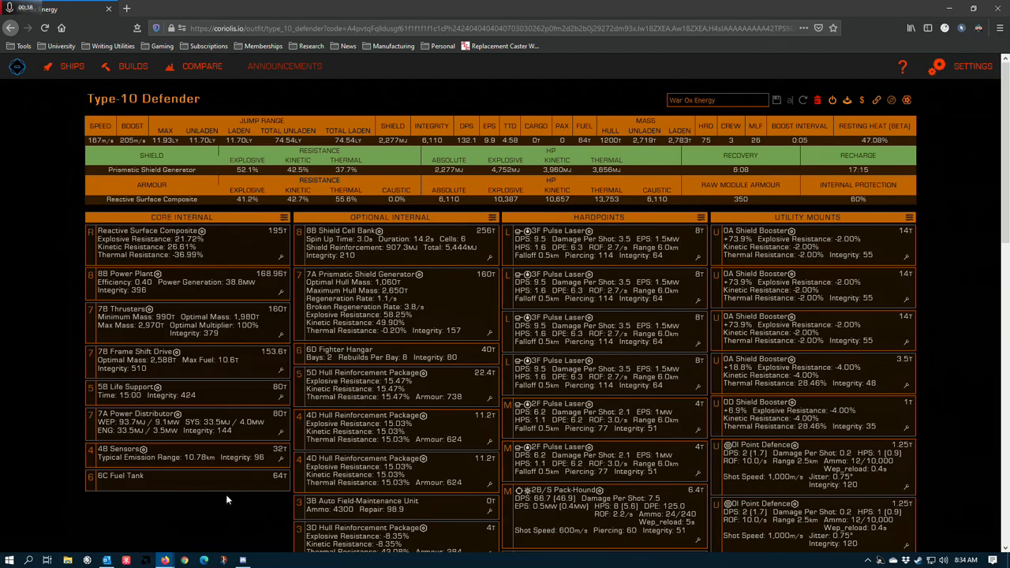
scroll(down, 3)
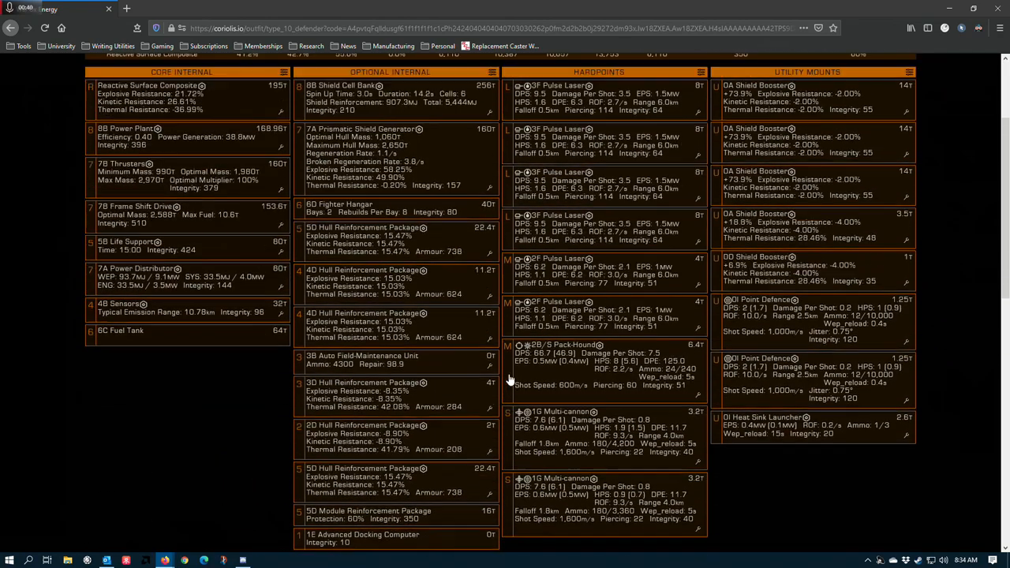
scroll(up, 3)
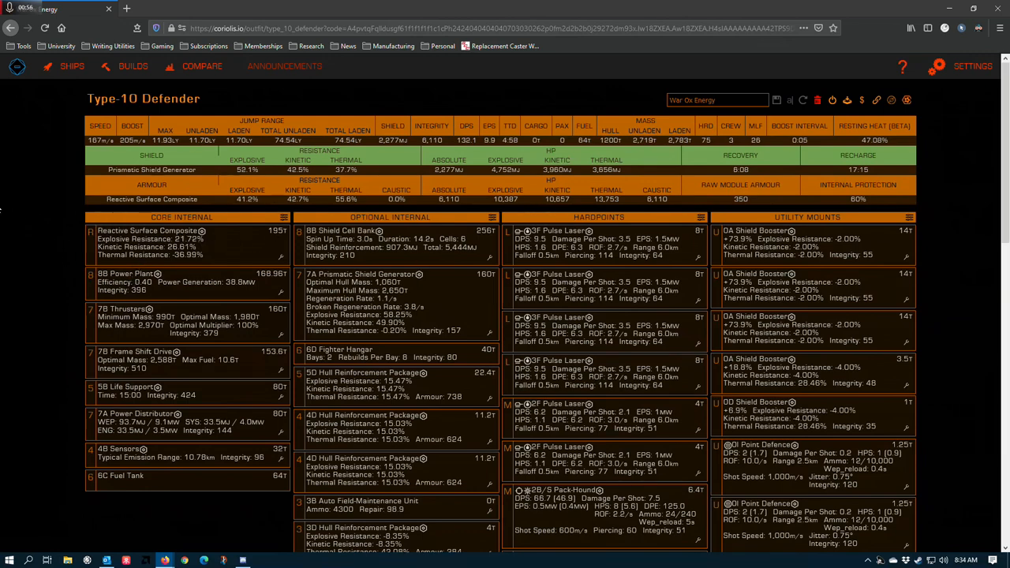
scroll(down, 3)
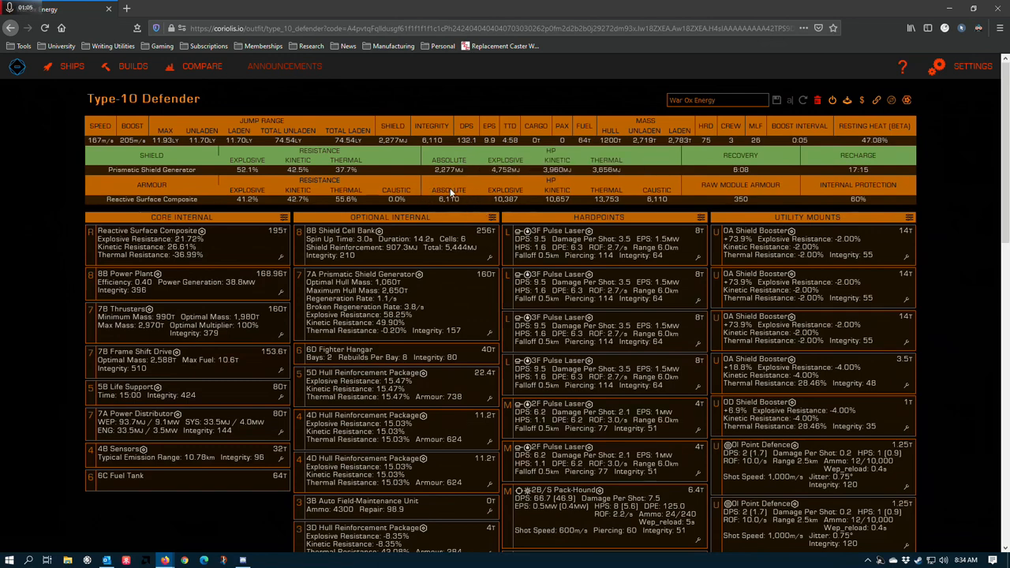
mouse_move(107, 303)
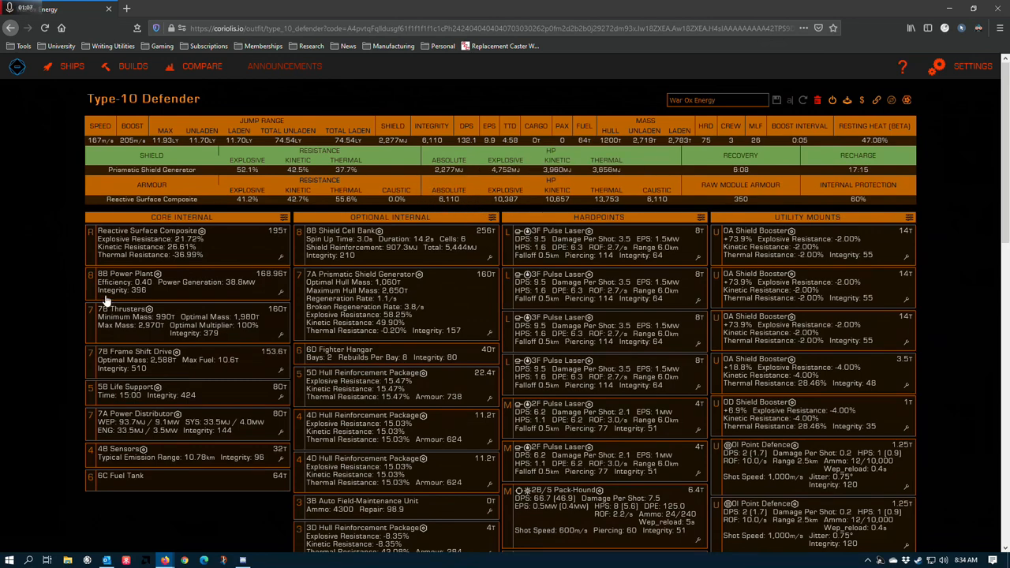
mouse_move(429, 211)
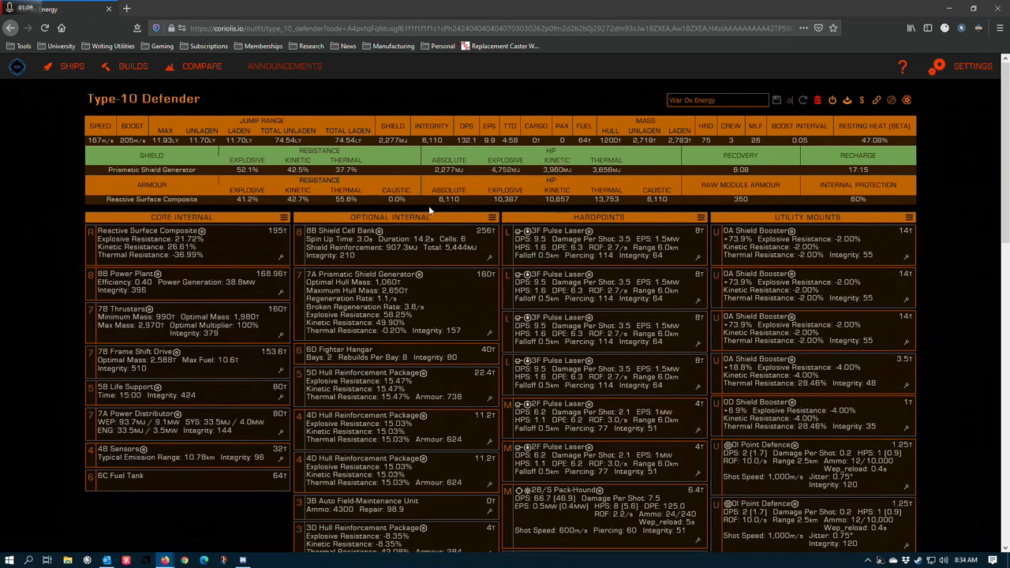
mouse_move(450, 190)
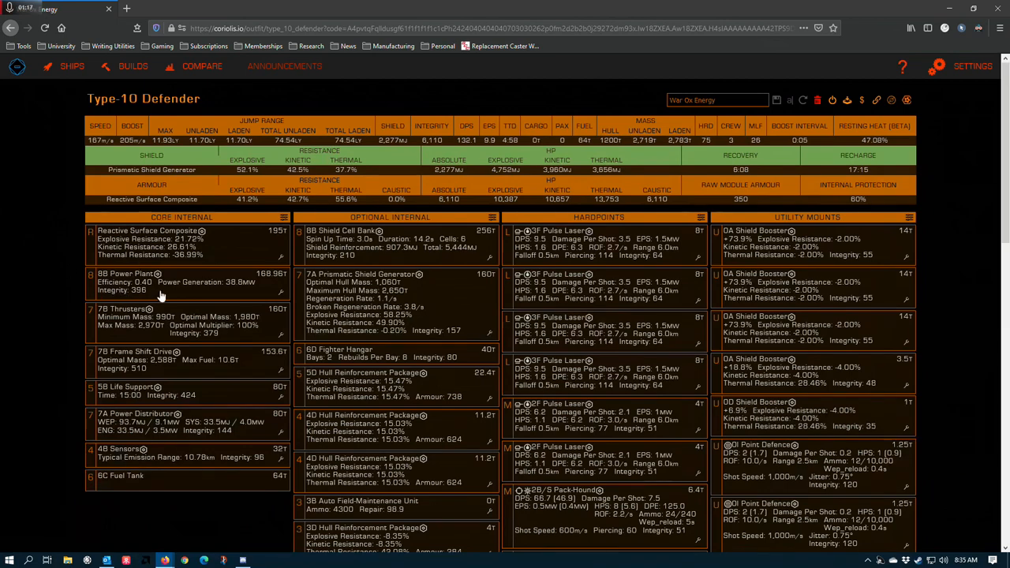
mouse_move(145, 284)
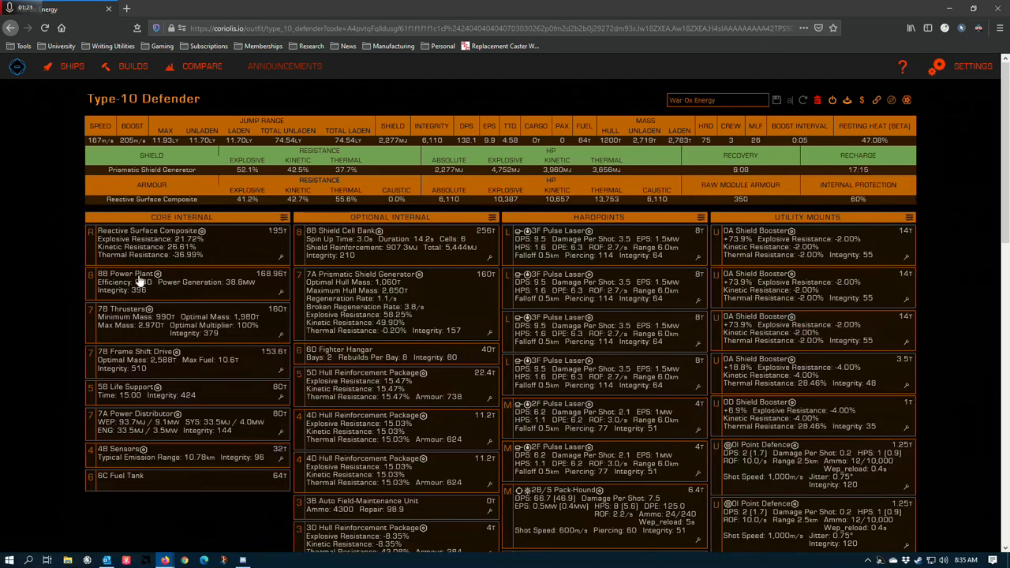
mouse_move(129, 281)
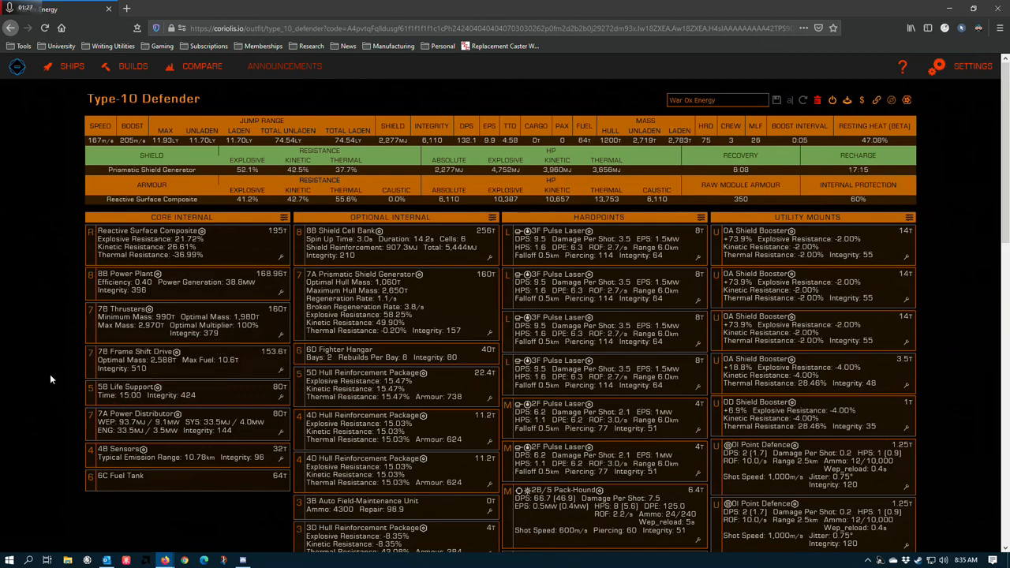
mouse_move(150, 261)
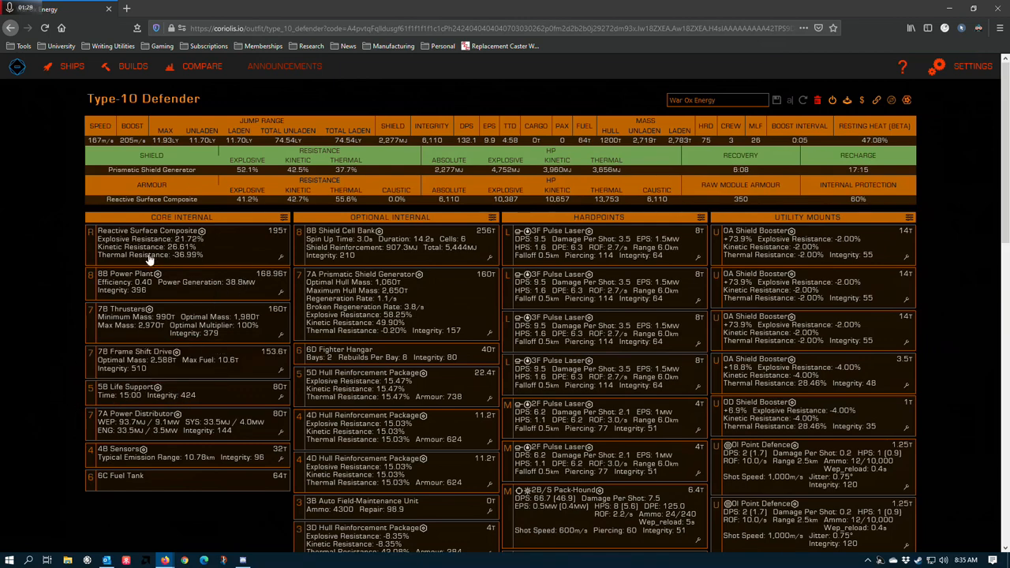
mouse_move(38, 290)
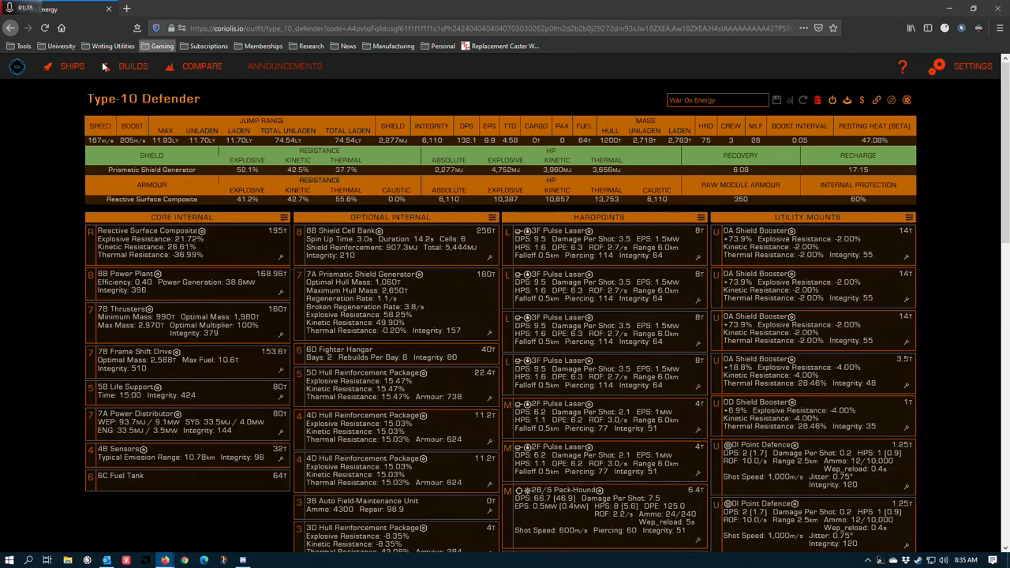
mouse_move(133, 290)
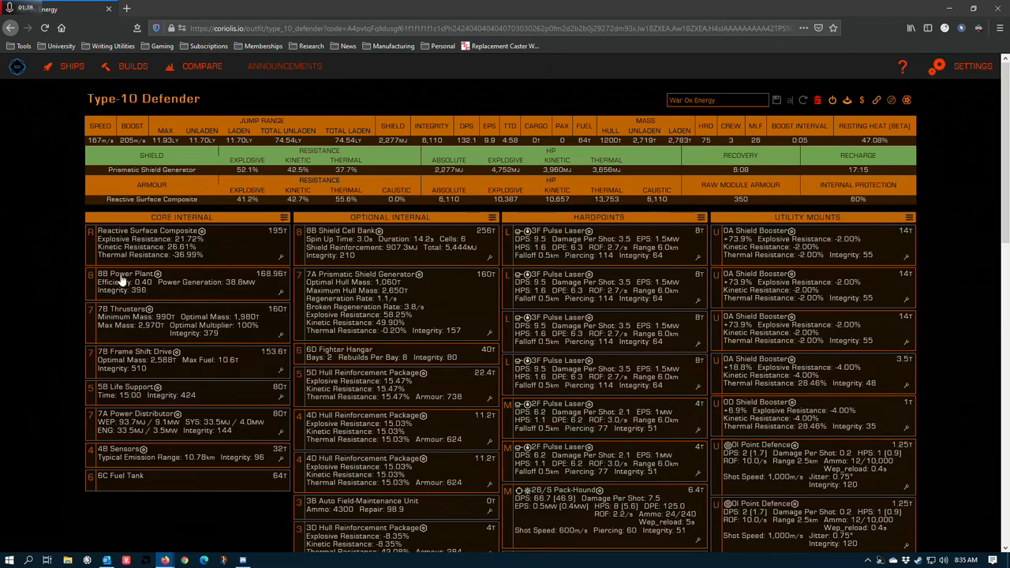
mouse_move(107, 286)
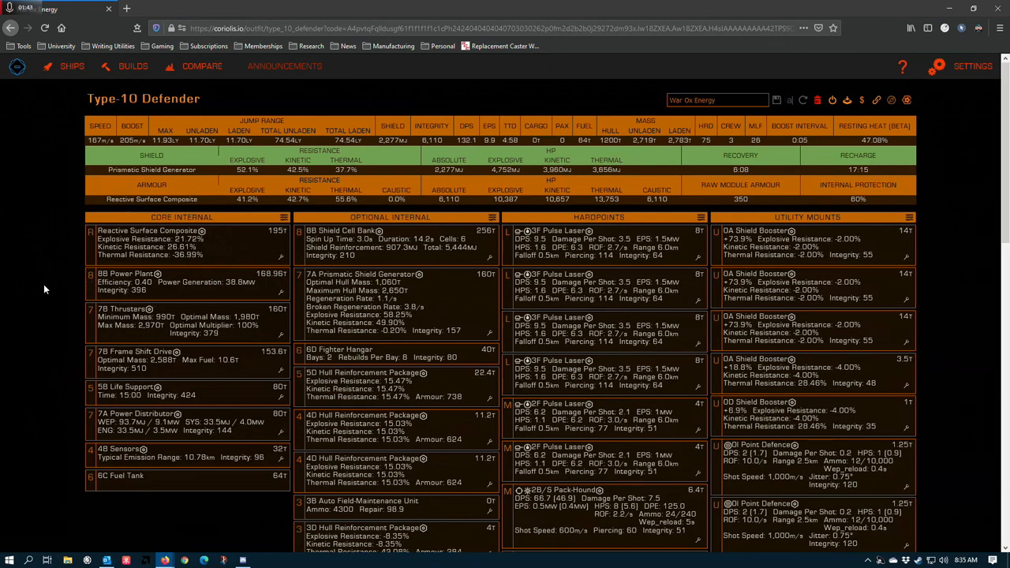
mouse_move(52, 287)
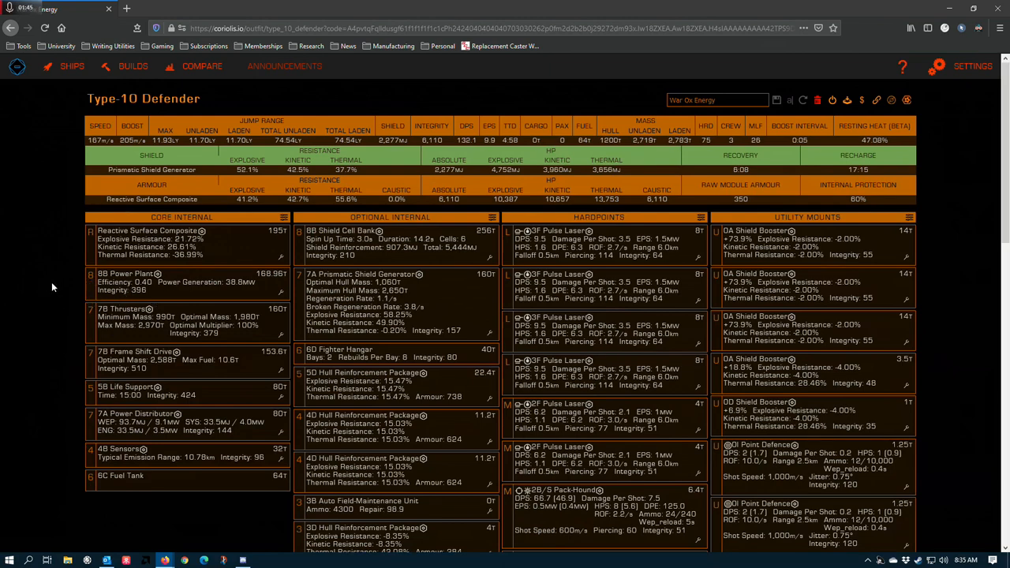
mouse_move(92, 297)
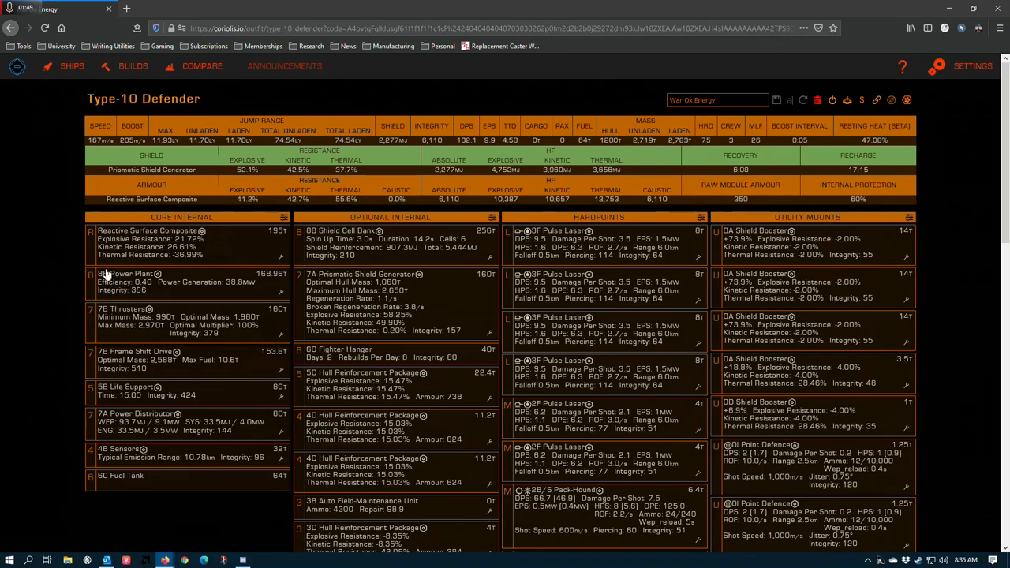
mouse_move(149, 298)
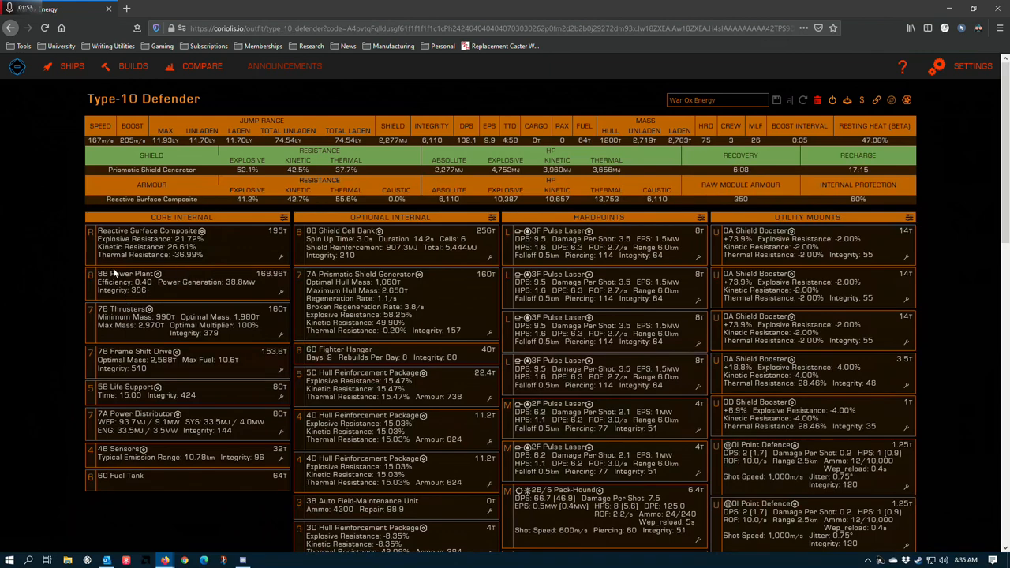
scroll(down, 3)
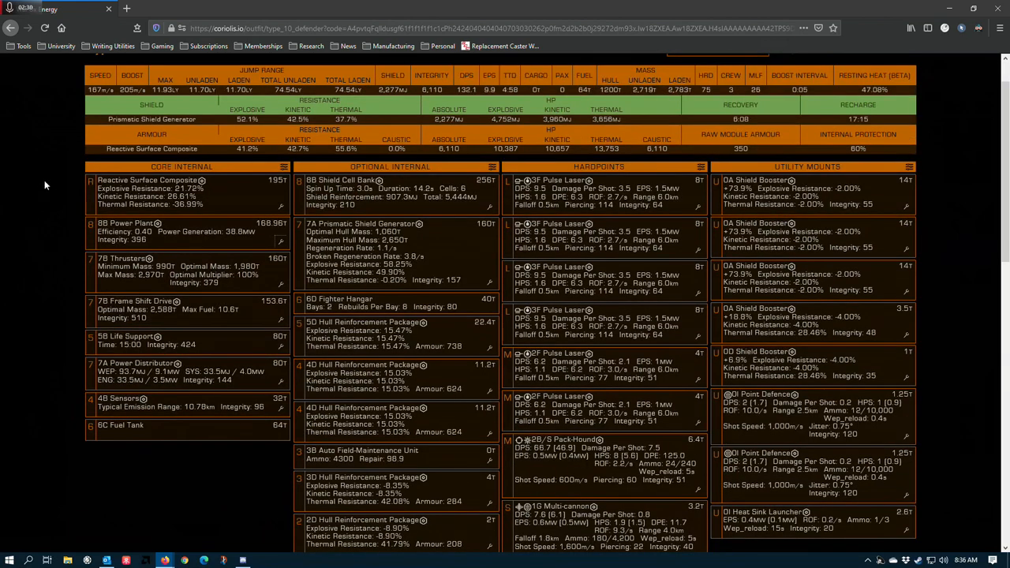
mouse_move(79, 164)
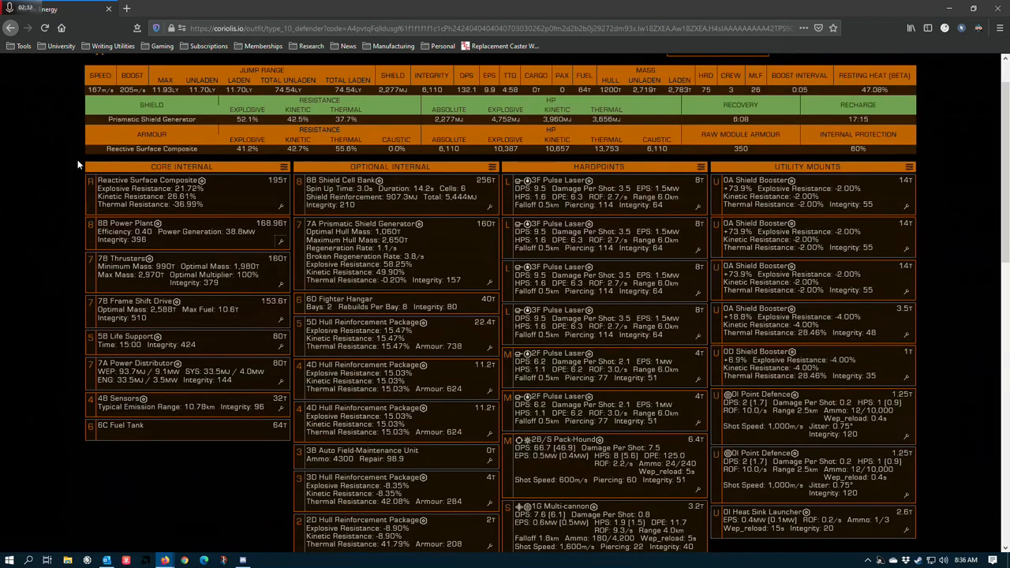
mouse_move(319, 270)
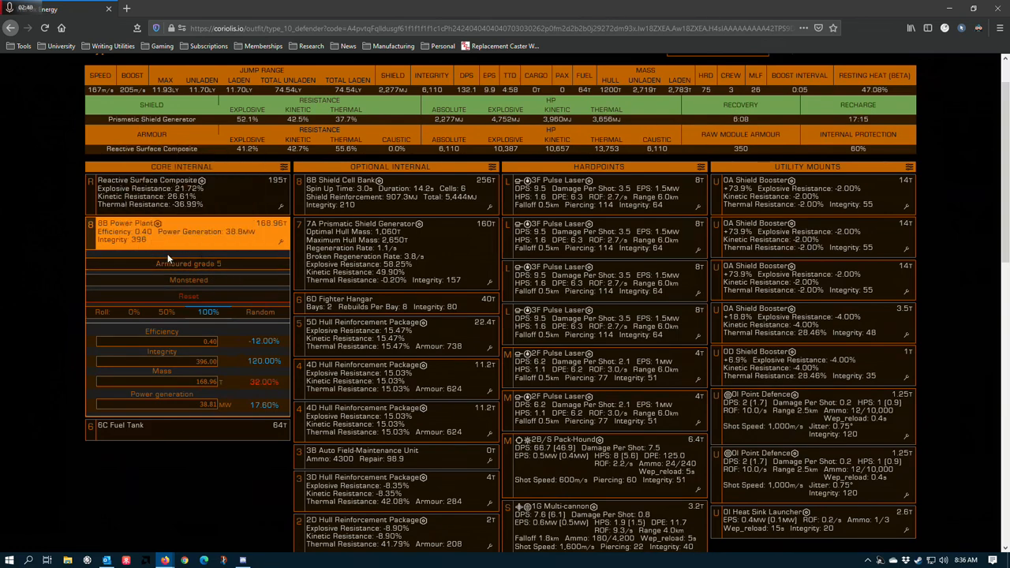
mouse_move(188, 264)
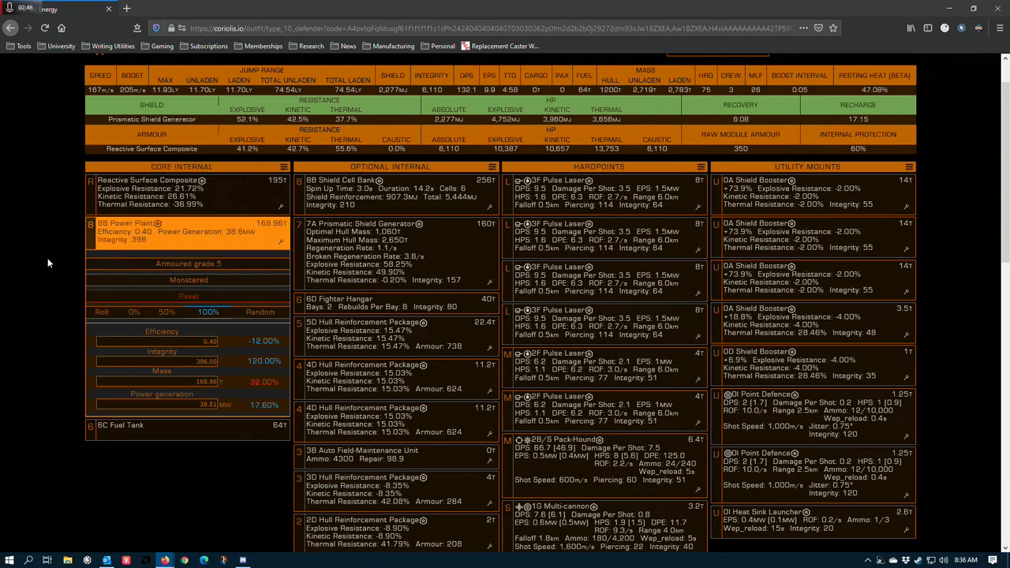
mouse_move(17, 276)
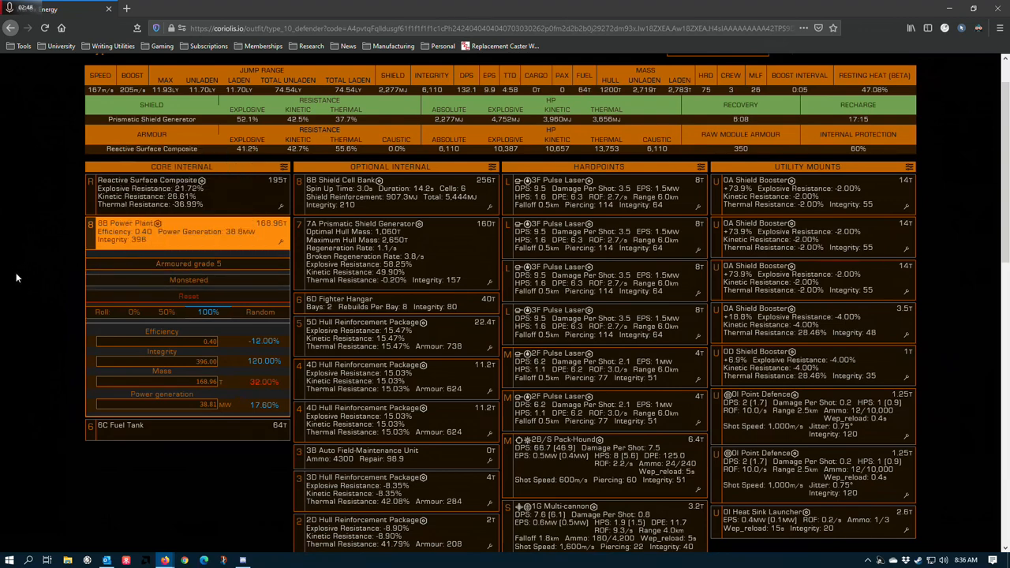
mouse_move(54, 263)
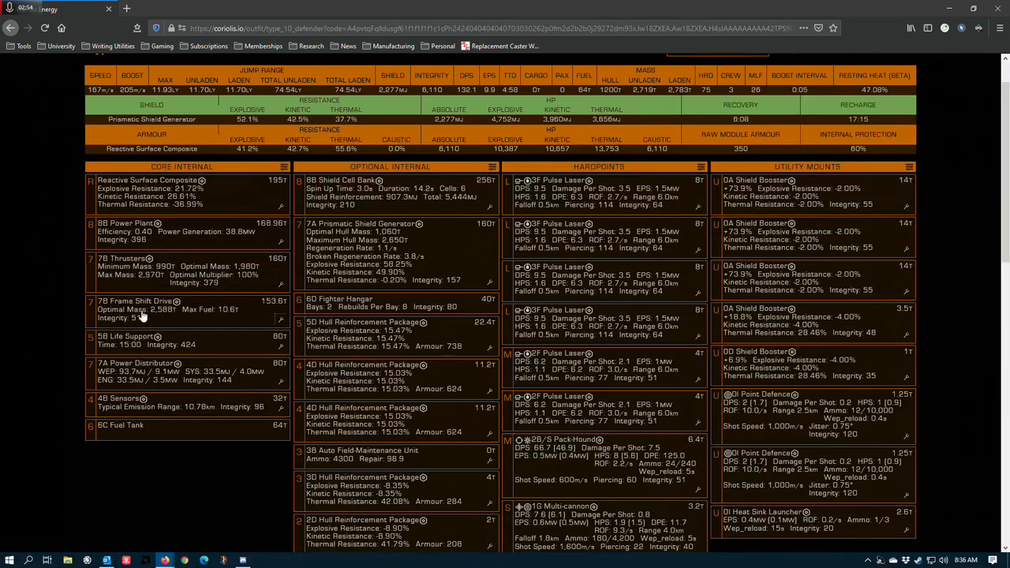
scroll(down, 3)
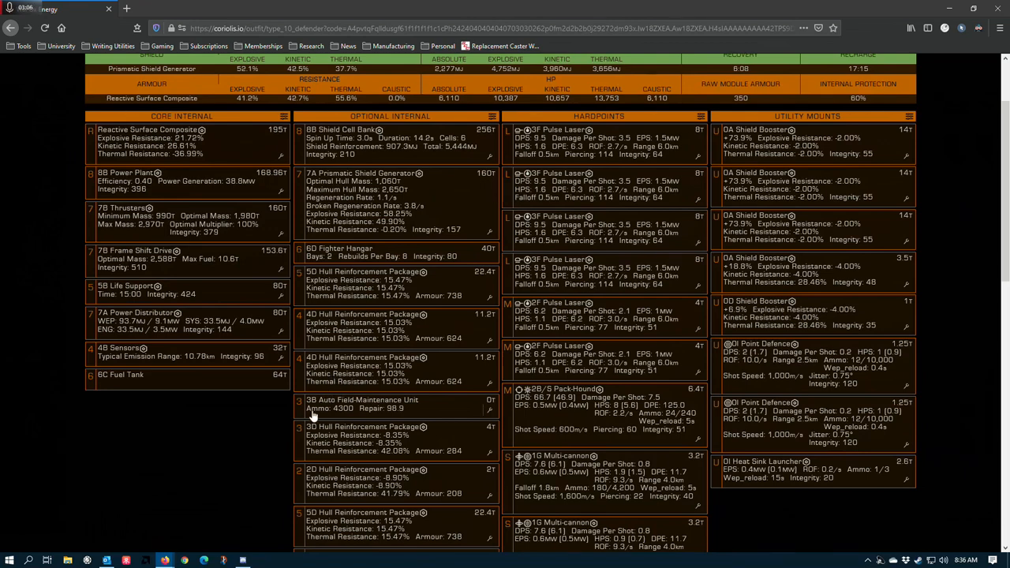
mouse_move(120, 367)
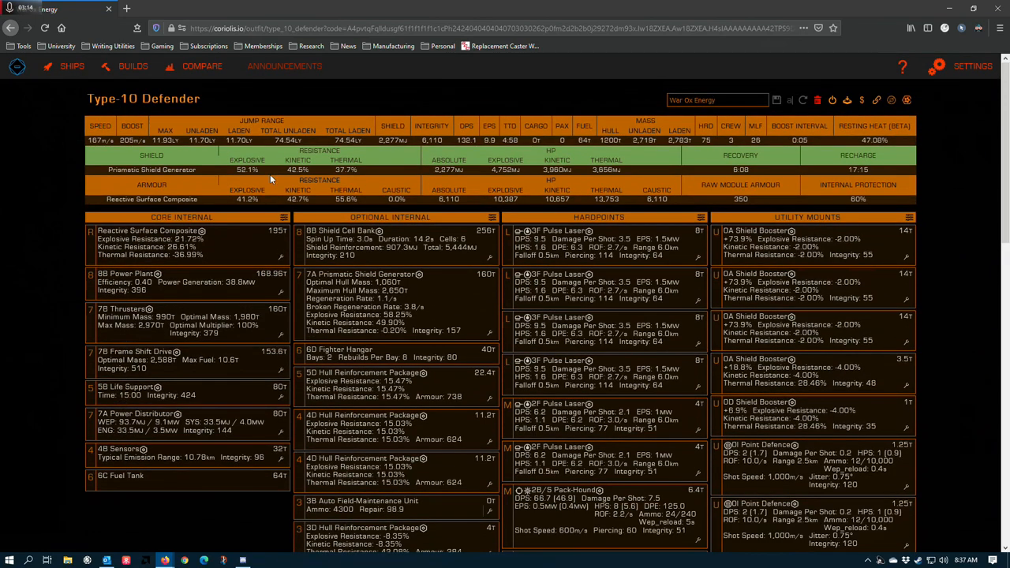
scroll(down, 3)
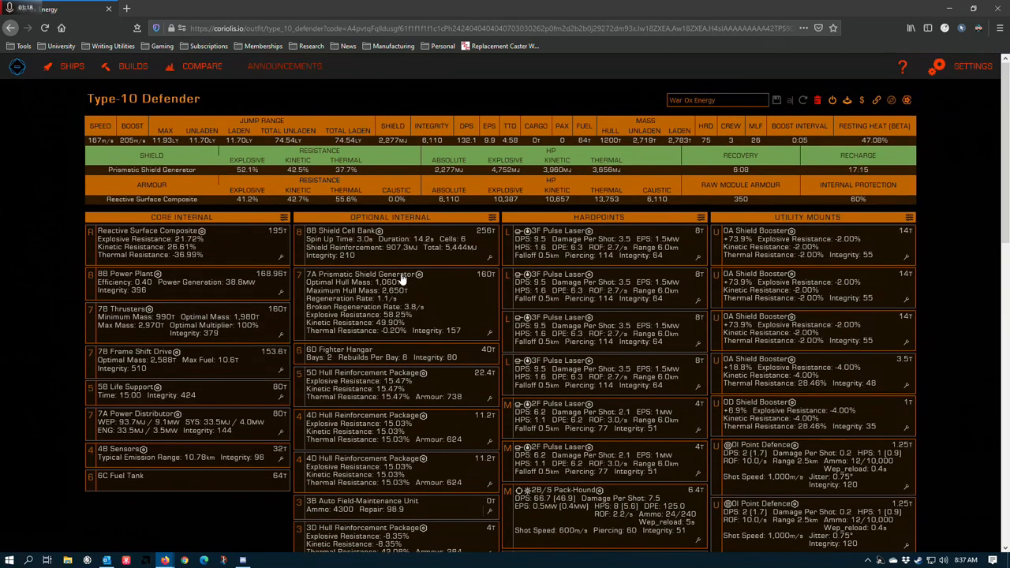
mouse_move(568, 161)
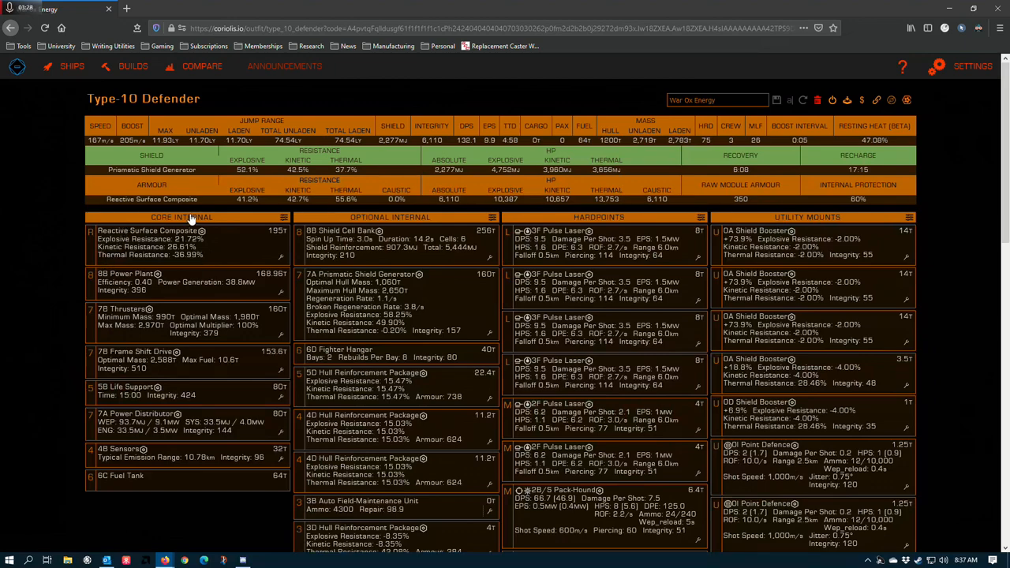
scroll(down, 3)
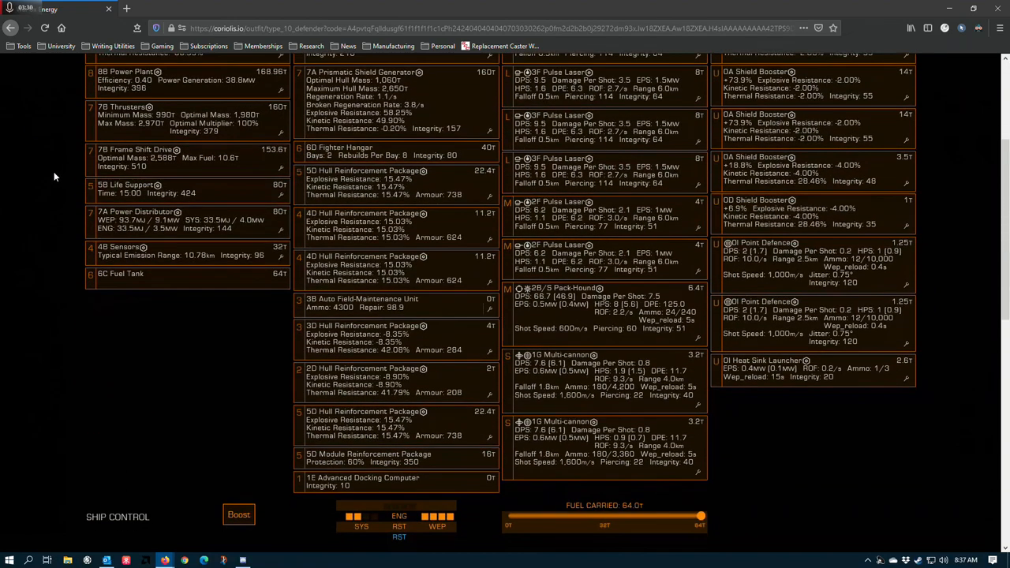
mouse_move(385, 461)
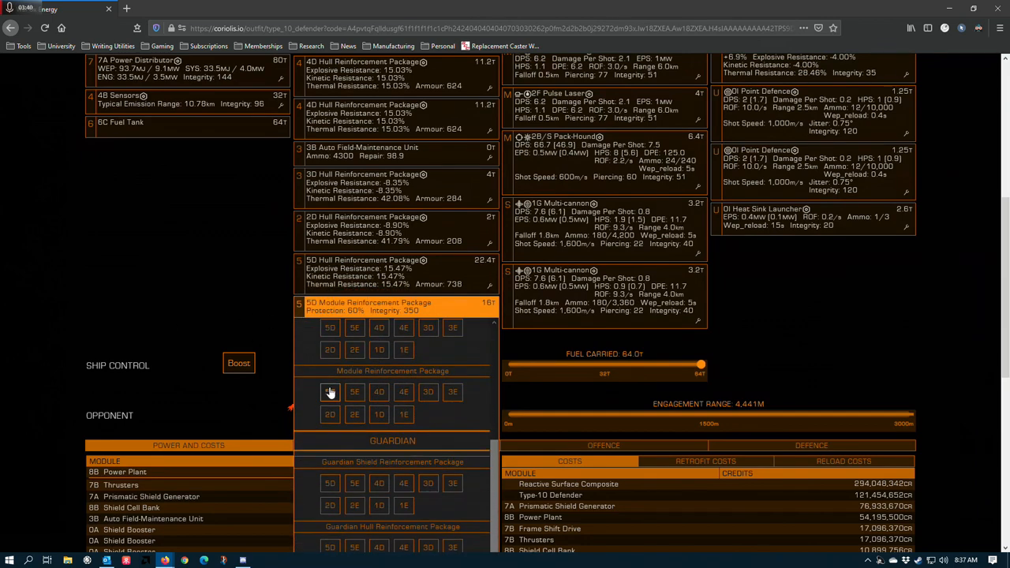
click(330, 391)
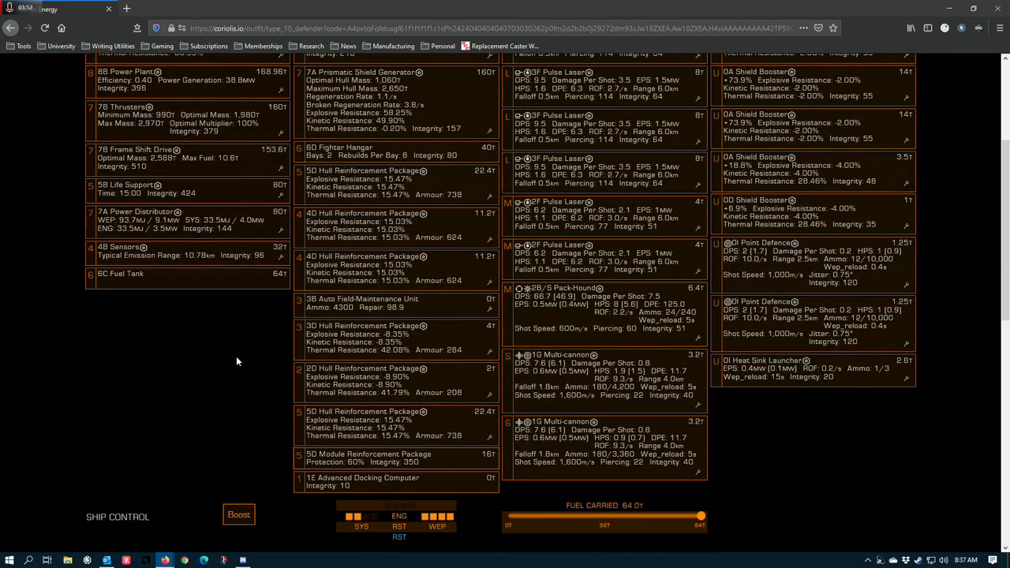
scroll(down, 3)
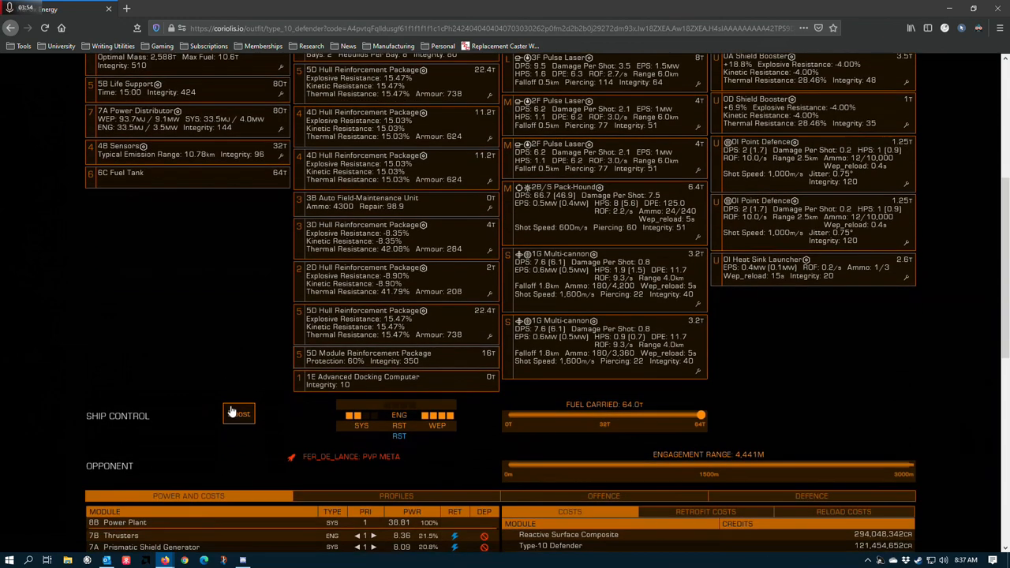
click(366, 354)
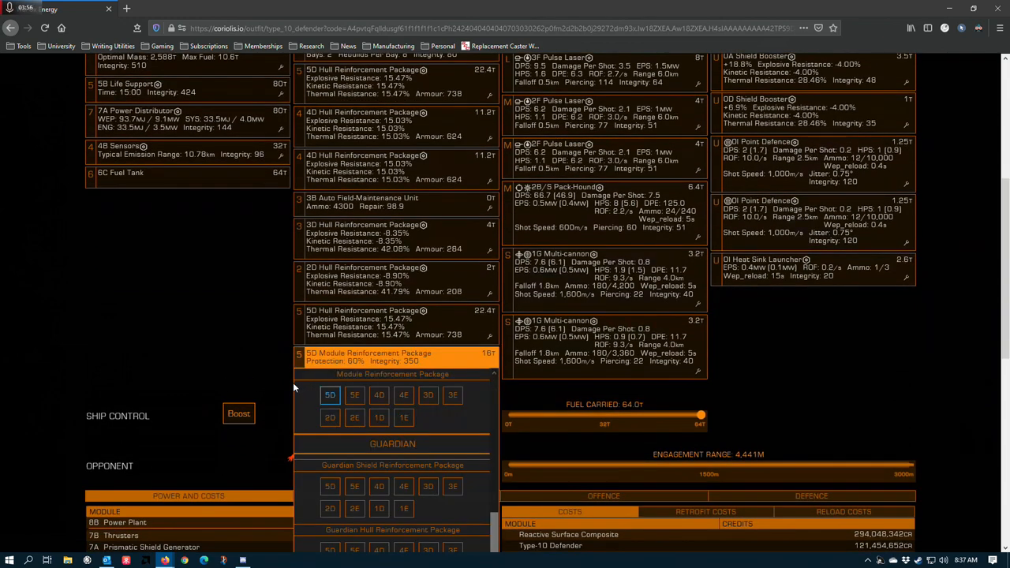
scroll(up, 3)
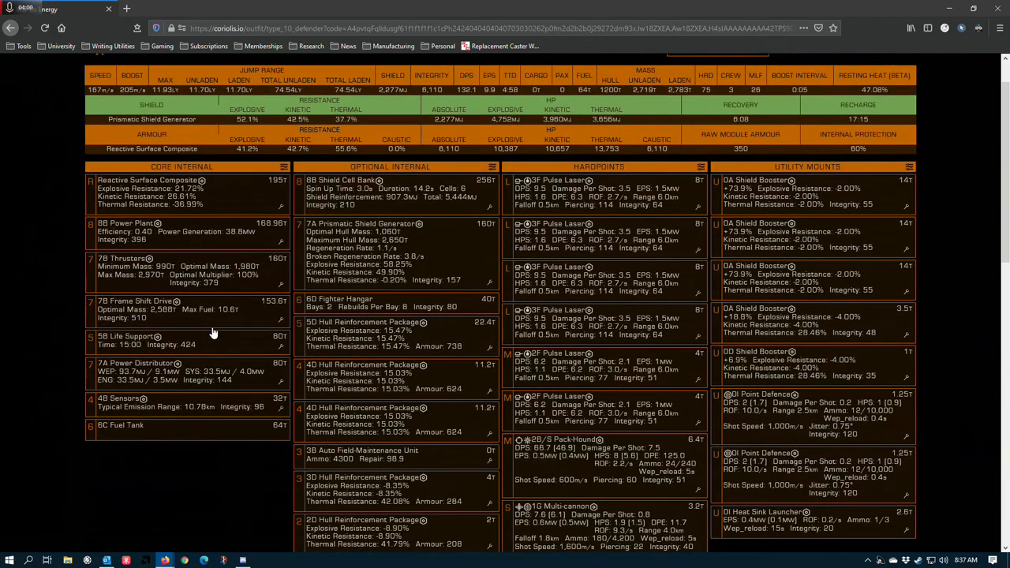
scroll(down, 3)
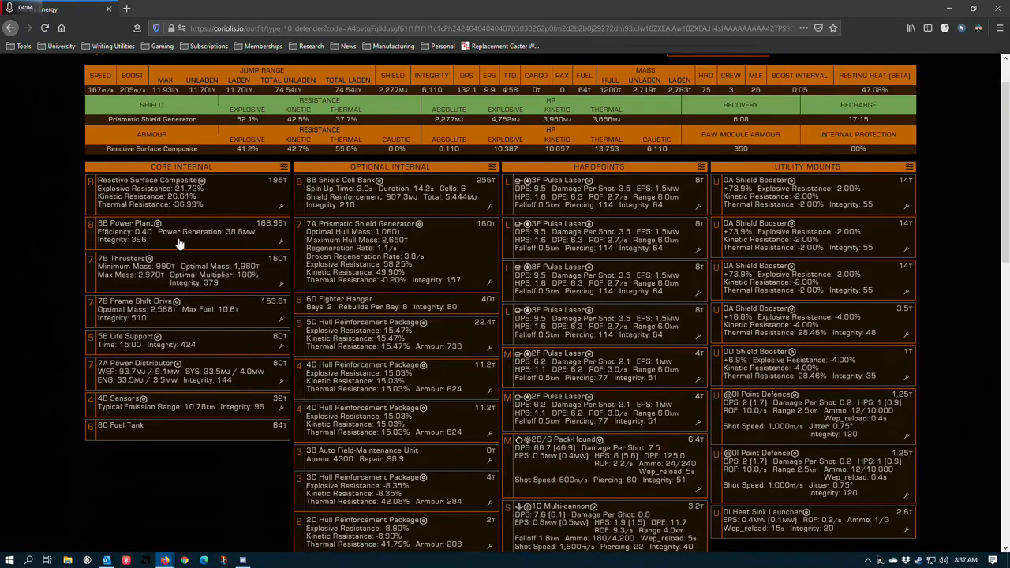
mouse_move(275, 391)
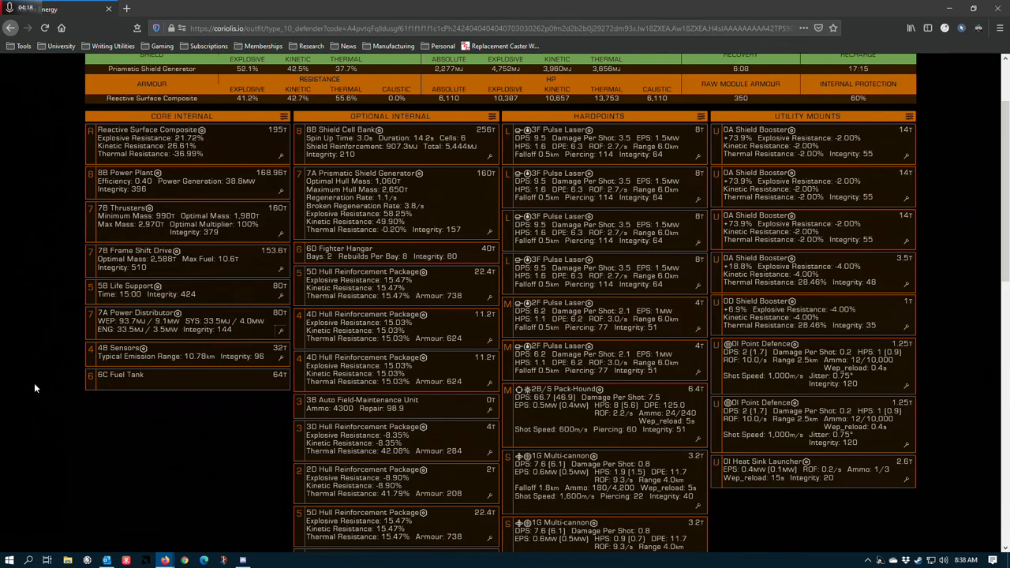
mouse_move(268, 322)
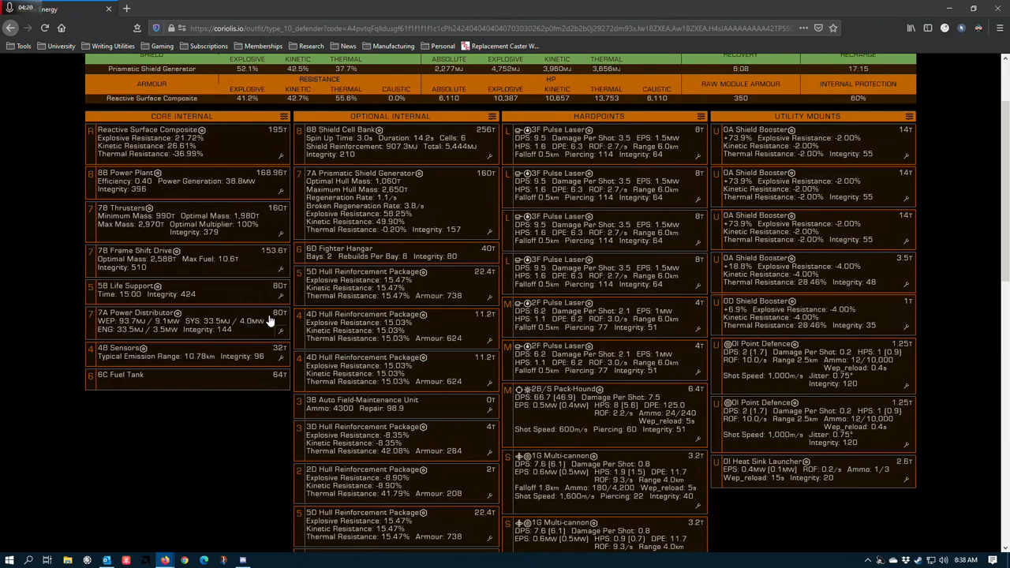
click(126, 350)
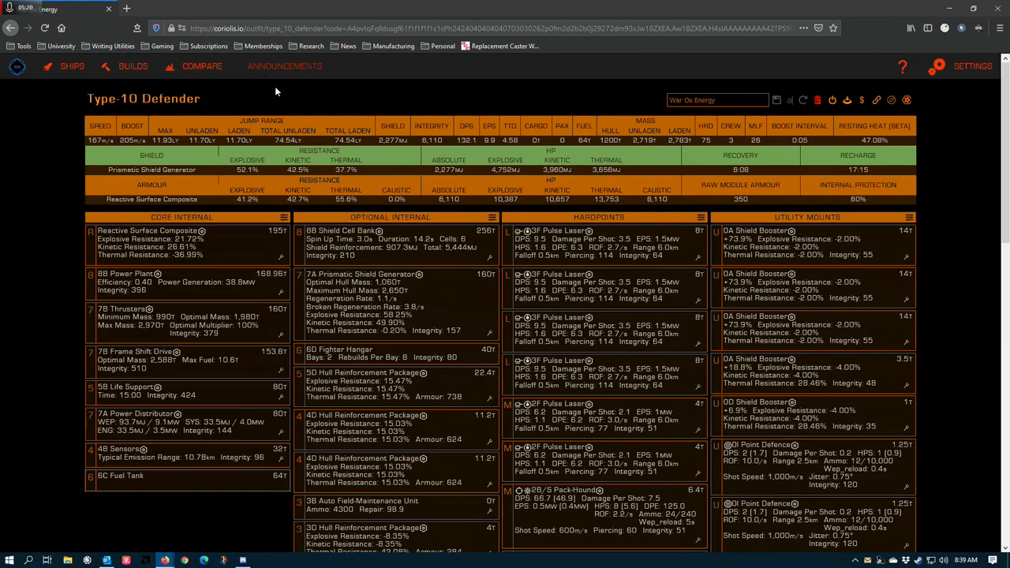
mouse_move(540, 241)
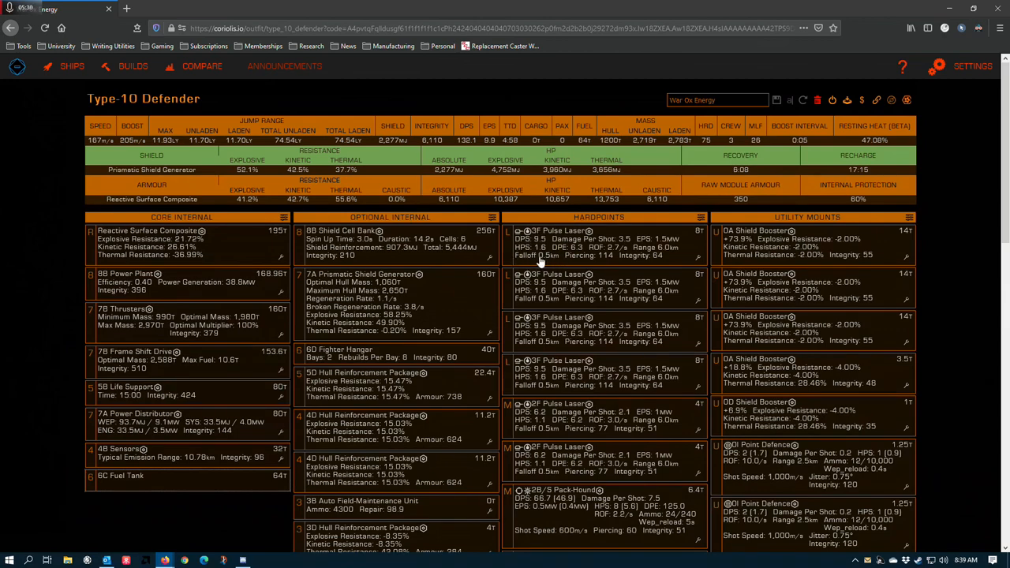
mouse_move(545, 265)
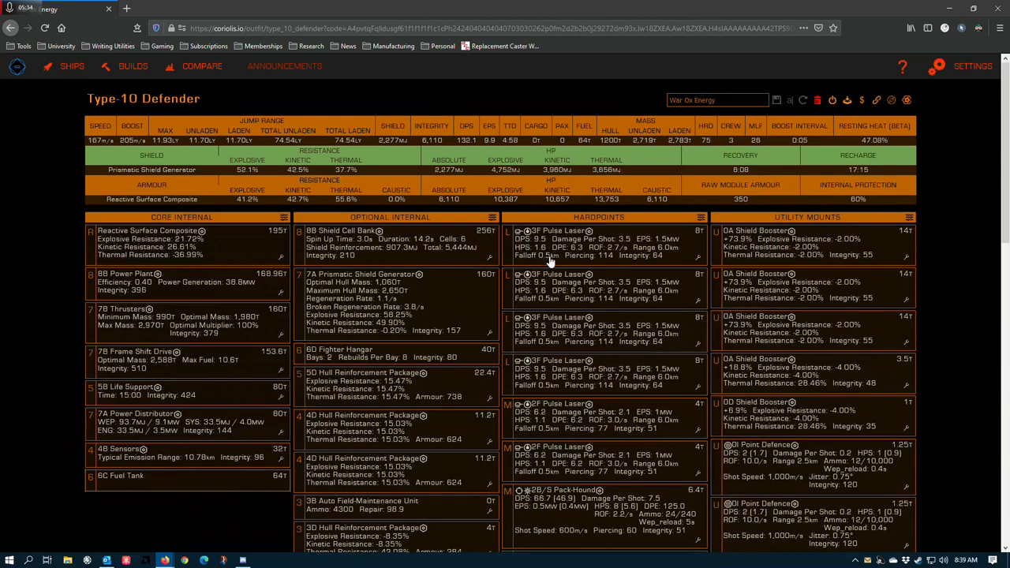
mouse_move(552, 262)
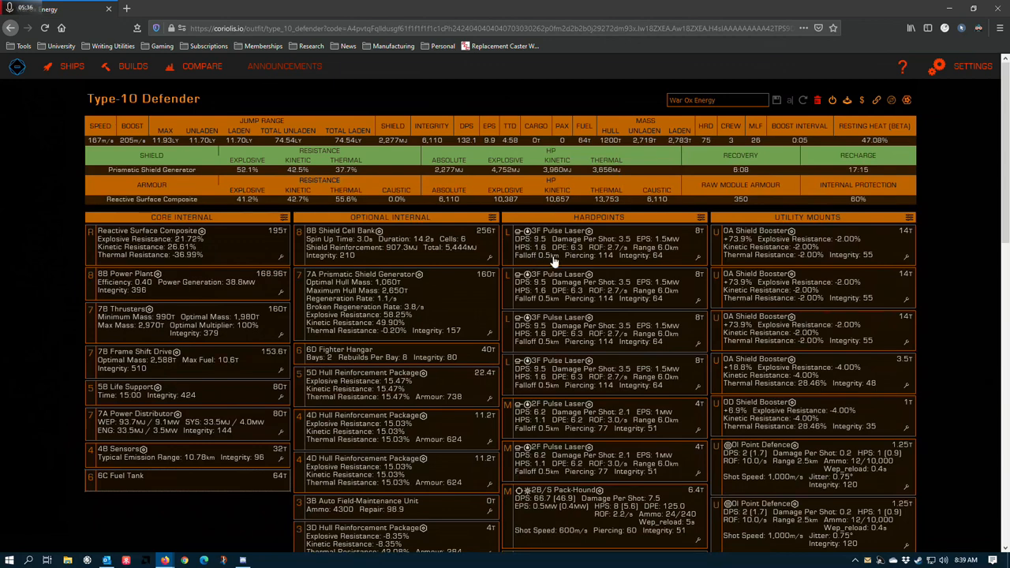
mouse_move(671, 254)
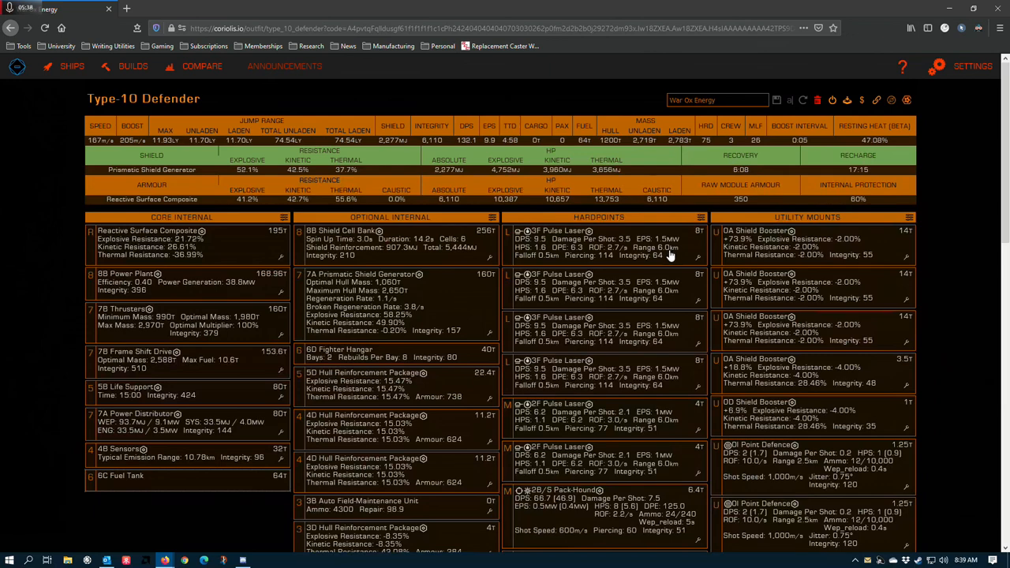
mouse_move(662, 231)
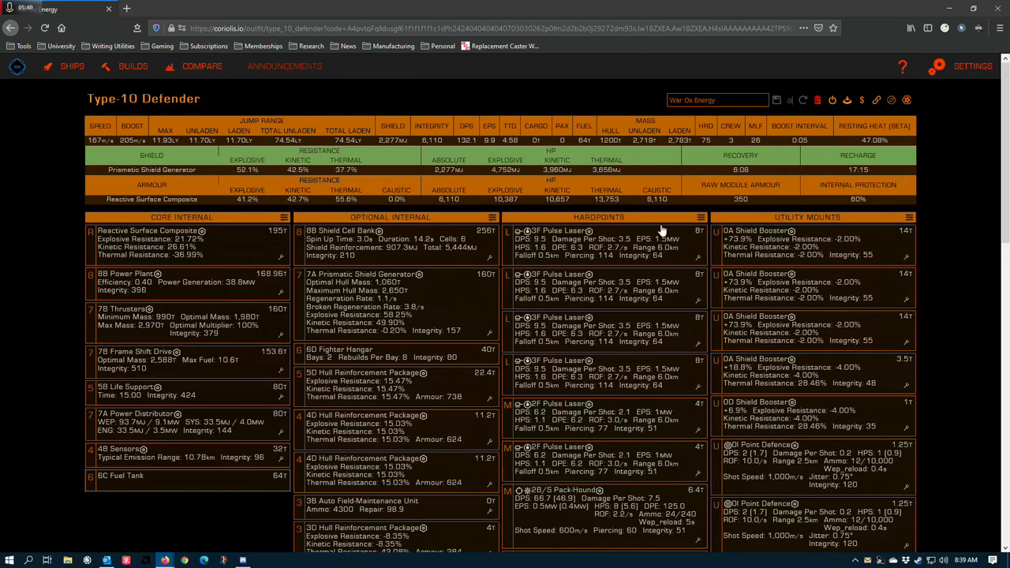
mouse_move(700, 260)
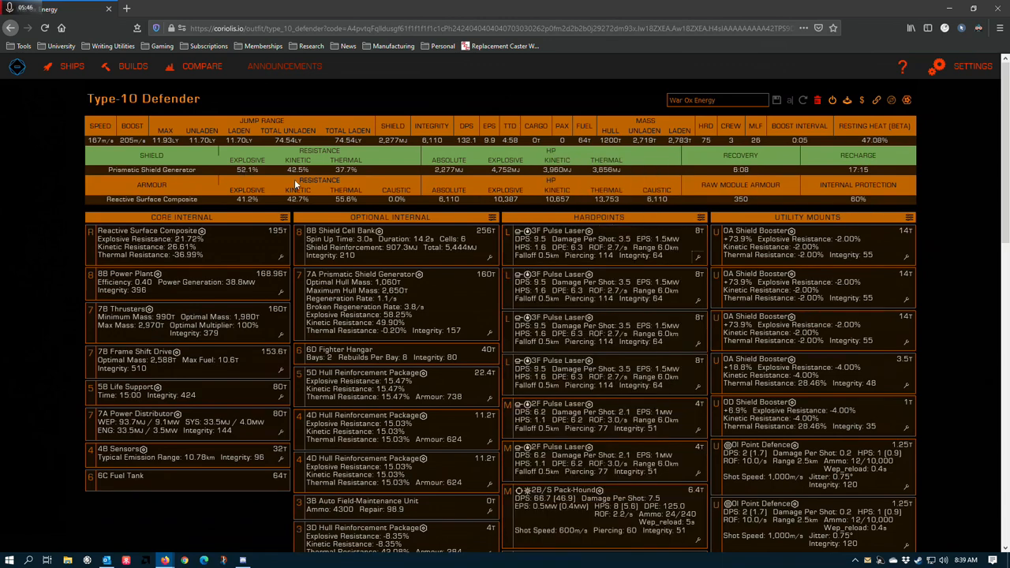
mouse_move(476, 162)
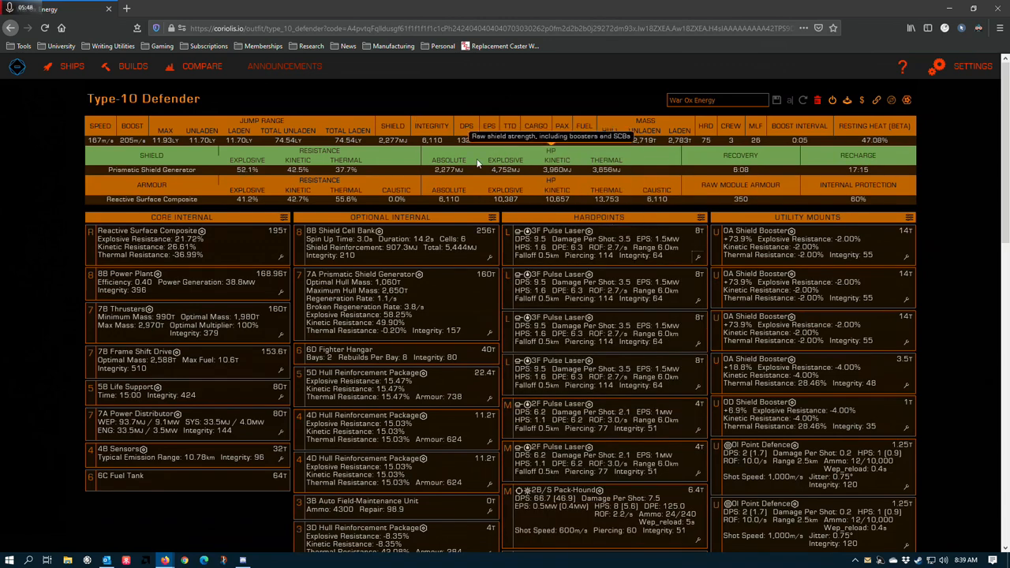
mouse_move(114, 141)
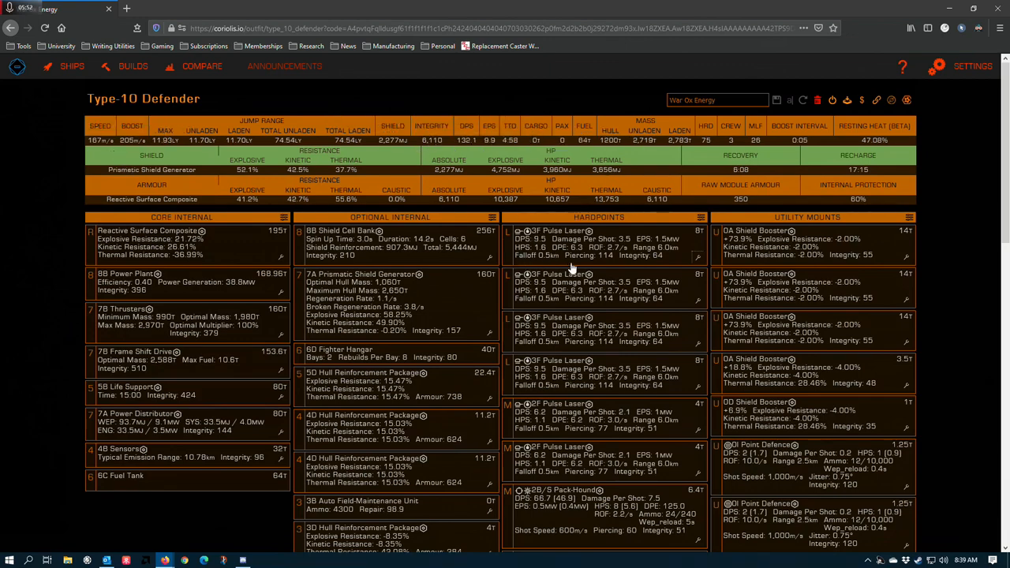
mouse_move(524, 255)
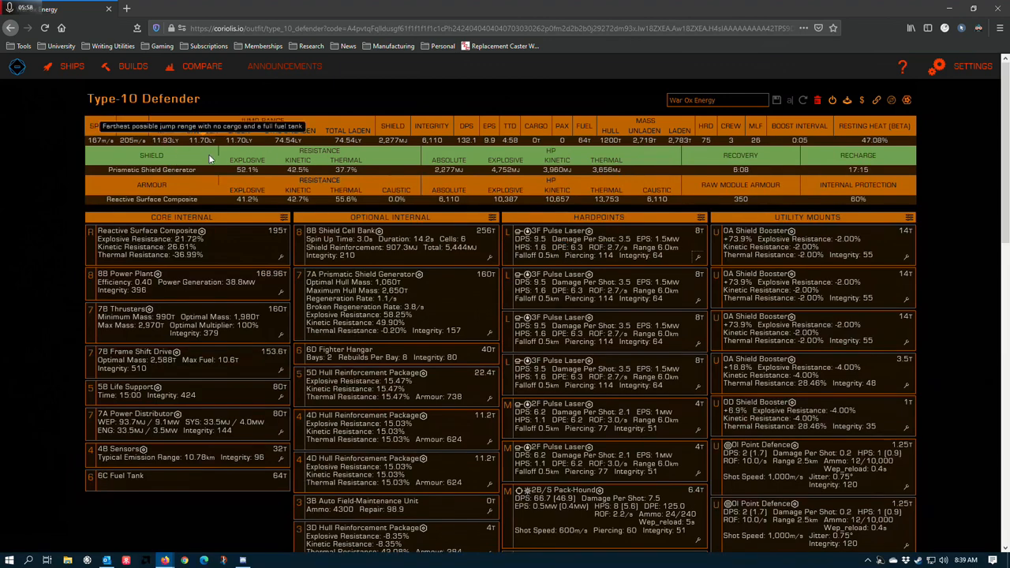
mouse_move(511, 262)
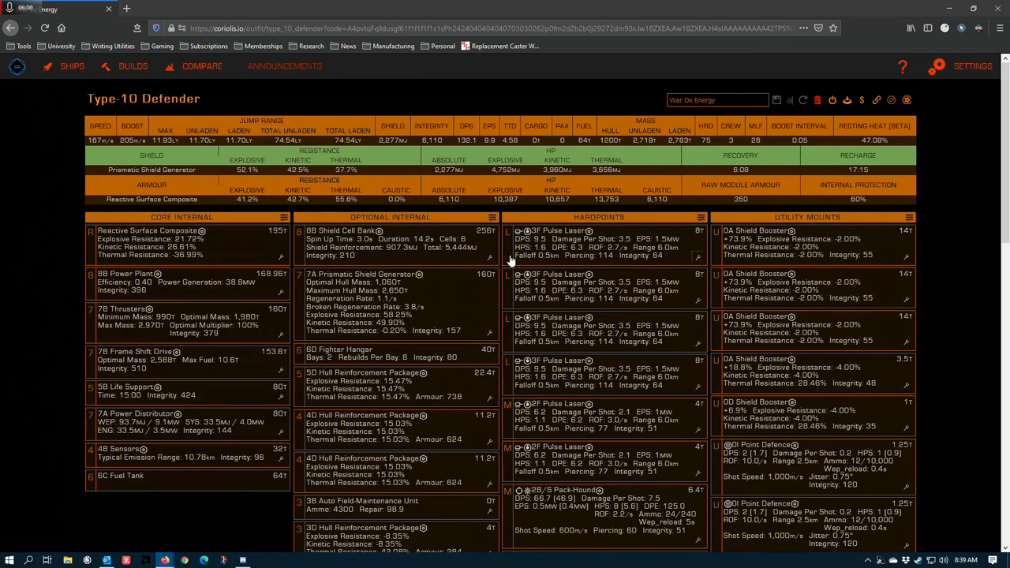
mouse_move(545, 234)
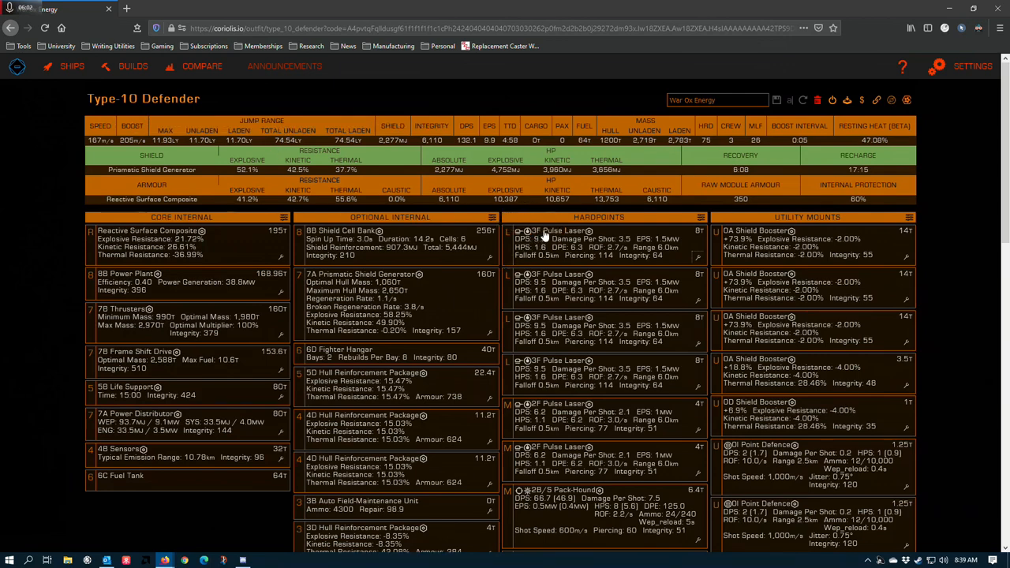
mouse_move(528, 234)
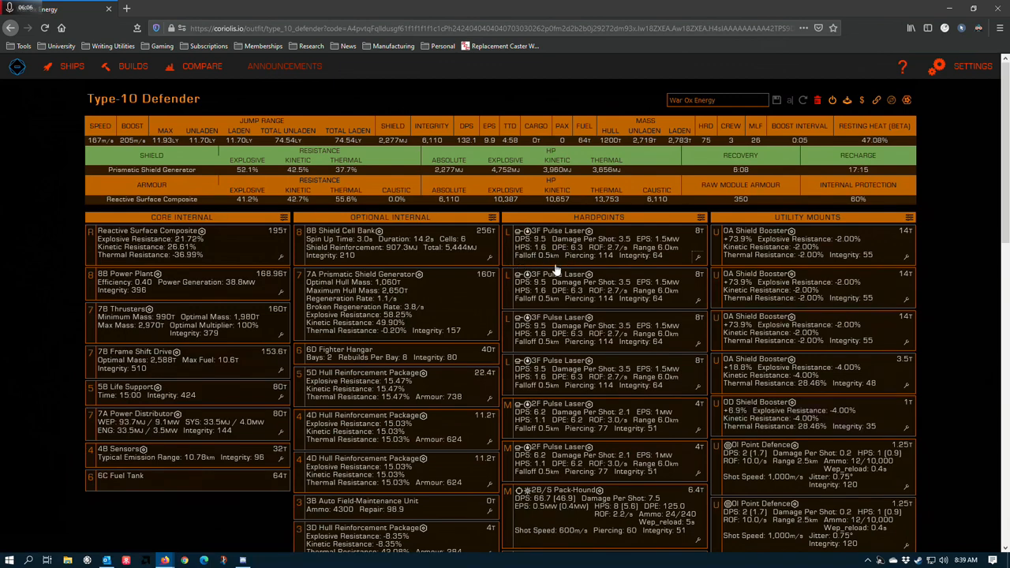
mouse_move(180, 167)
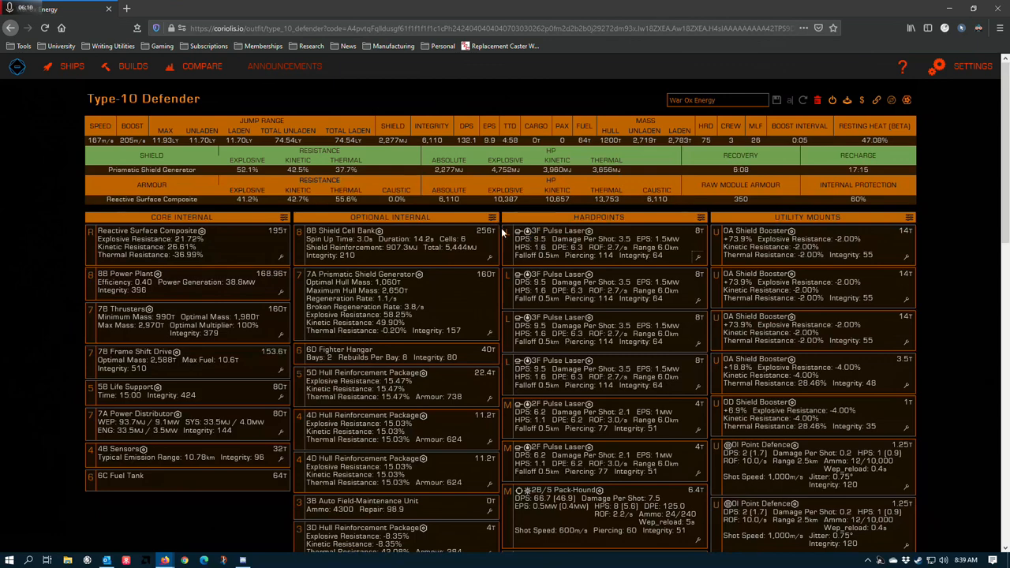
mouse_move(322, 177)
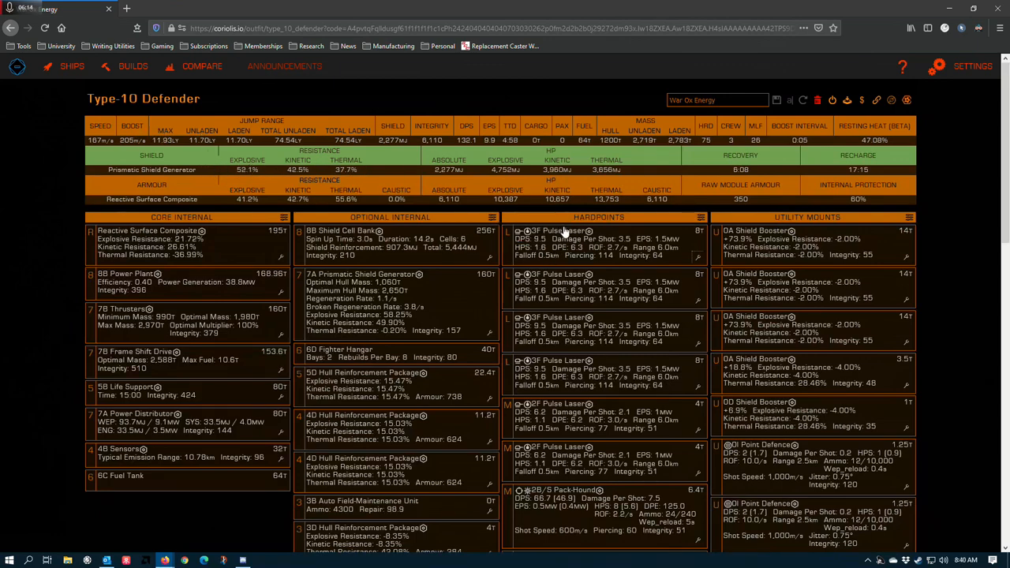
mouse_move(368, 168)
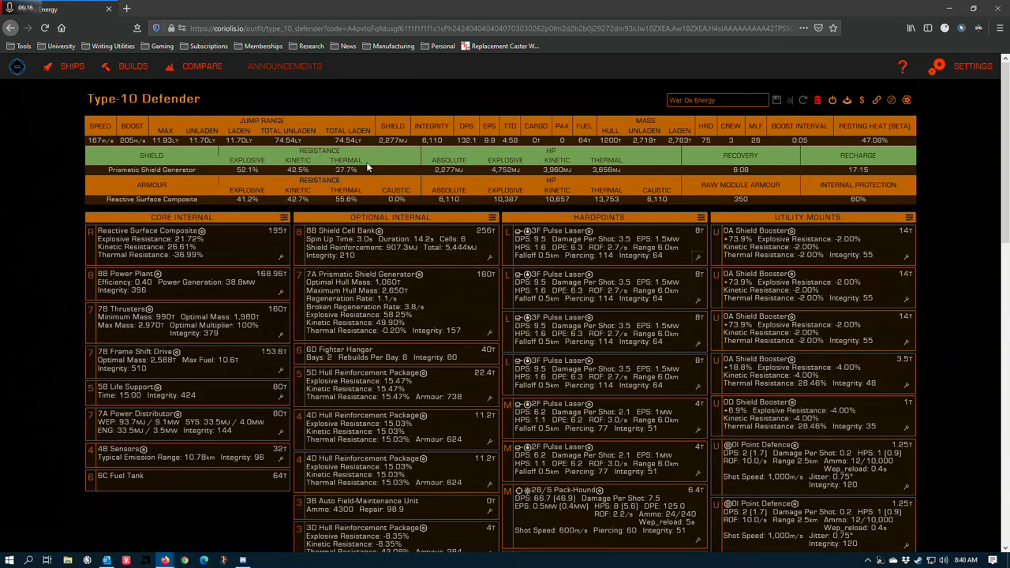
mouse_move(347, 162)
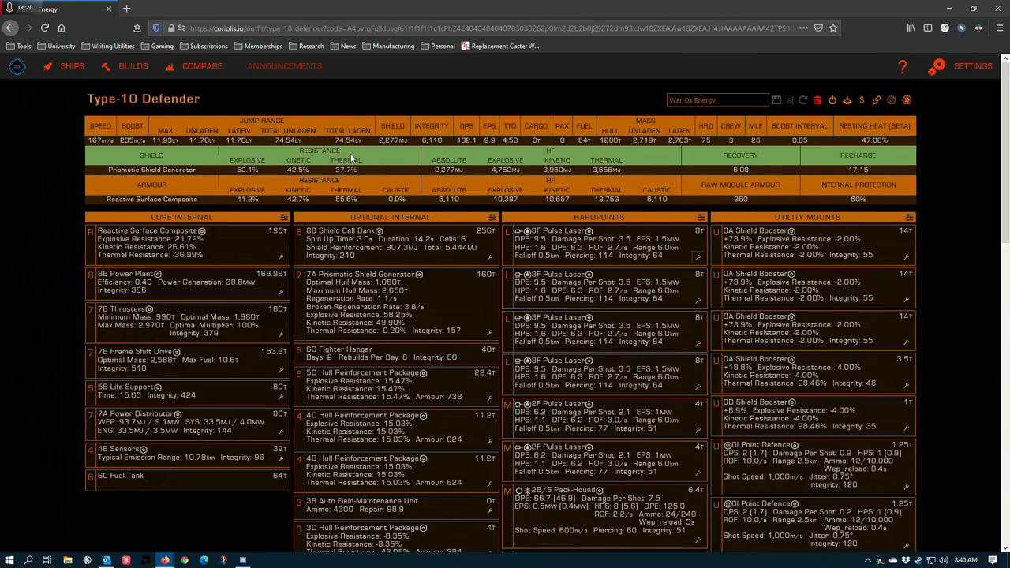
mouse_move(386, 181)
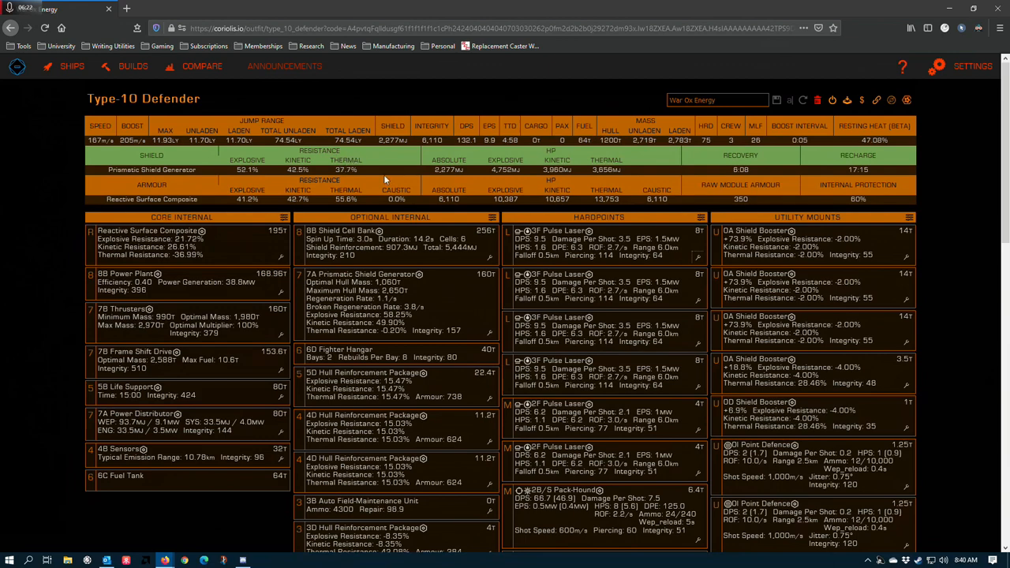
mouse_move(562, 259)
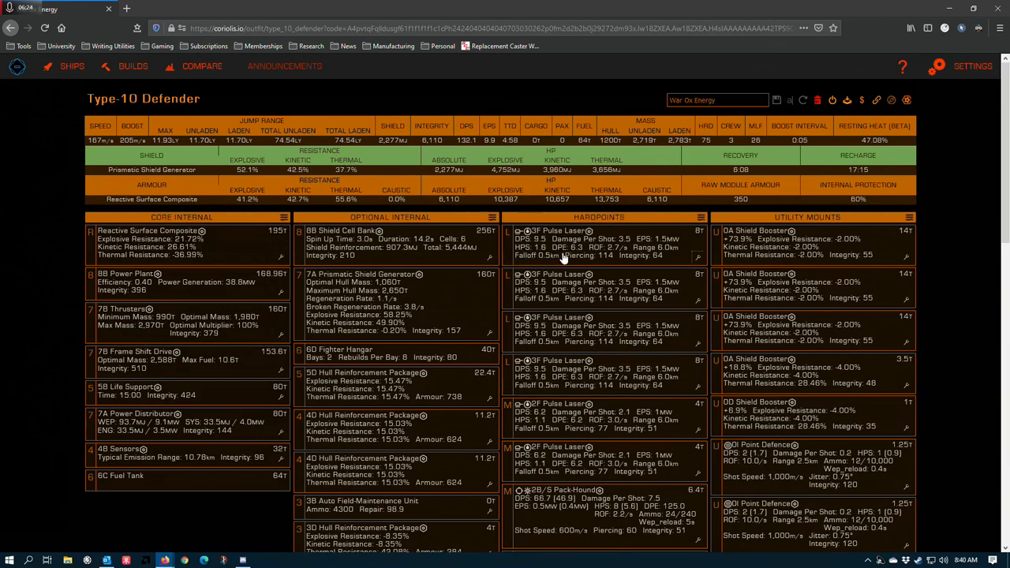
mouse_move(556, 262)
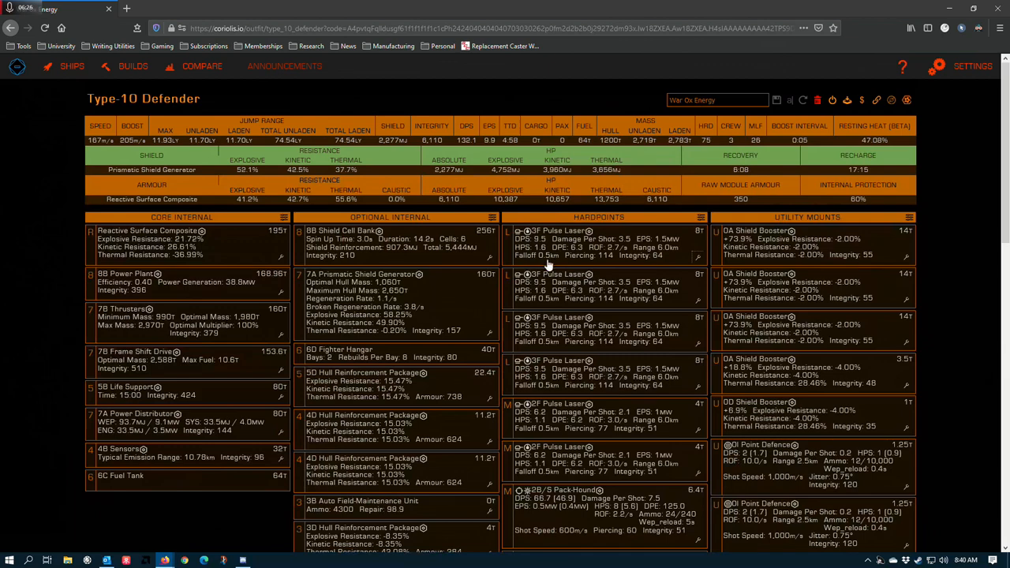
mouse_move(360, 155)
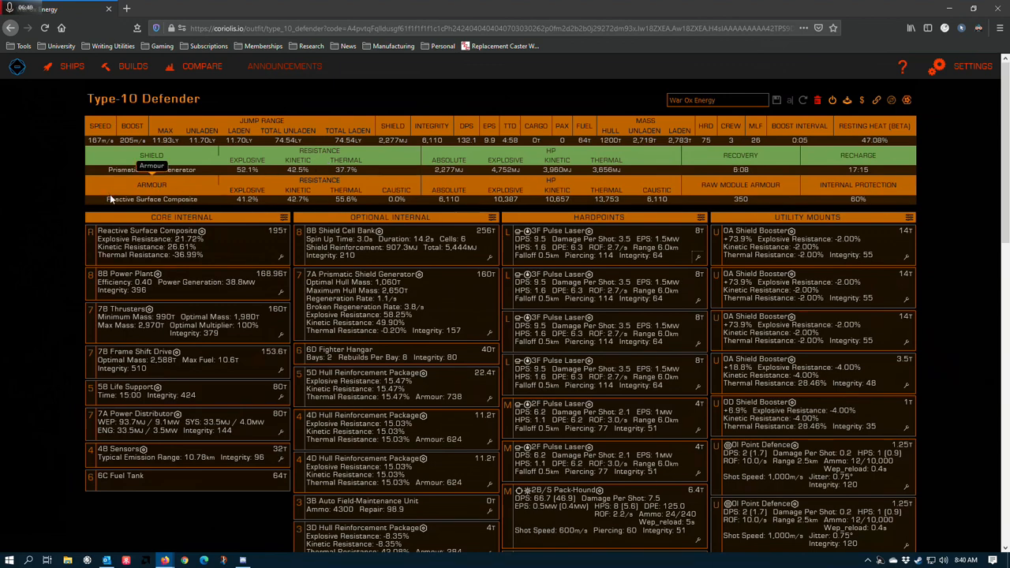
mouse_move(120, 206)
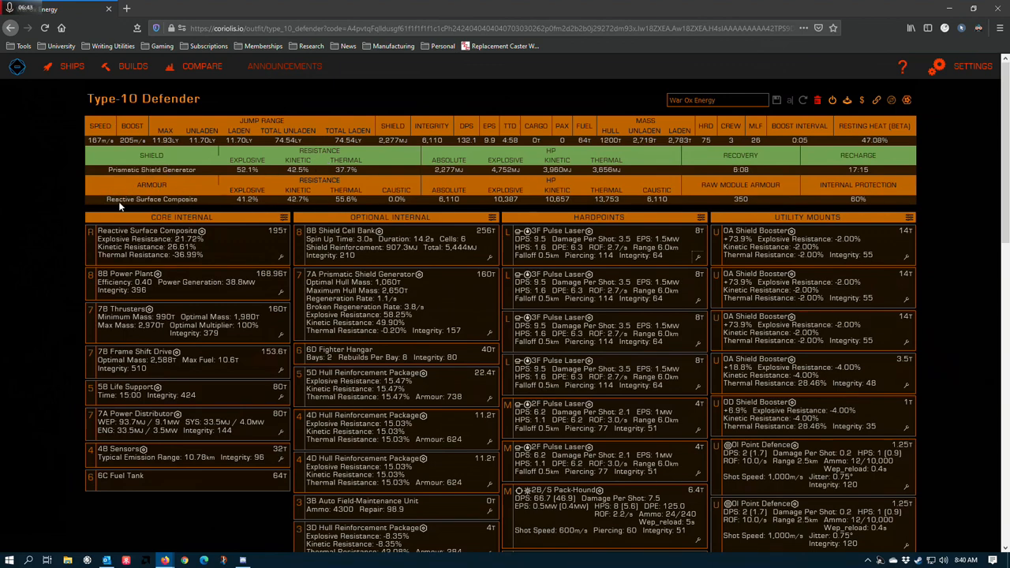
mouse_move(527, 239)
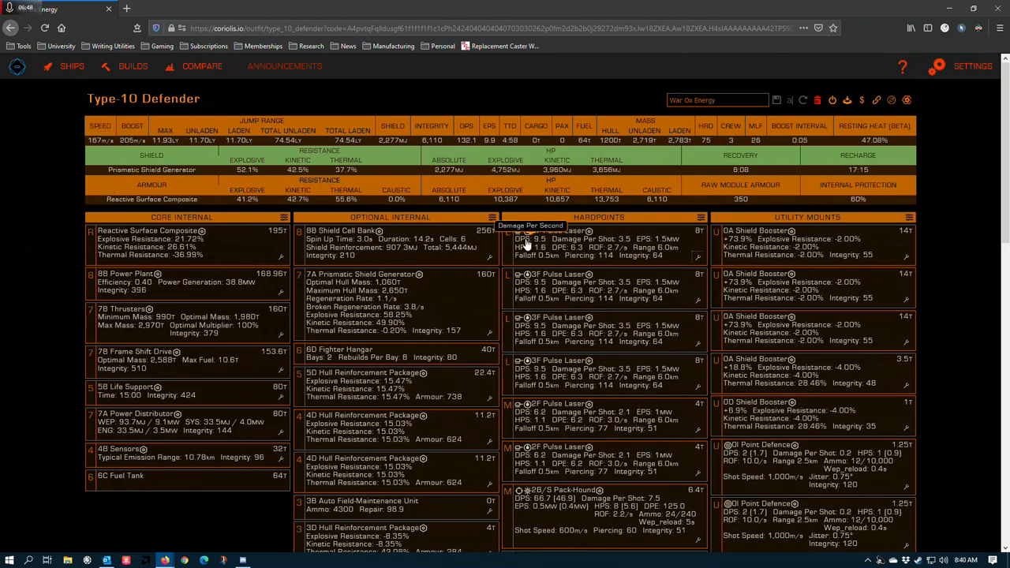
mouse_move(512, 245)
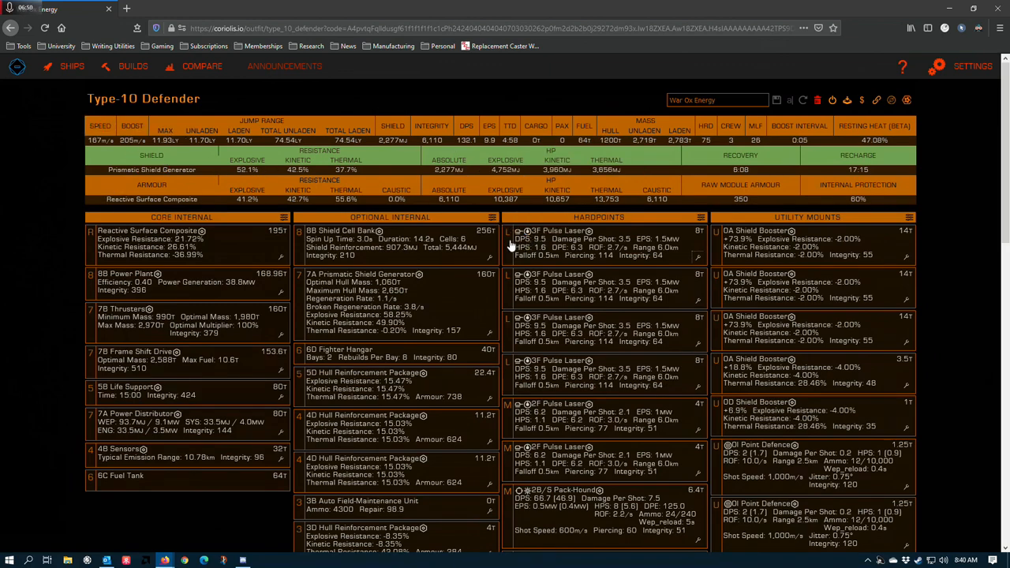
mouse_move(700, 140)
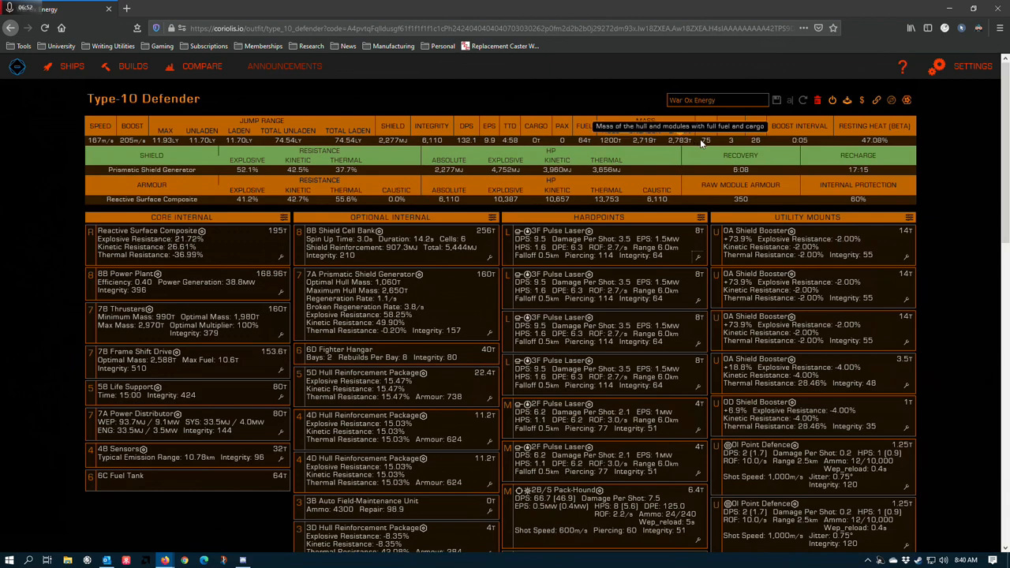
mouse_move(705, 139)
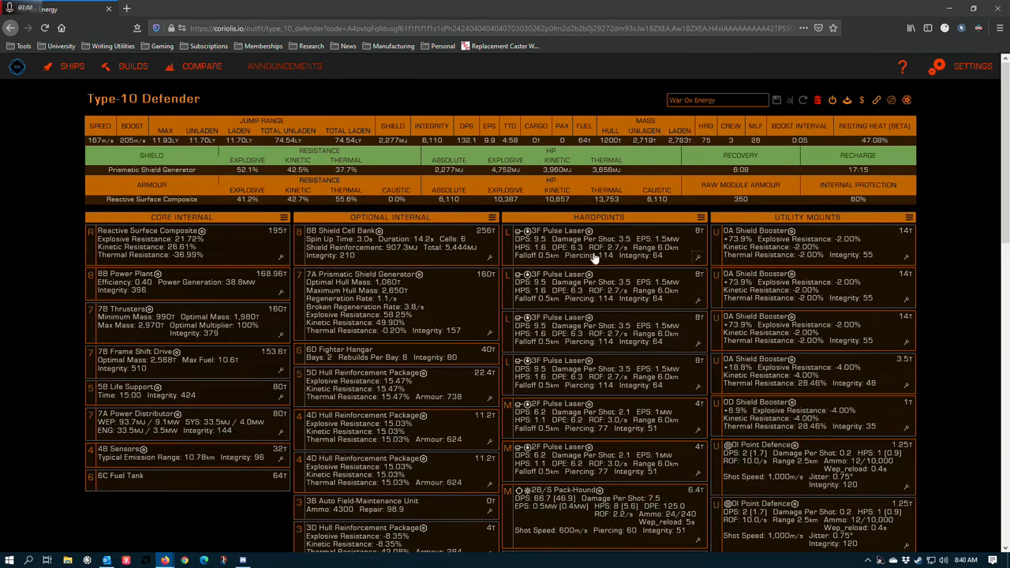
mouse_move(631, 258)
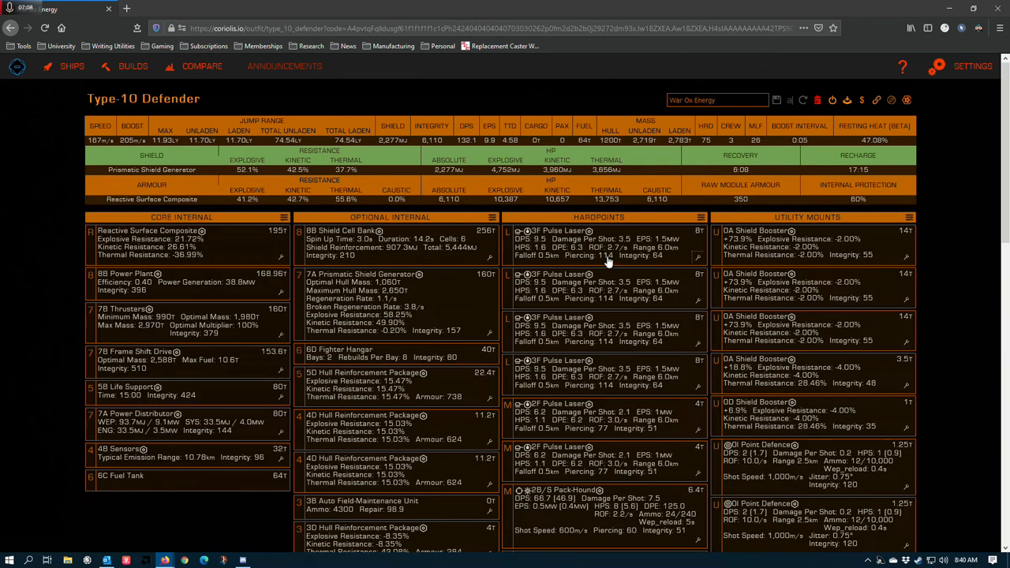
mouse_move(704, 139)
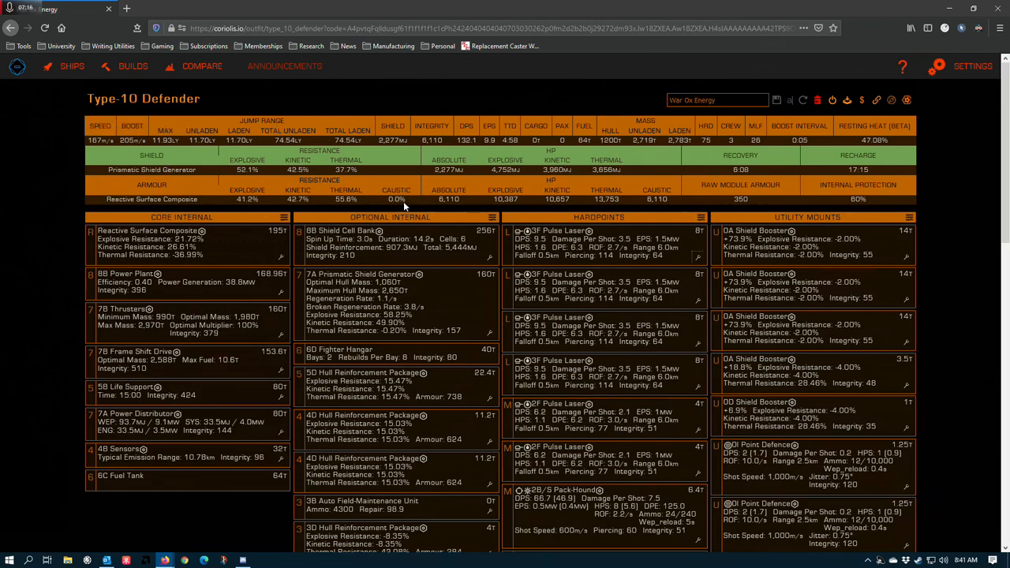
mouse_move(382, 188)
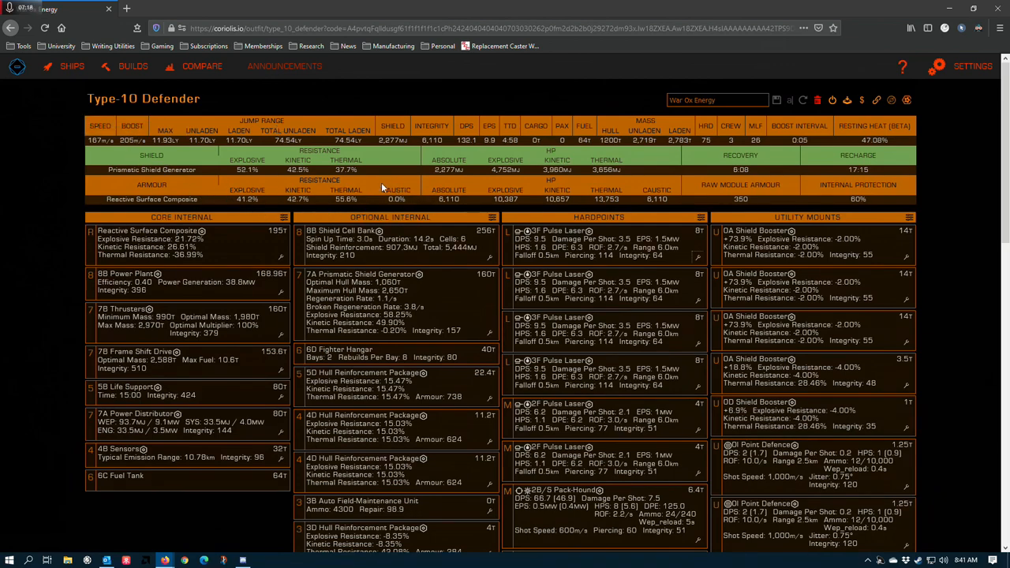
mouse_move(343, 202)
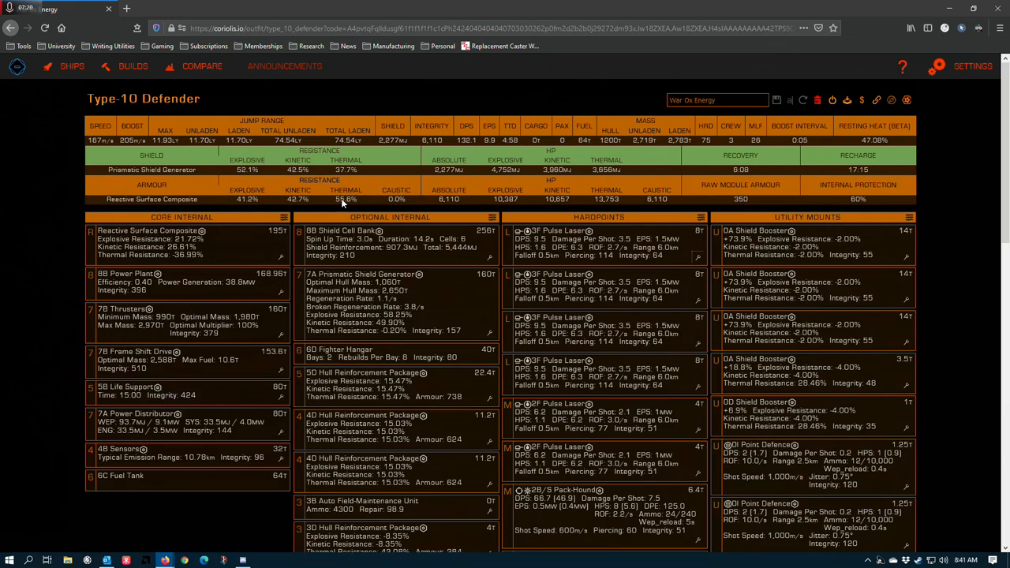
mouse_move(341, 198)
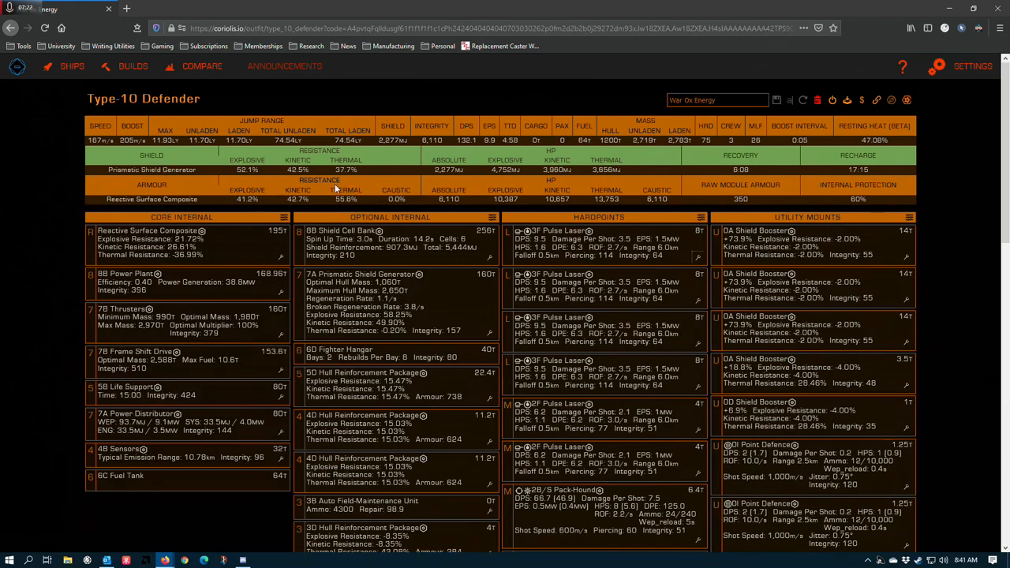
mouse_move(335, 196)
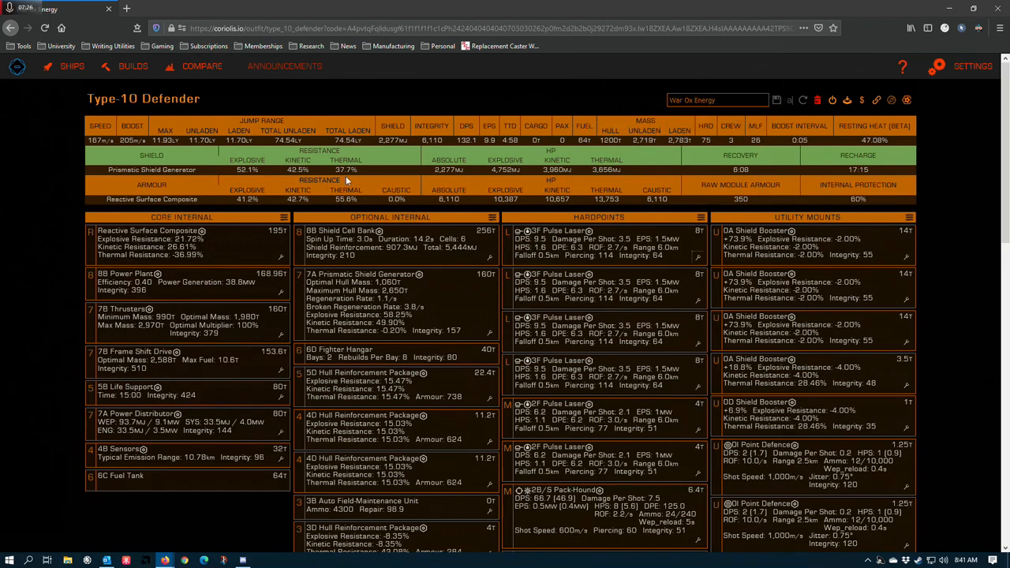
mouse_move(341, 199)
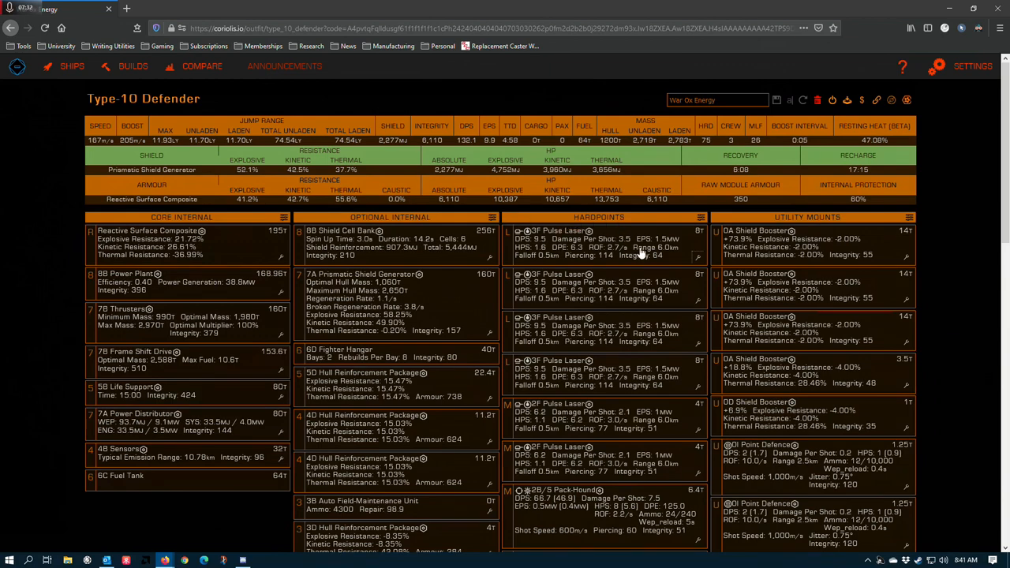
mouse_move(378, 6)
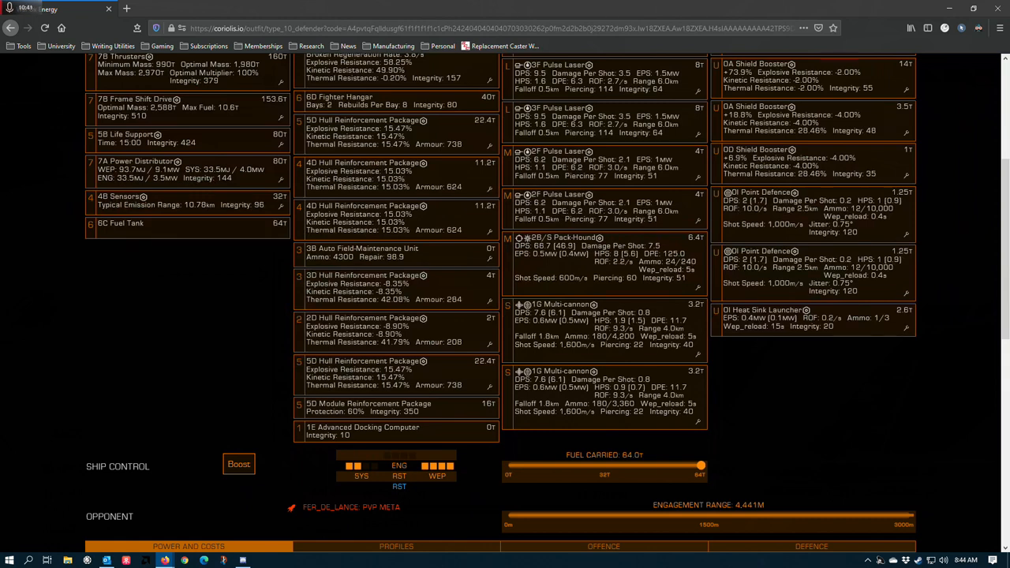
mouse_move(309, 394)
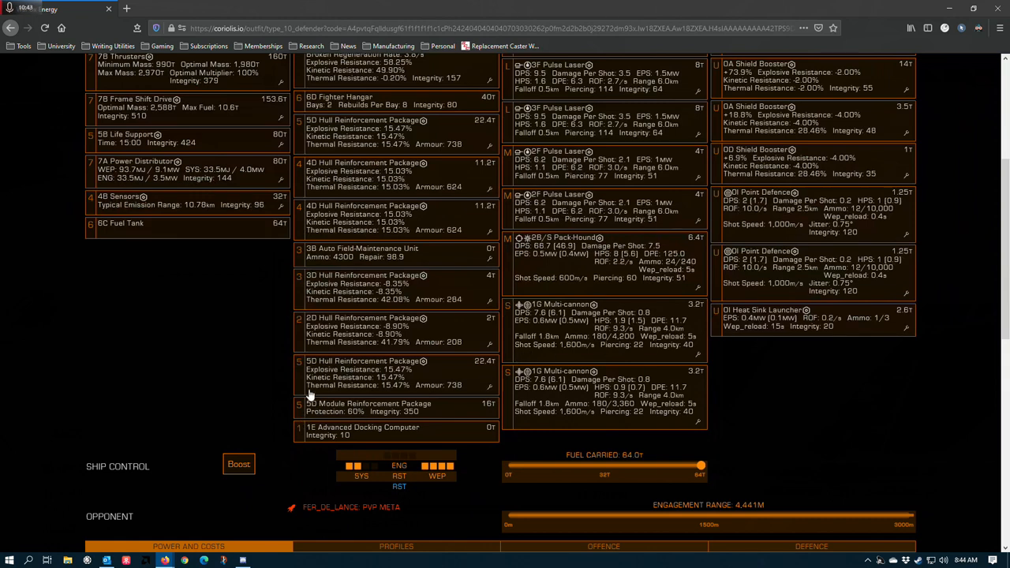
mouse_move(433, 418)
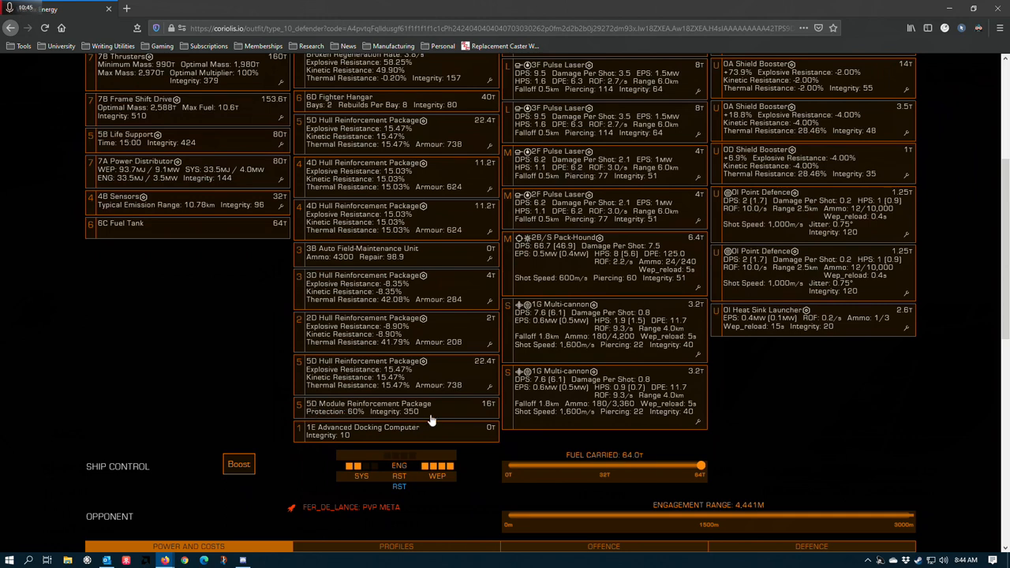
mouse_move(448, 417)
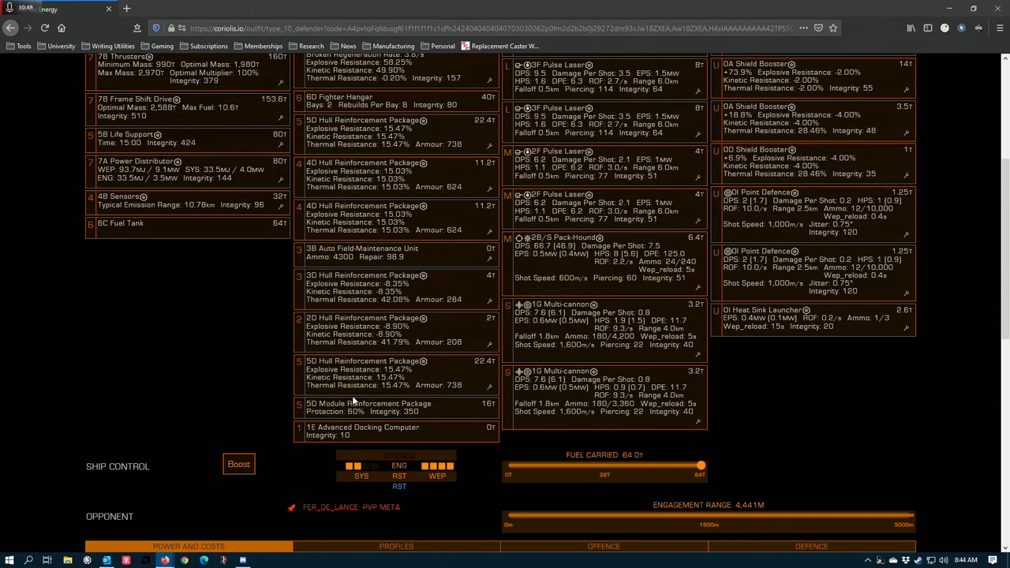
Step: Scroll down to review the power and costs table and the offence/defence sections
scroll(down, 3)
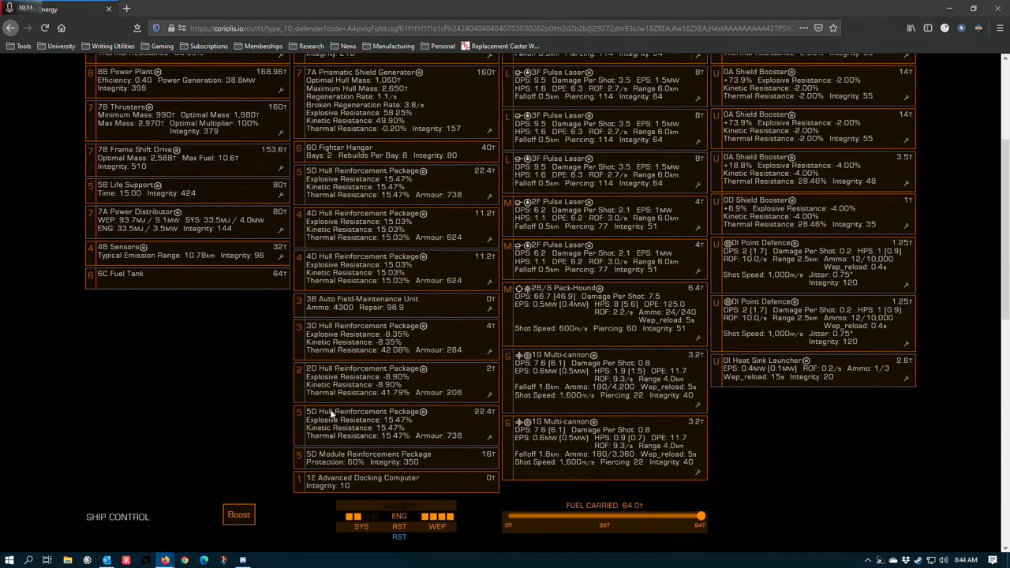
mouse_move(306, 434)
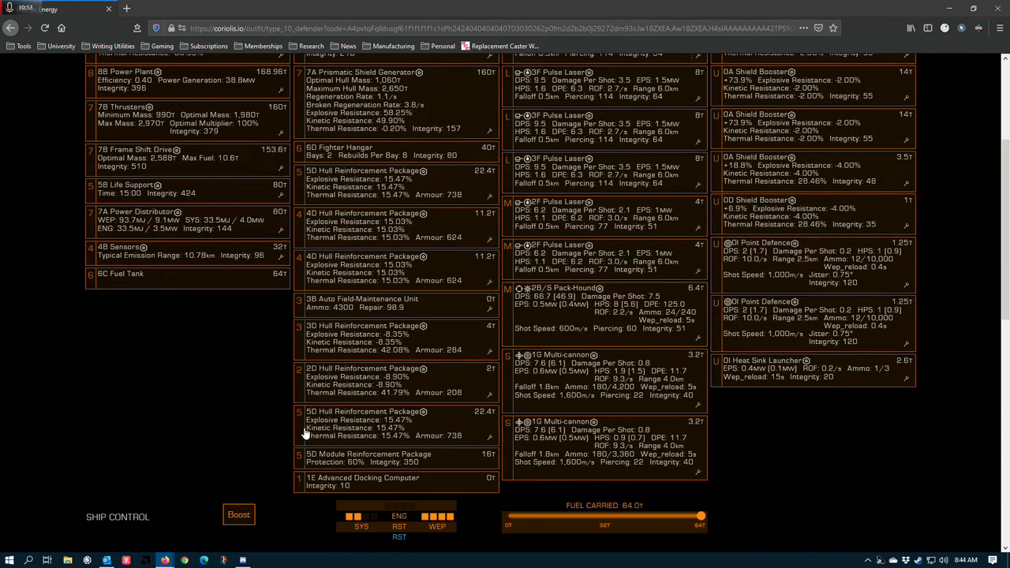
mouse_move(424, 456)
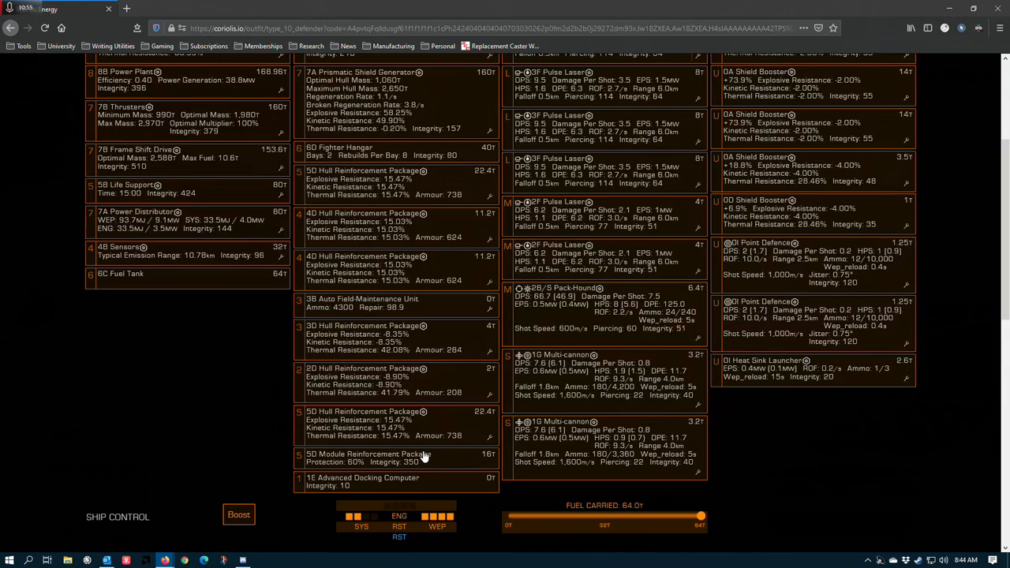
mouse_move(372, 489)
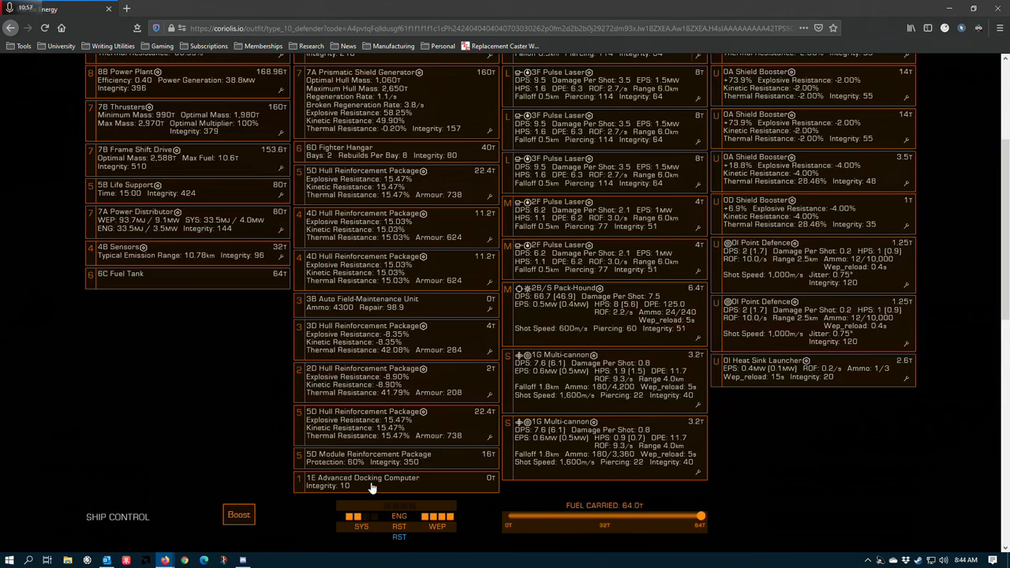
mouse_move(300, 410)
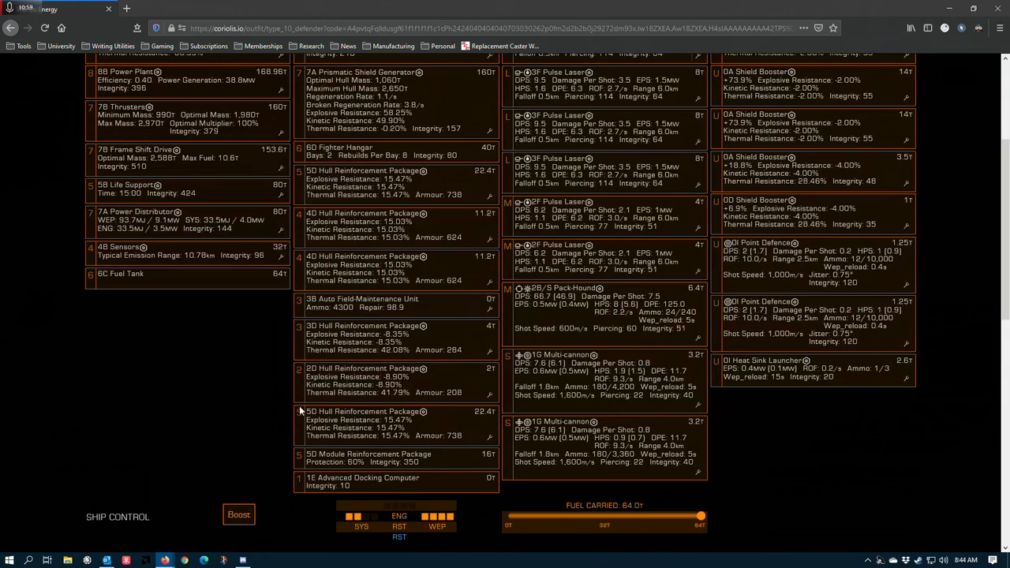
mouse_move(433, 445)
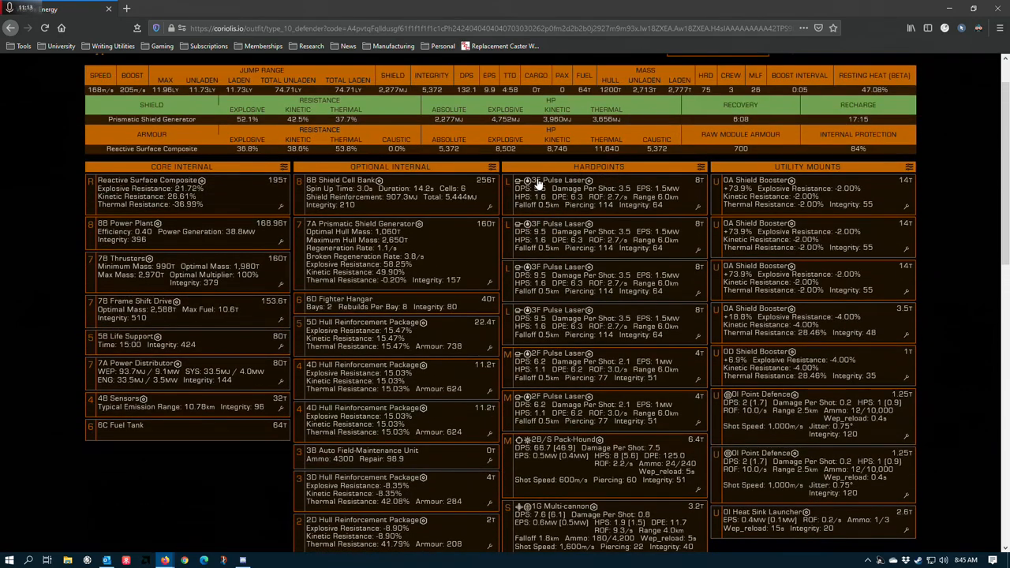
scroll(down, 3)
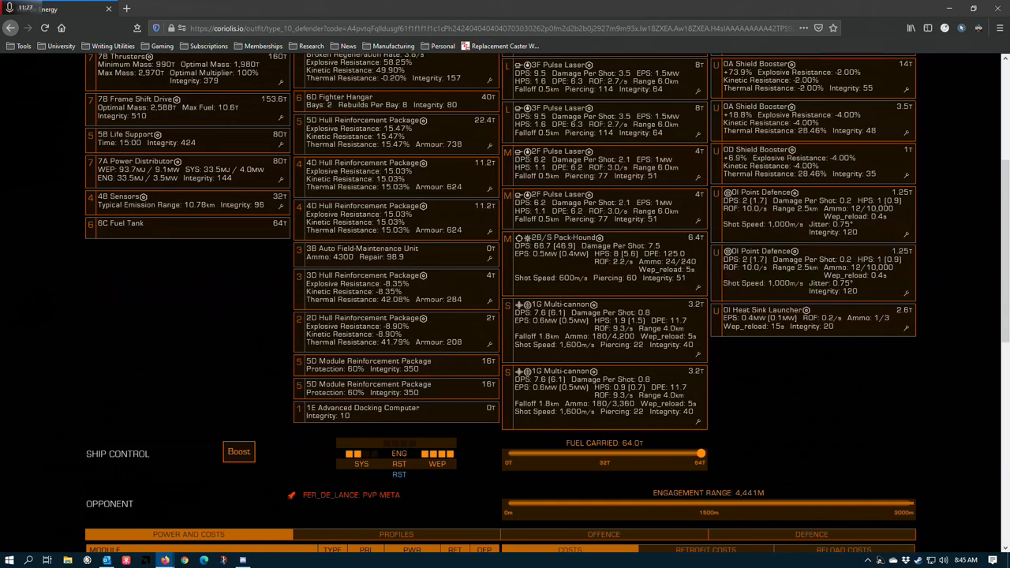
mouse_move(357, 366)
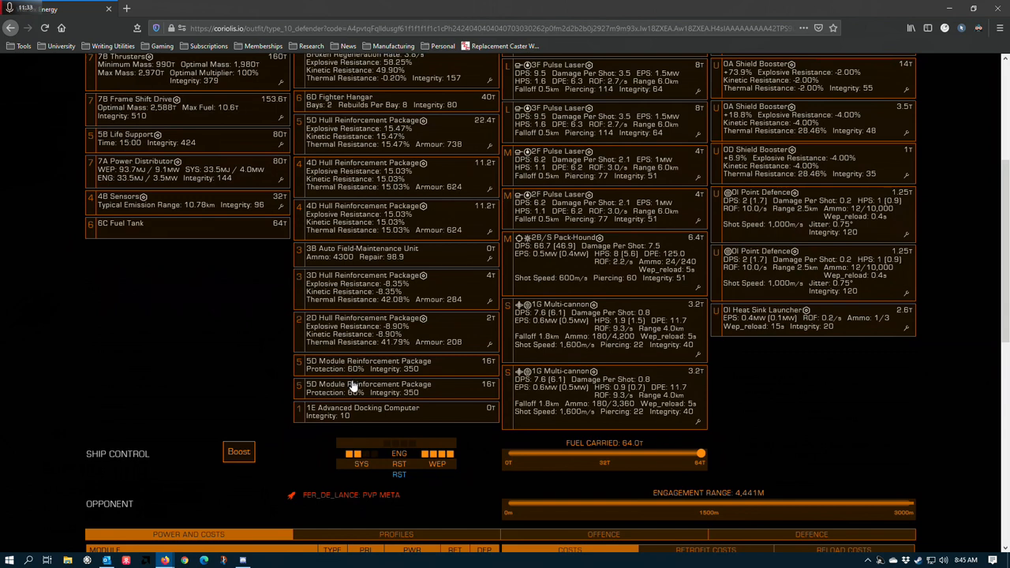
mouse_move(350, 386)
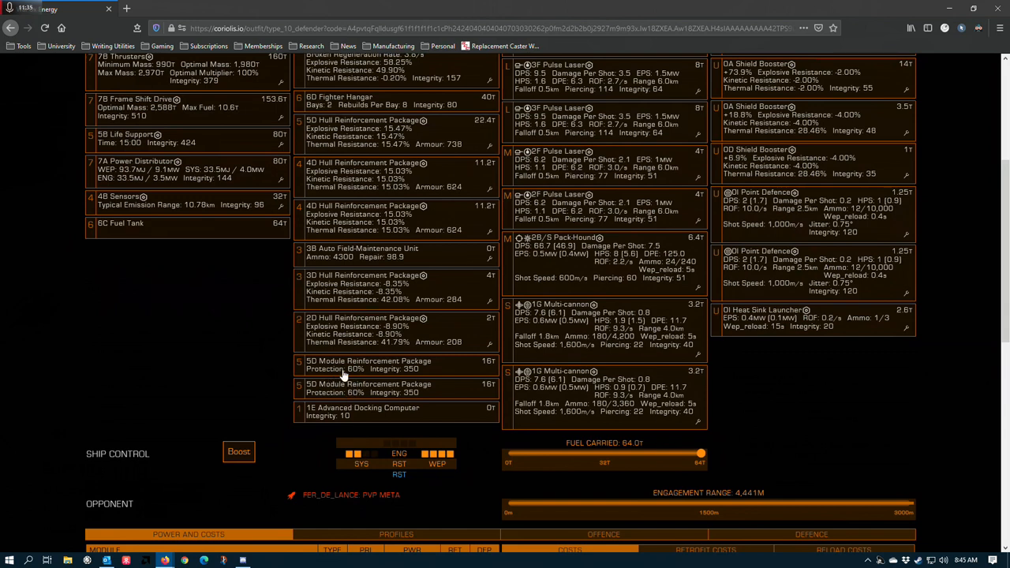
mouse_move(342, 372)
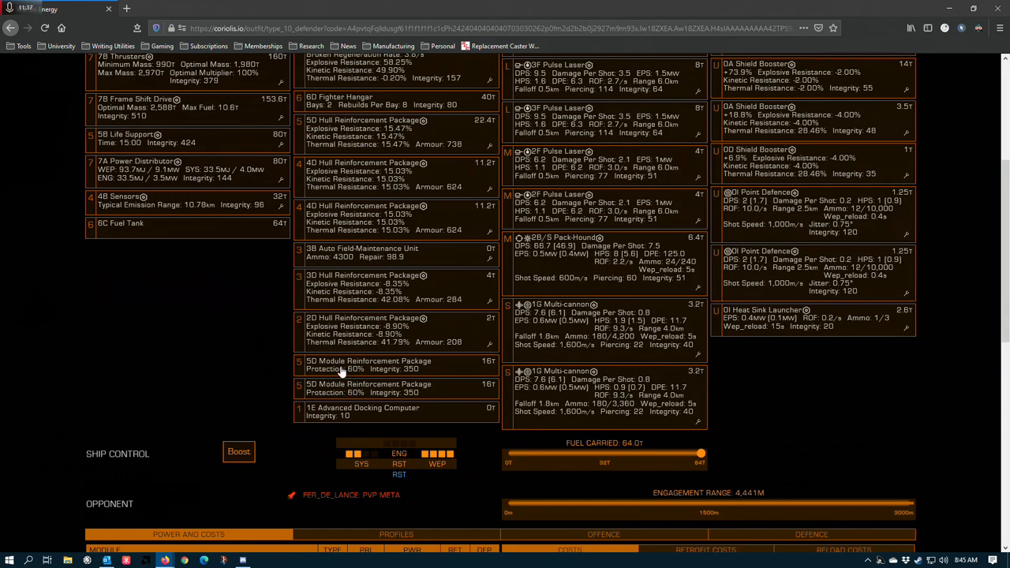
mouse_move(363, 392)
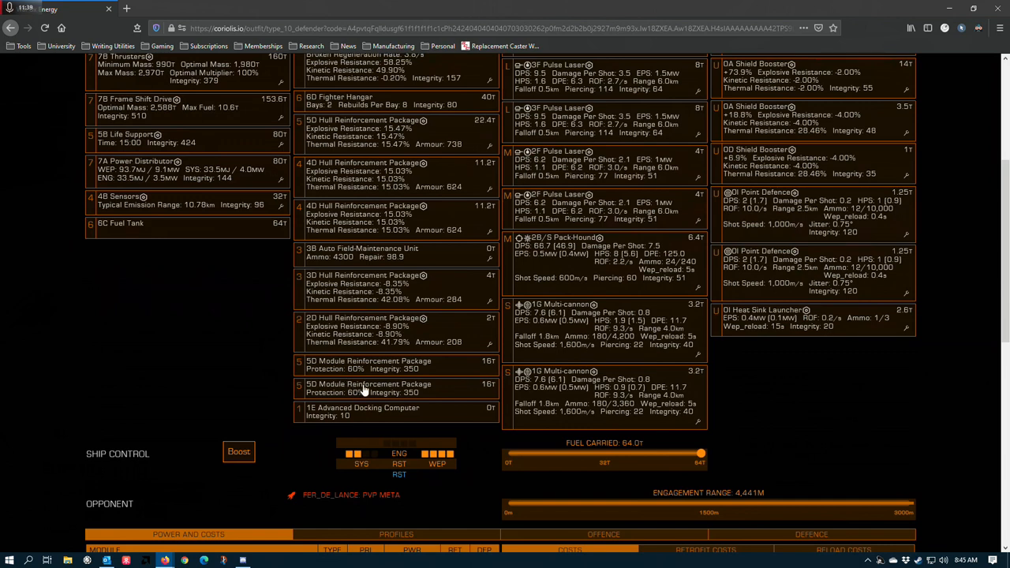
mouse_move(365, 392)
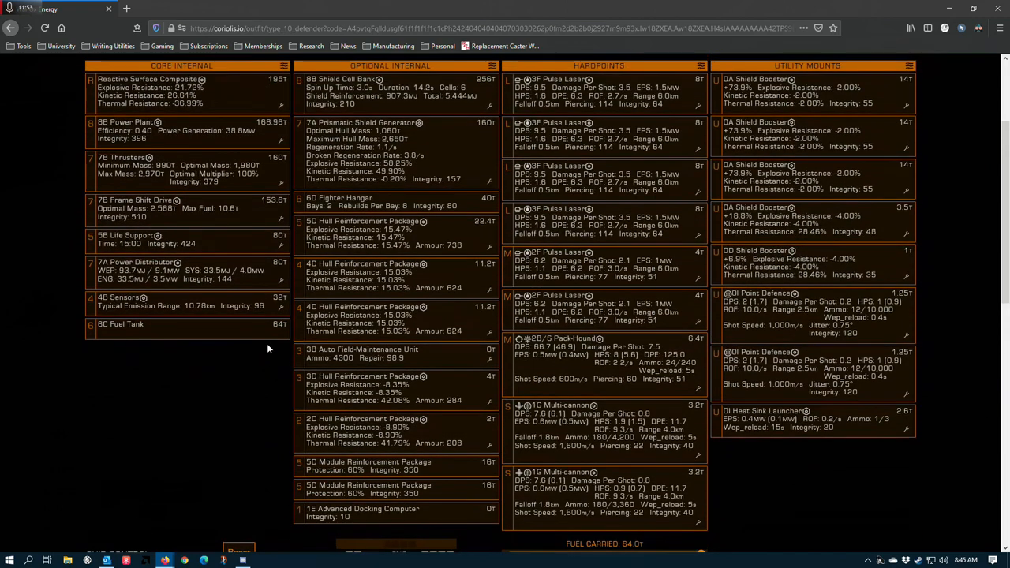
scroll(down, 3)
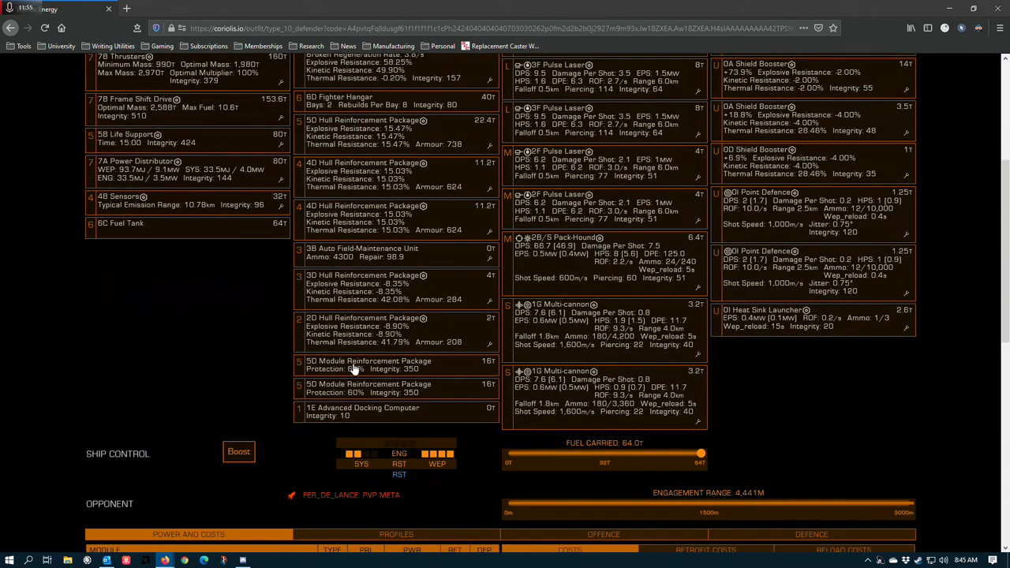
mouse_move(401, 341)
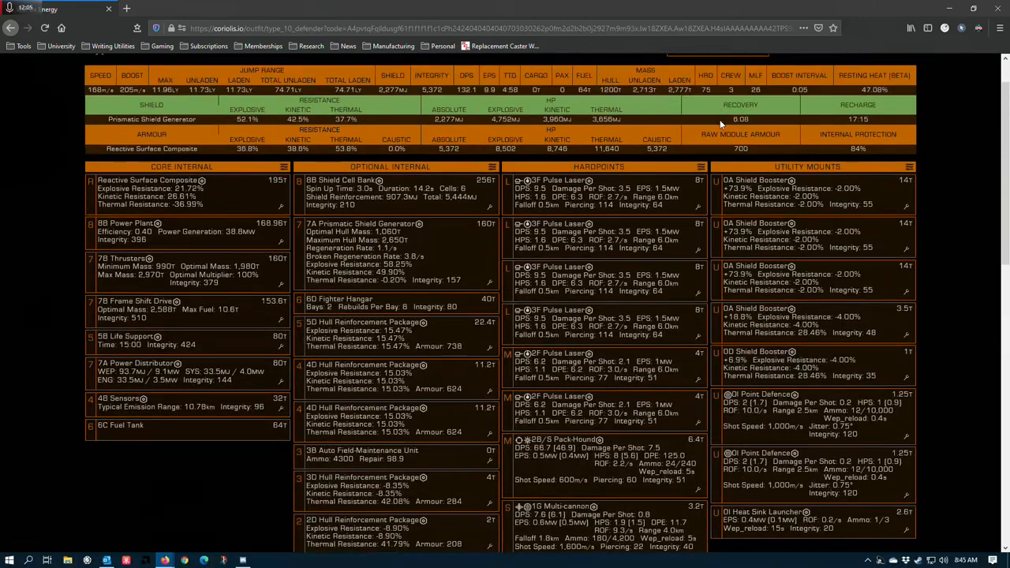
scroll(down, 3)
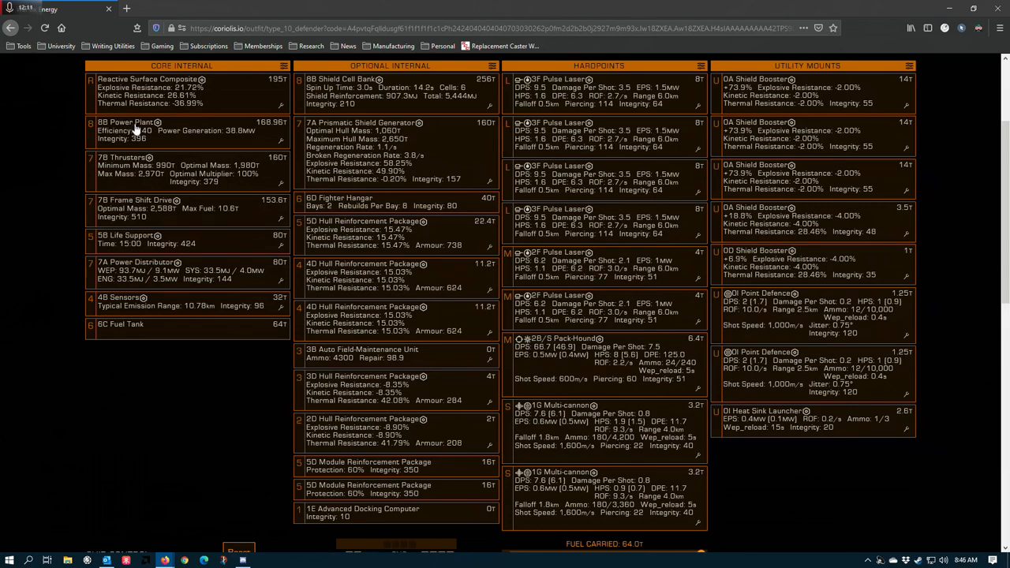
scroll(up, 3)
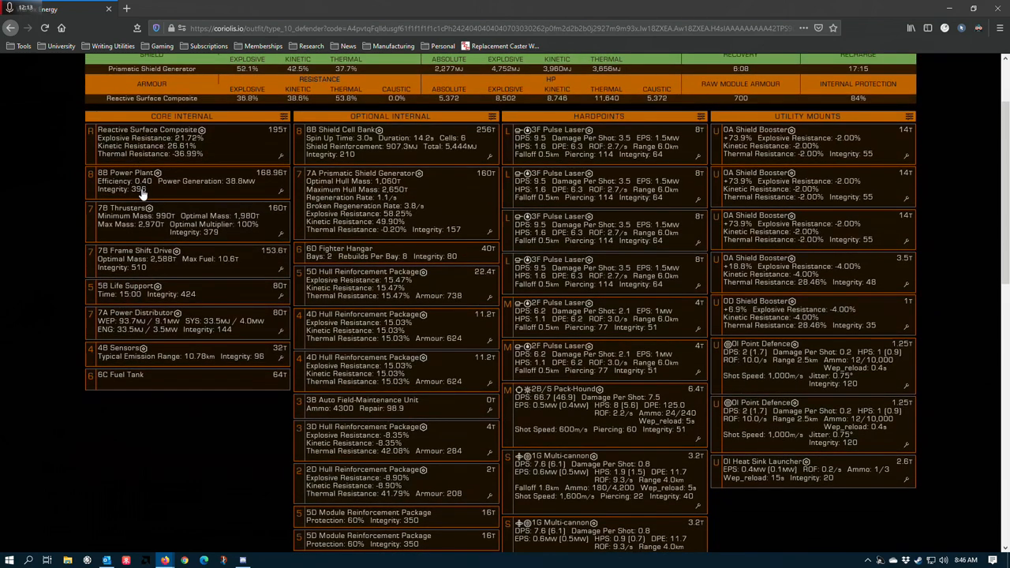
mouse_move(140, 189)
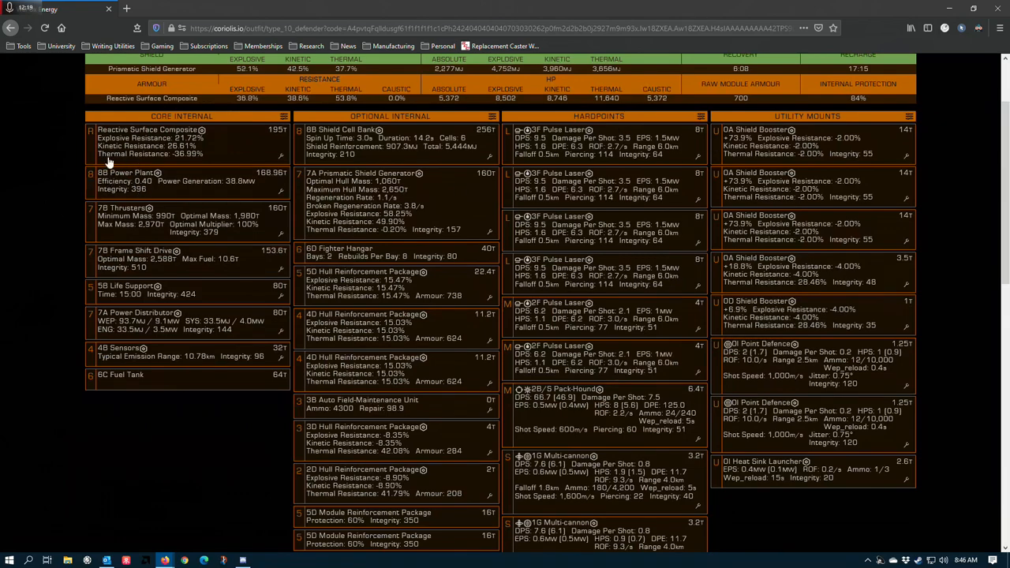
scroll(down, 3)
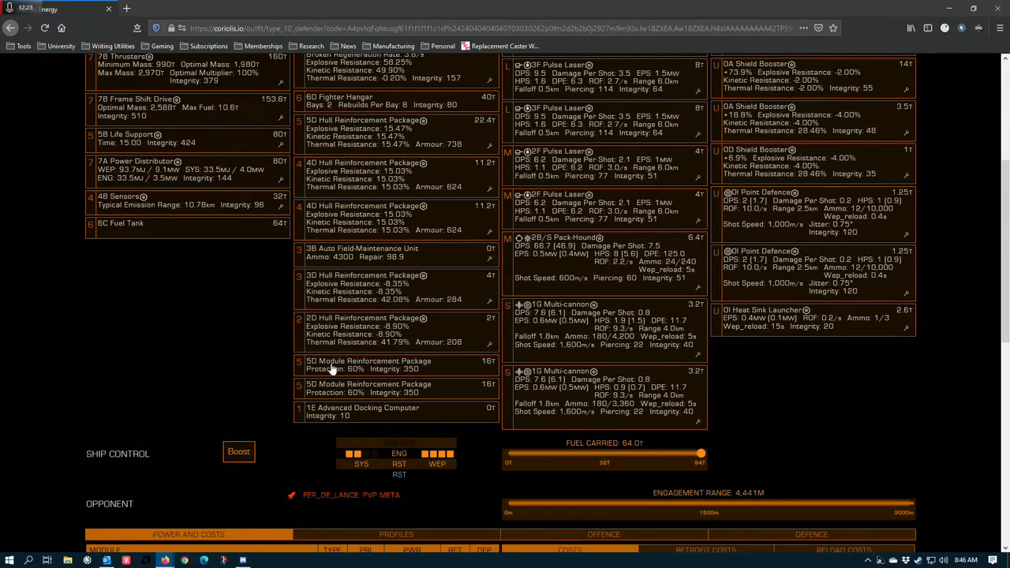
mouse_move(324, 402)
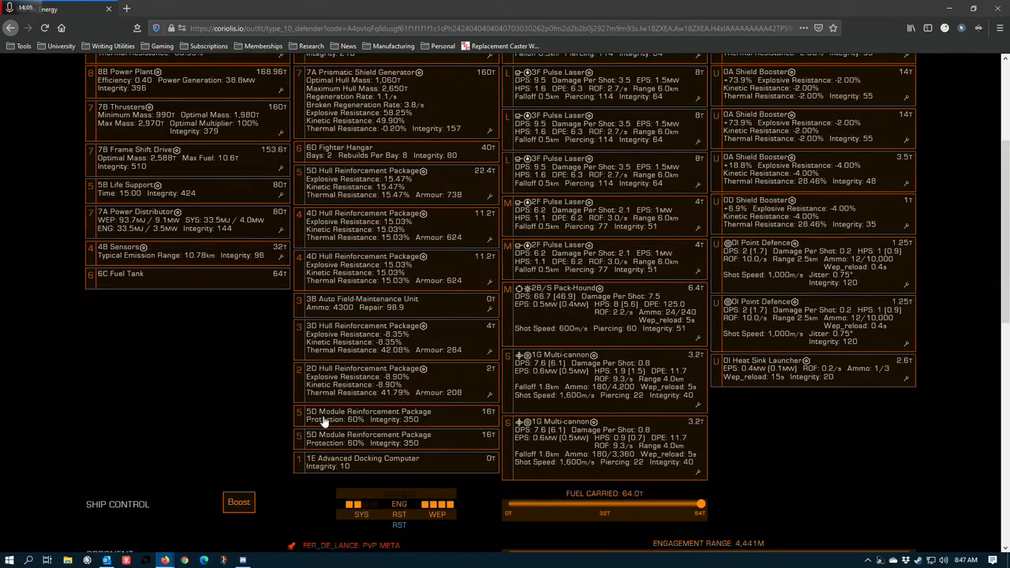
mouse_move(333, 420)
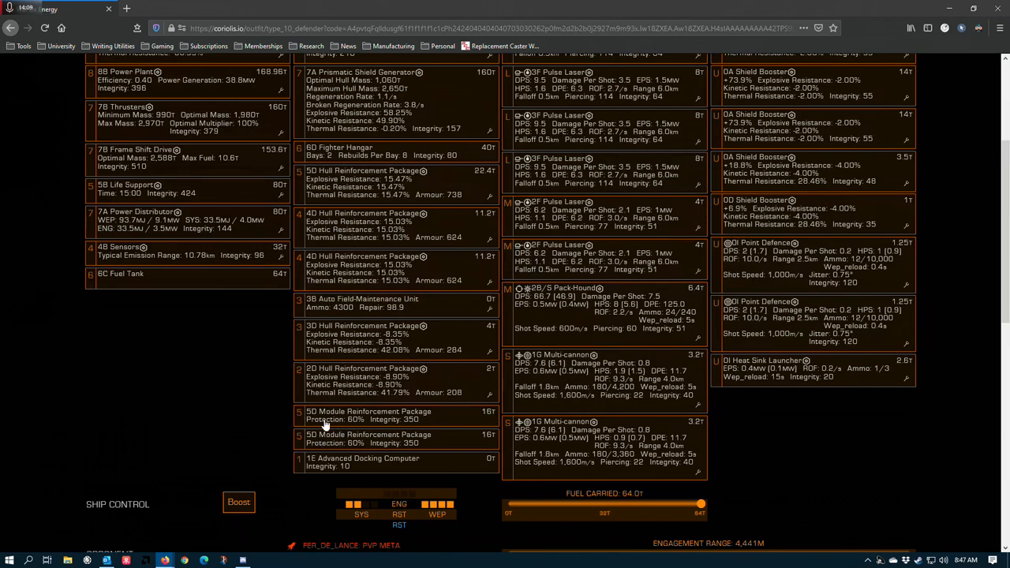
mouse_move(382, 450)
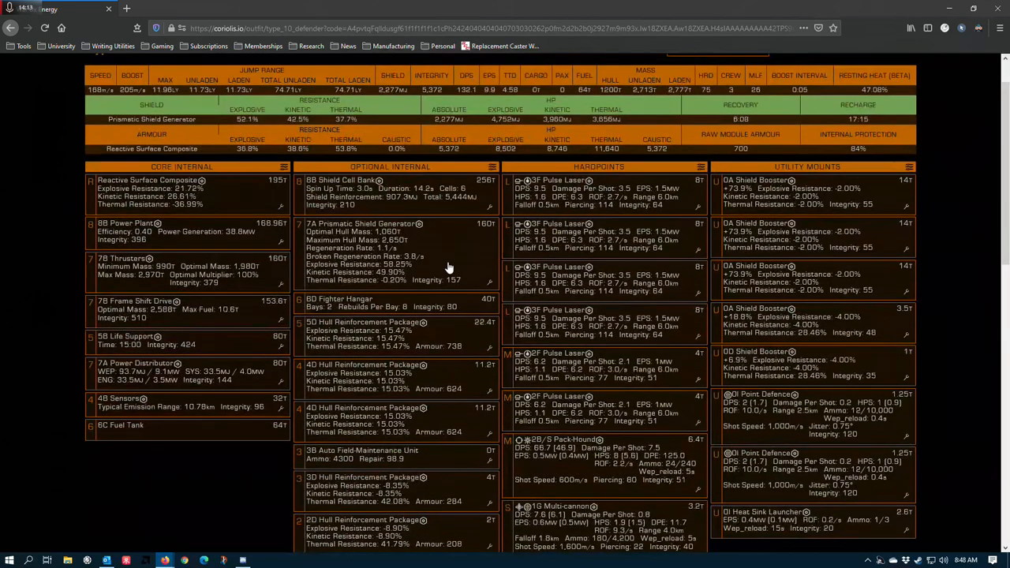
scroll(down, 3)
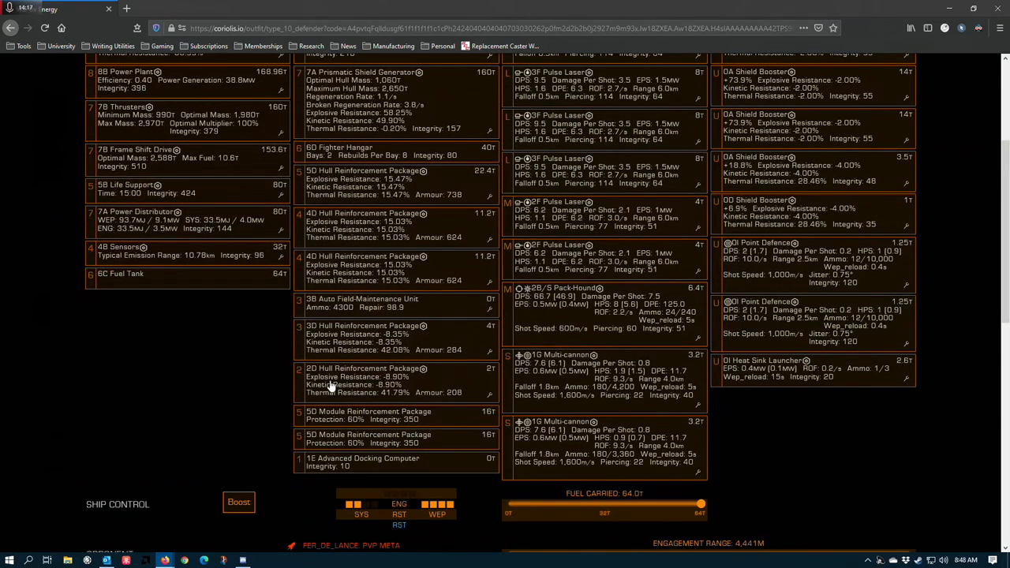
mouse_move(356, 429)
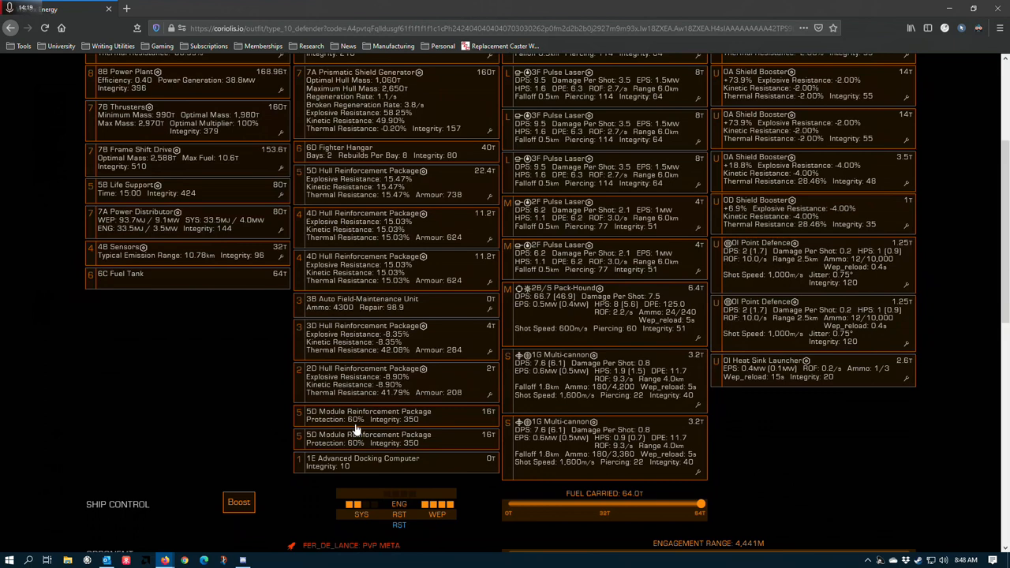
mouse_move(360, 426)
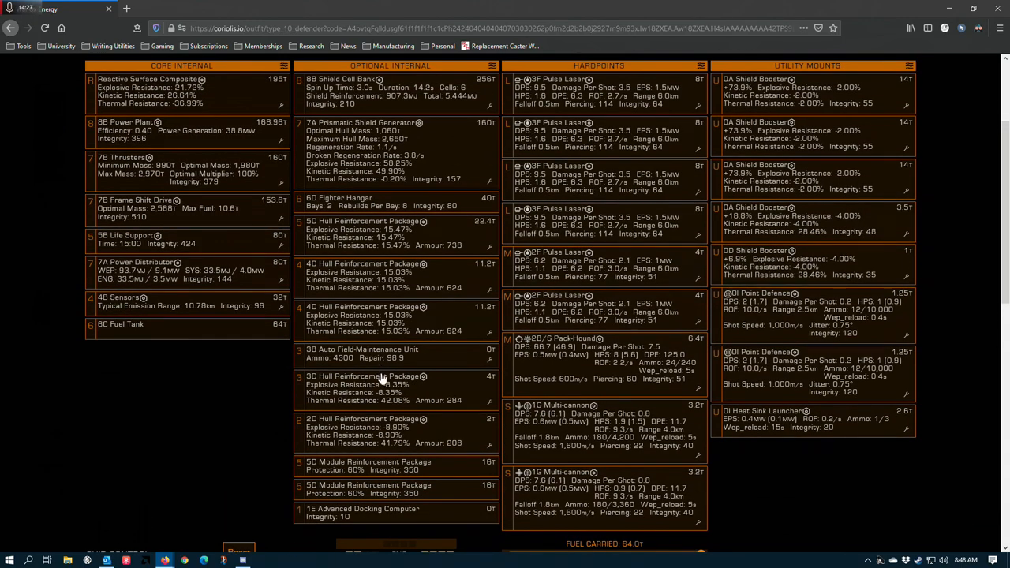
scroll(down, 3)
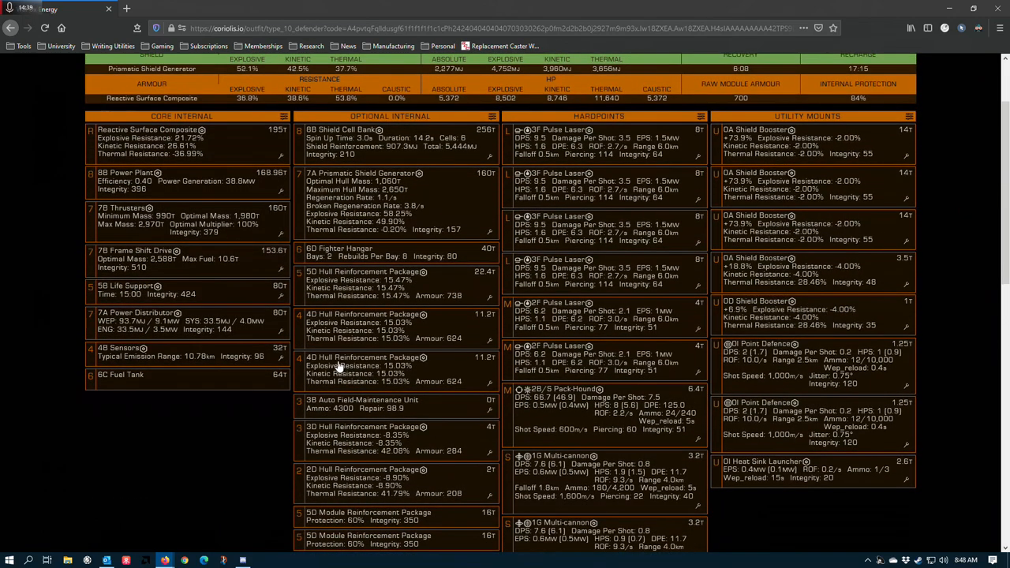
scroll(down, 3)
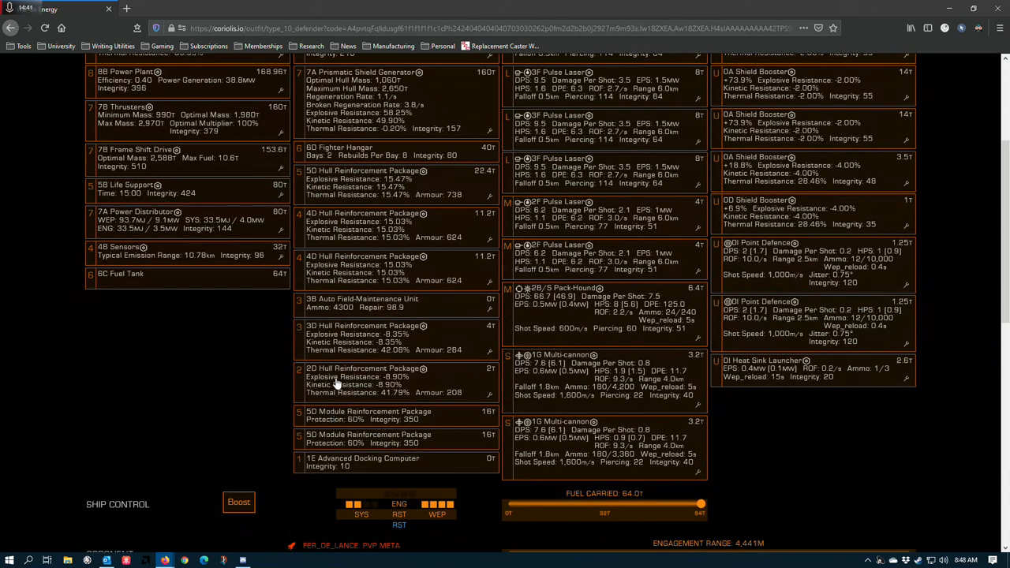
mouse_move(344, 423)
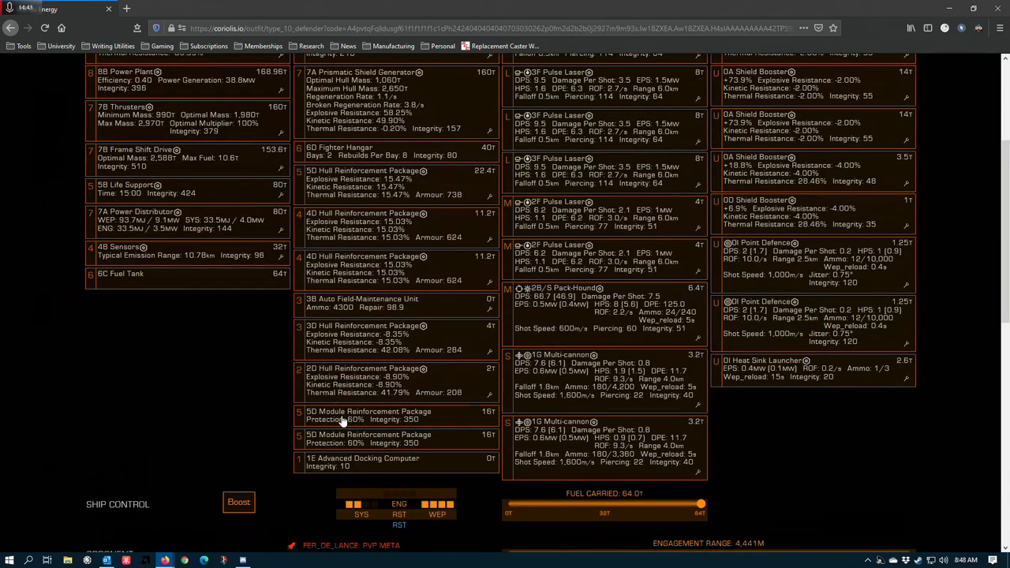
mouse_move(366, 407)
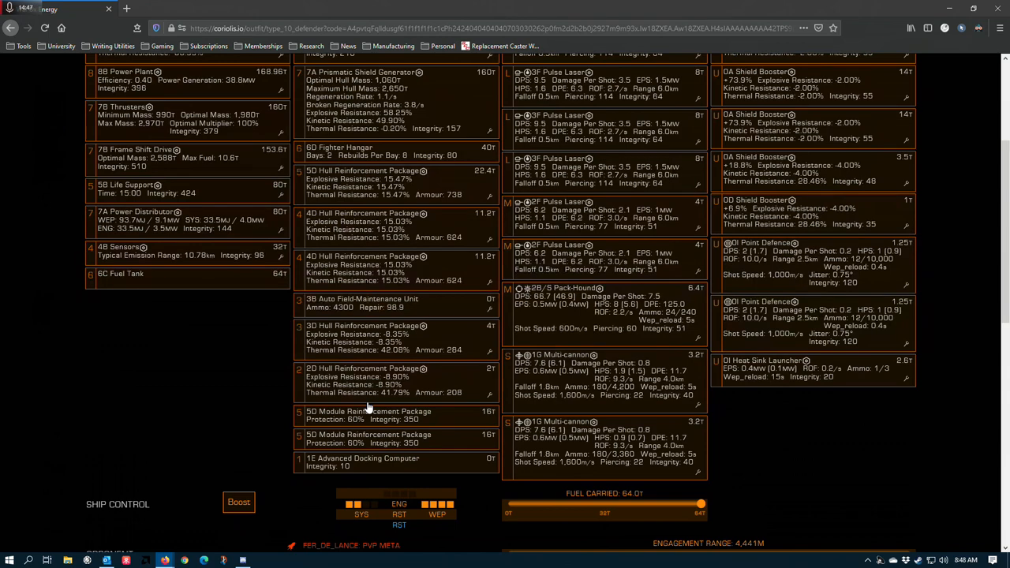
scroll(down, 3)
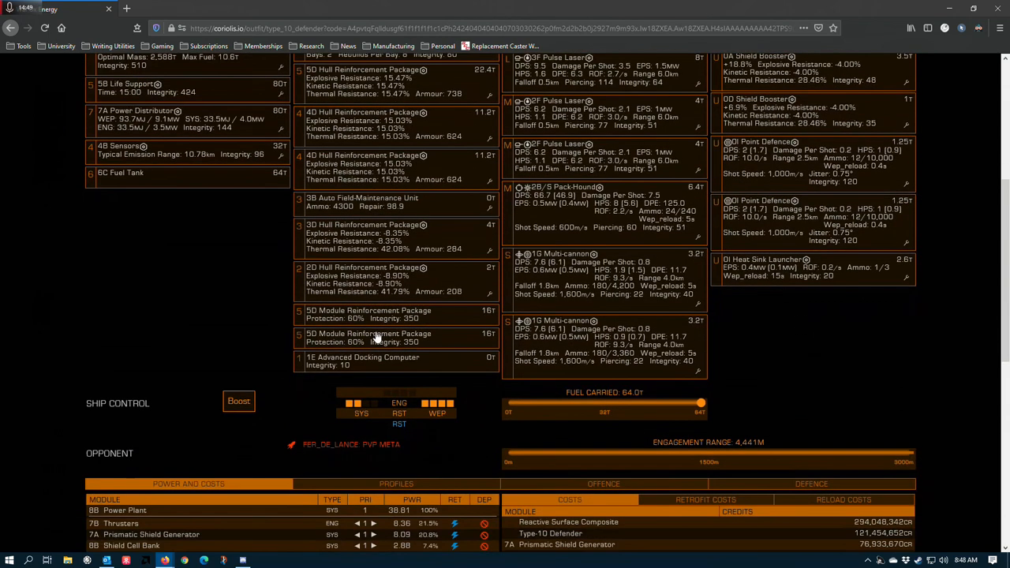
mouse_move(362, 324)
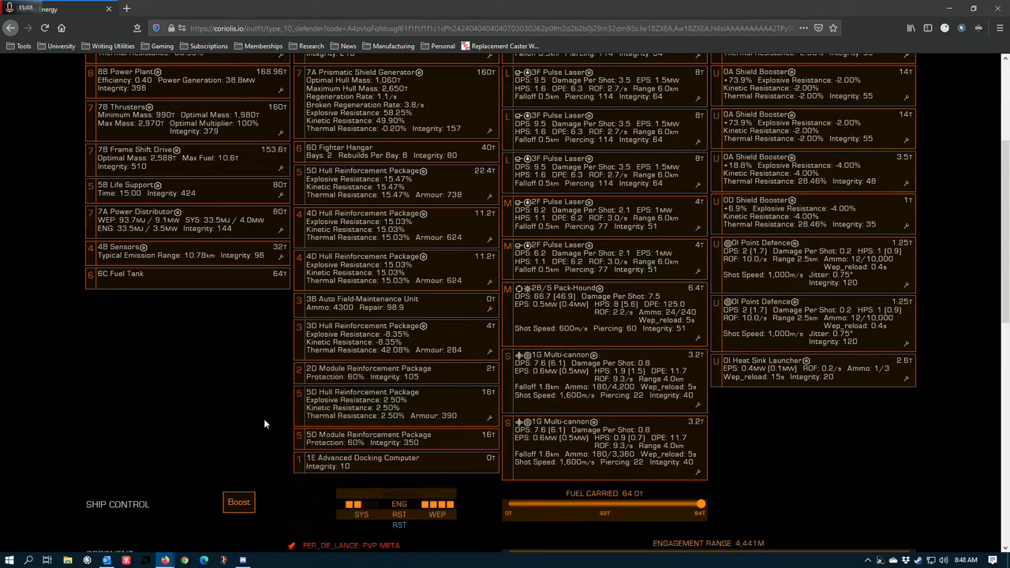
scroll(down, 3)
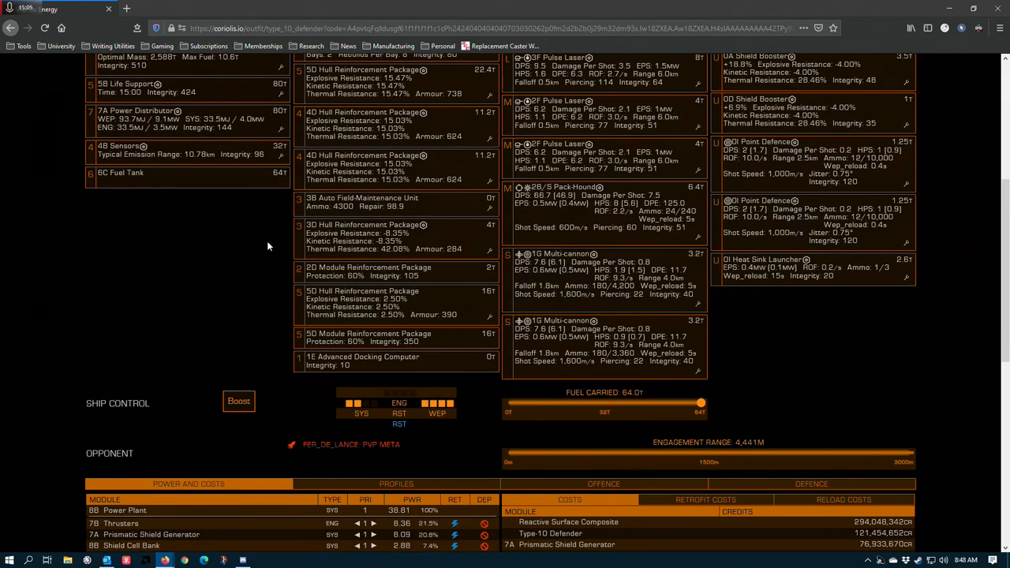
scroll(down, 3)
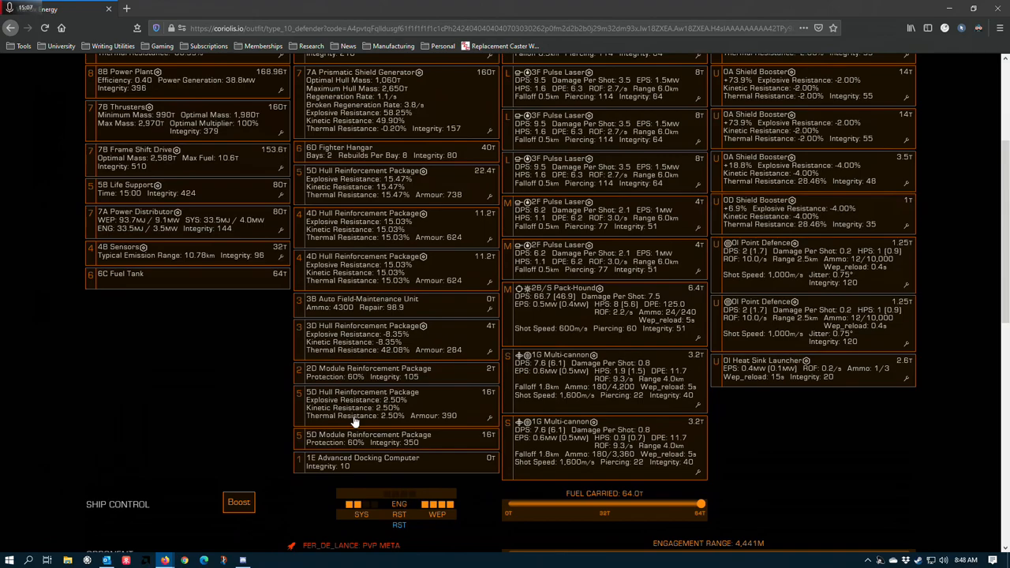
mouse_move(375, 394)
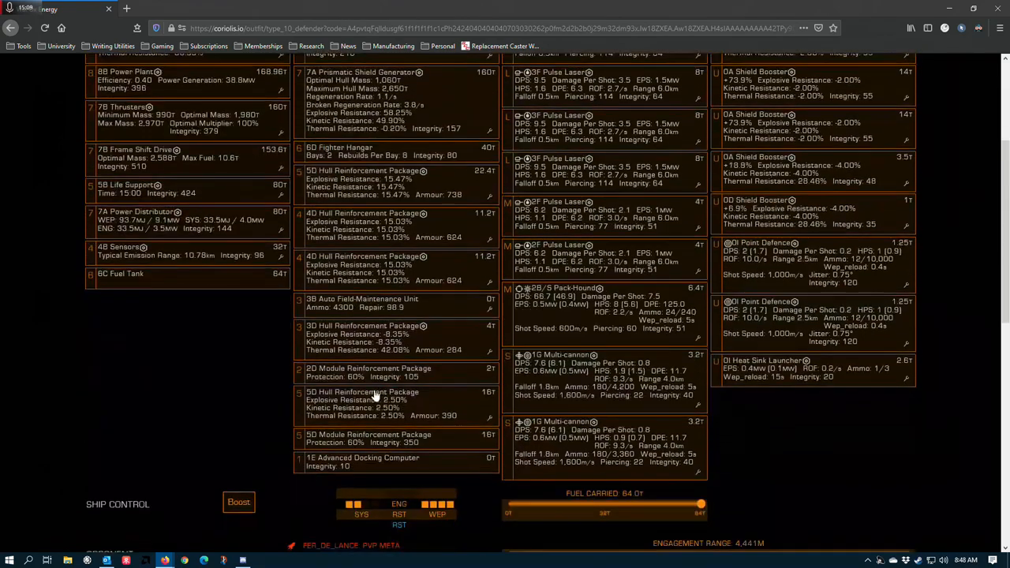
scroll(down, 3)
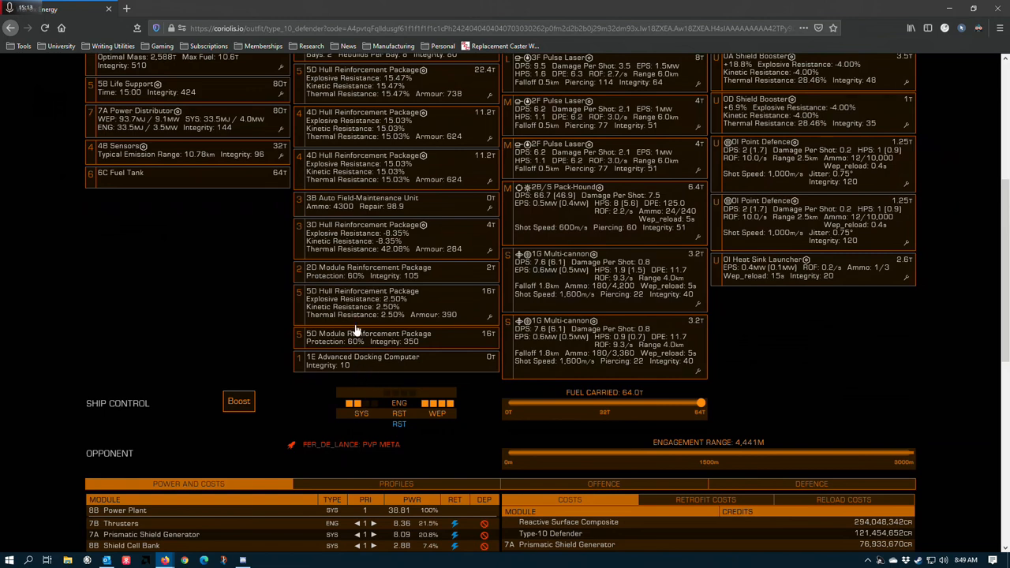
mouse_move(387, 261)
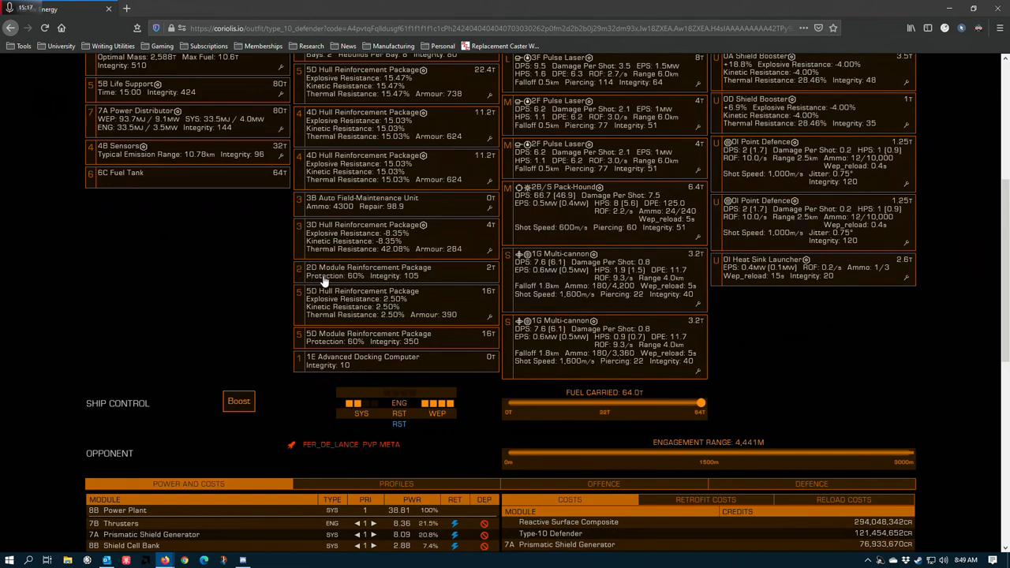
mouse_move(404, 362)
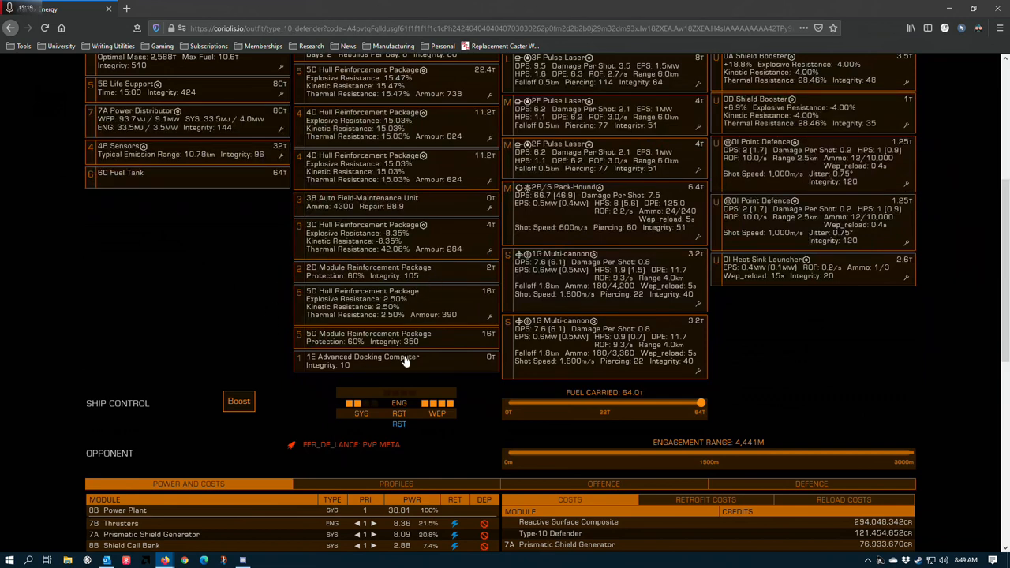
mouse_move(441, 306)
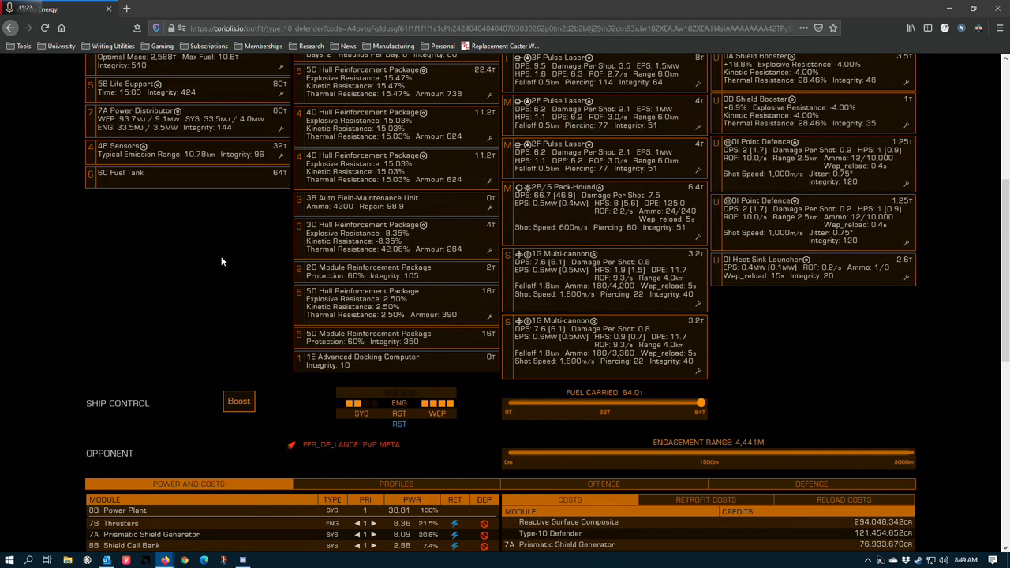
mouse_move(382, 276)
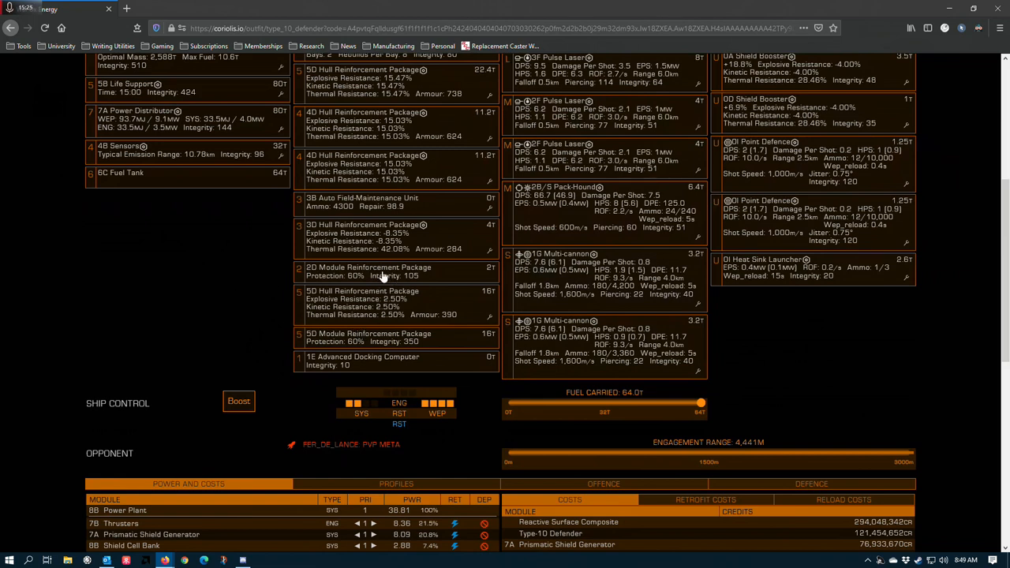
mouse_move(363, 320)
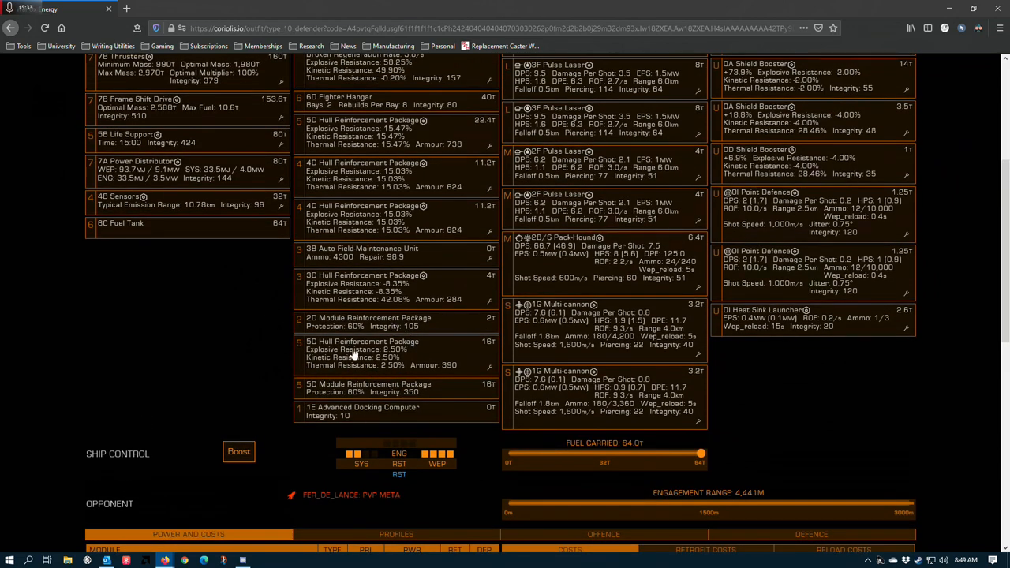
mouse_move(366, 299)
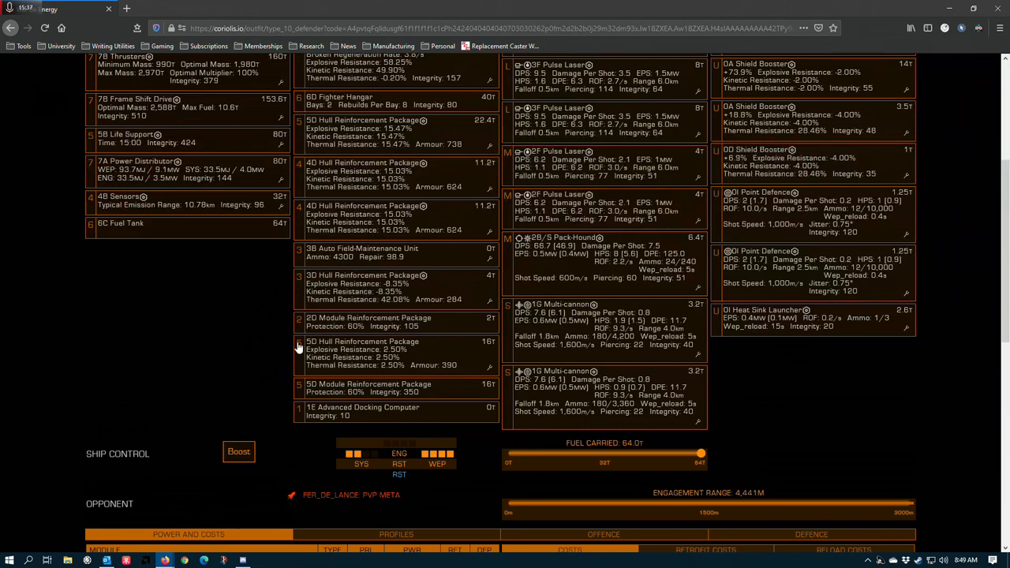
mouse_move(337, 328)
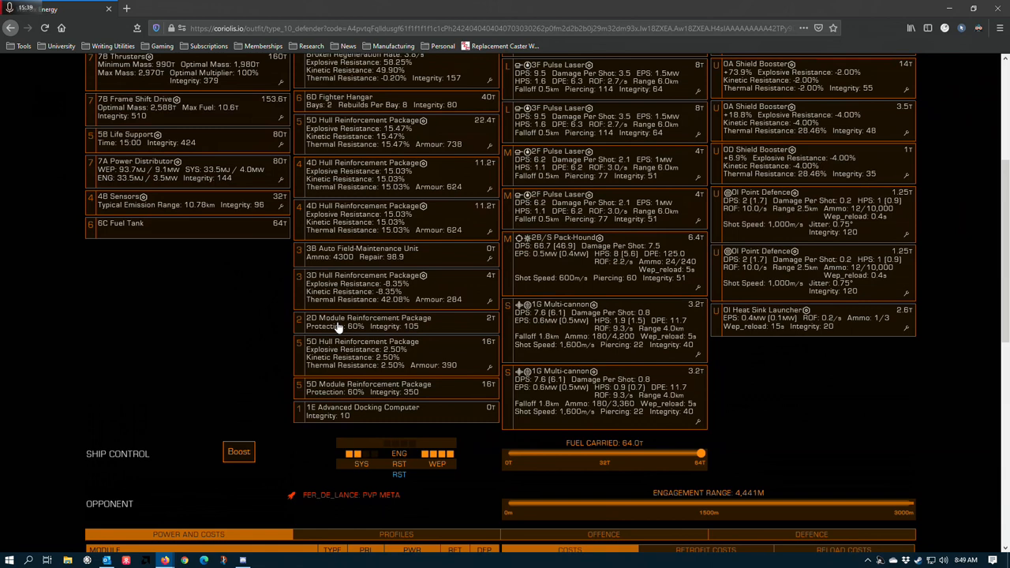
mouse_move(308, 335)
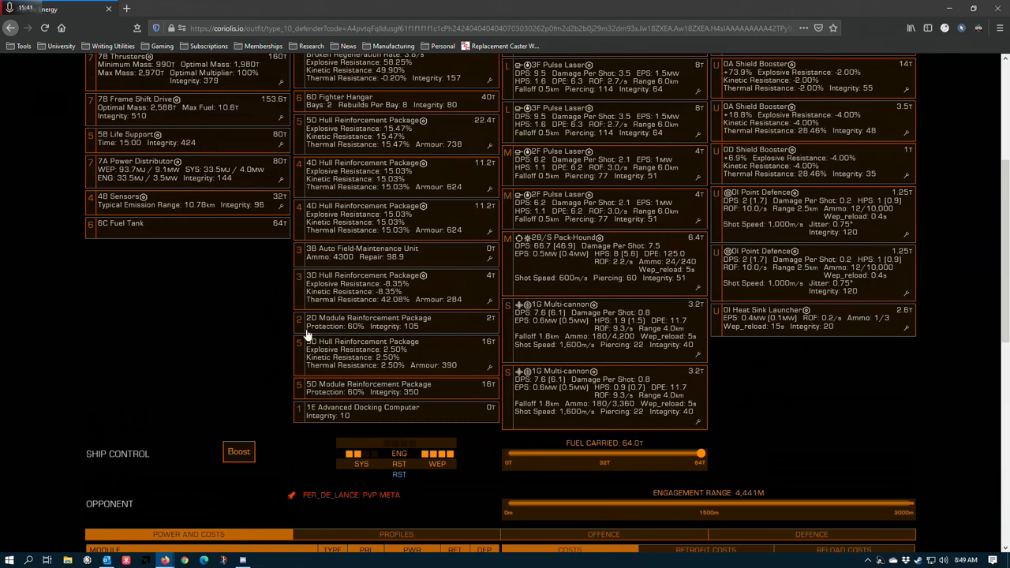
mouse_move(309, 363)
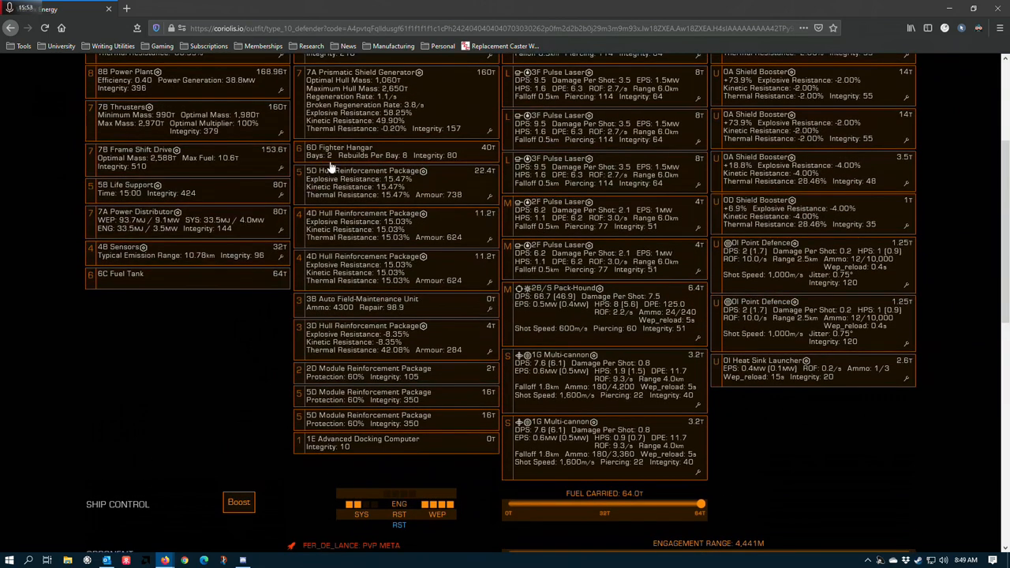
mouse_move(344, 418)
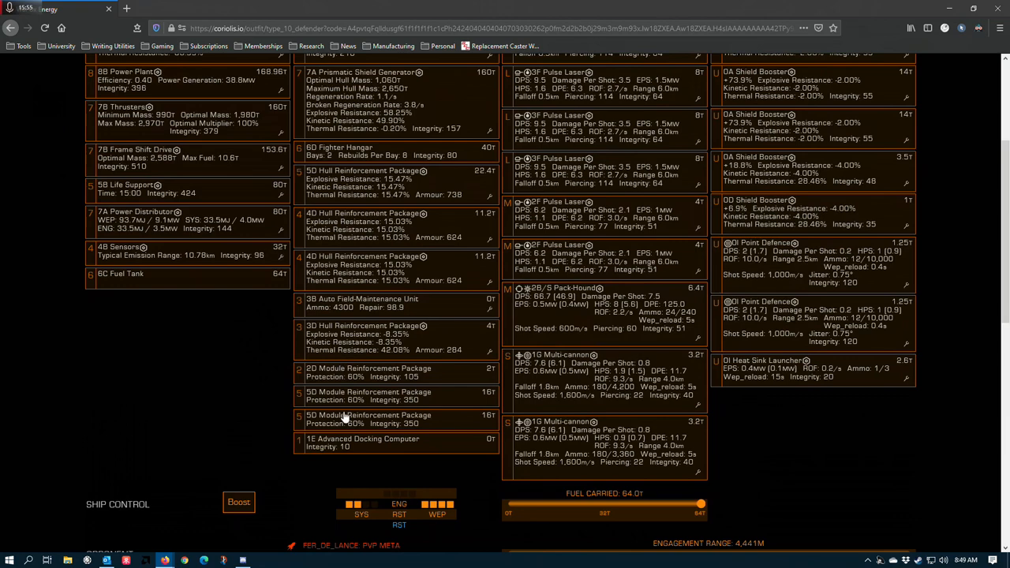
mouse_move(351, 281)
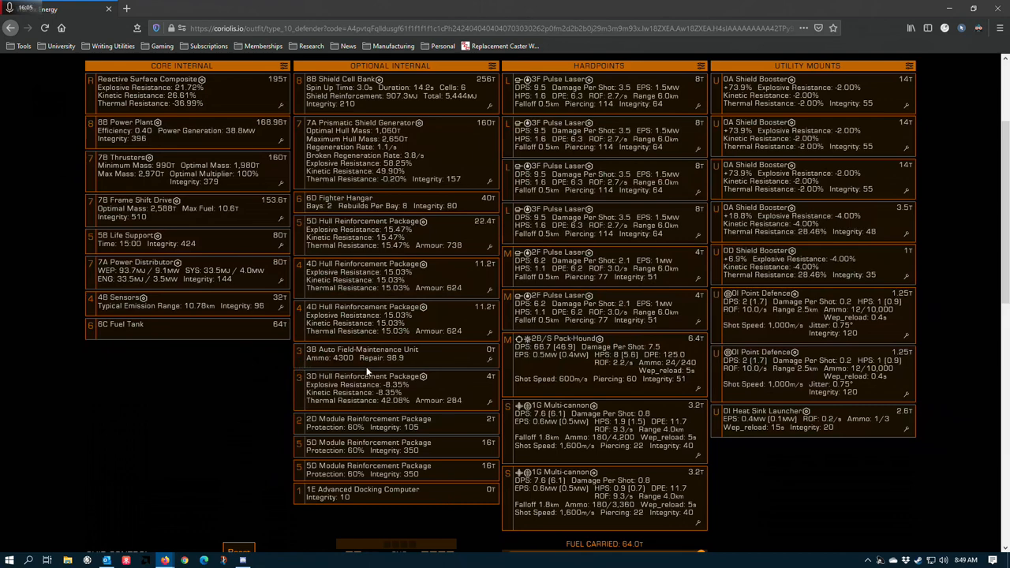
mouse_move(366, 385)
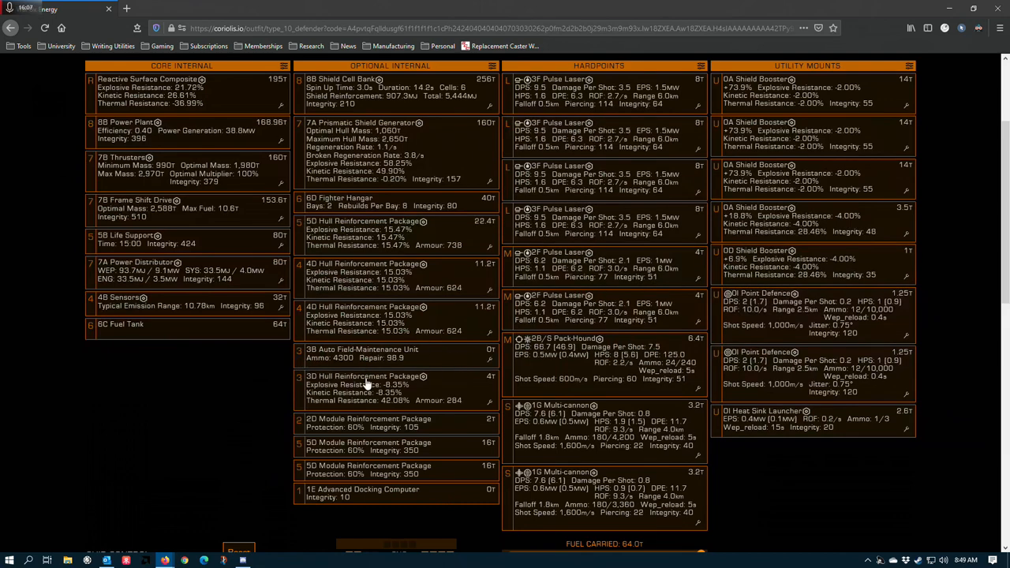
mouse_move(403, 350)
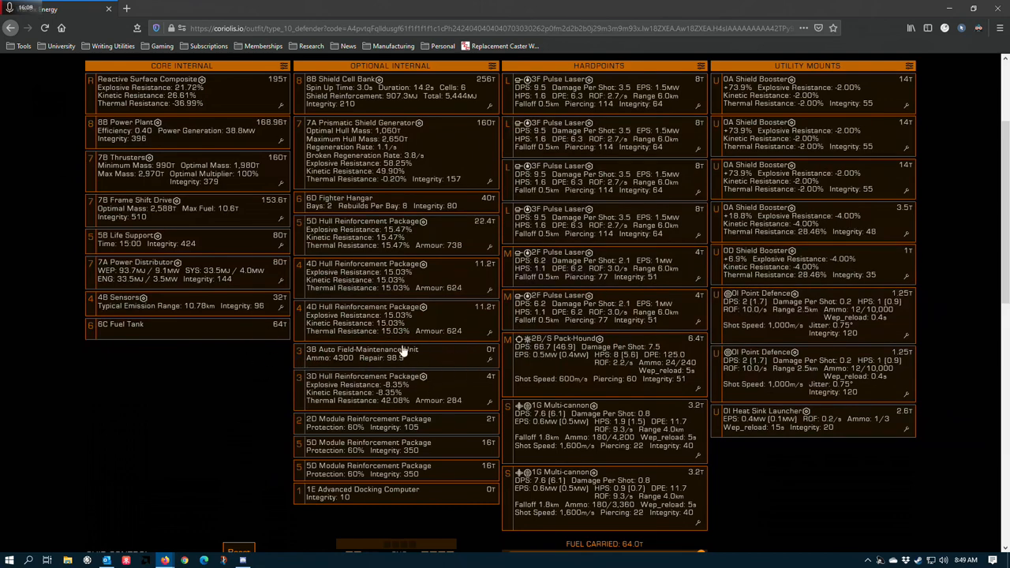
mouse_move(240, 455)
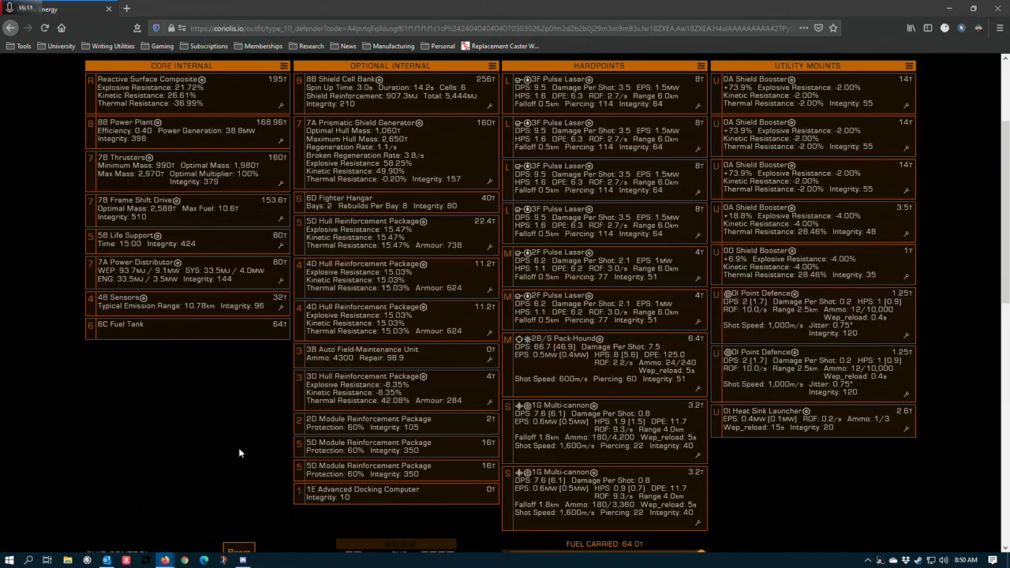
scroll(down, 3)
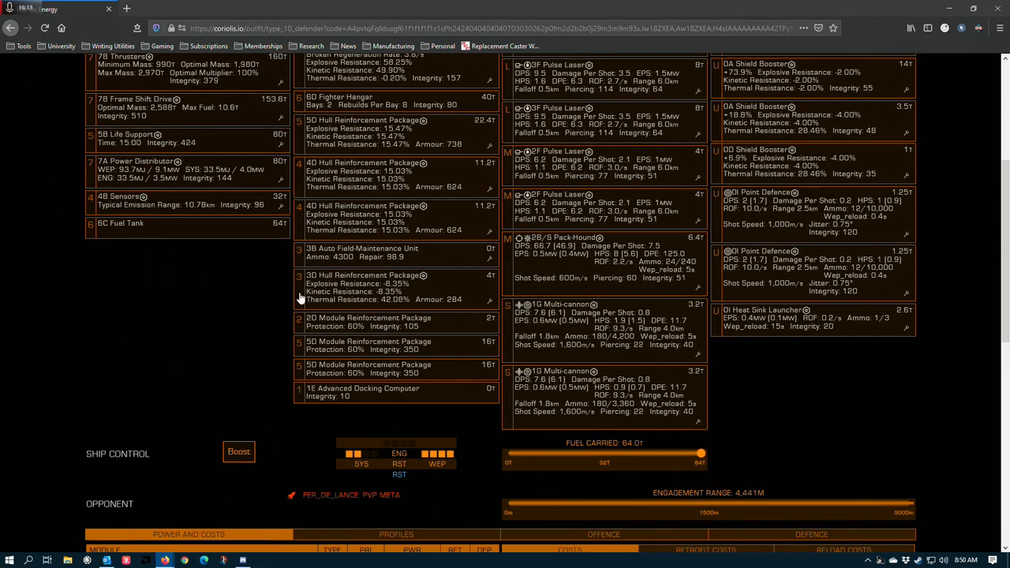
mouse_move(403, 357)
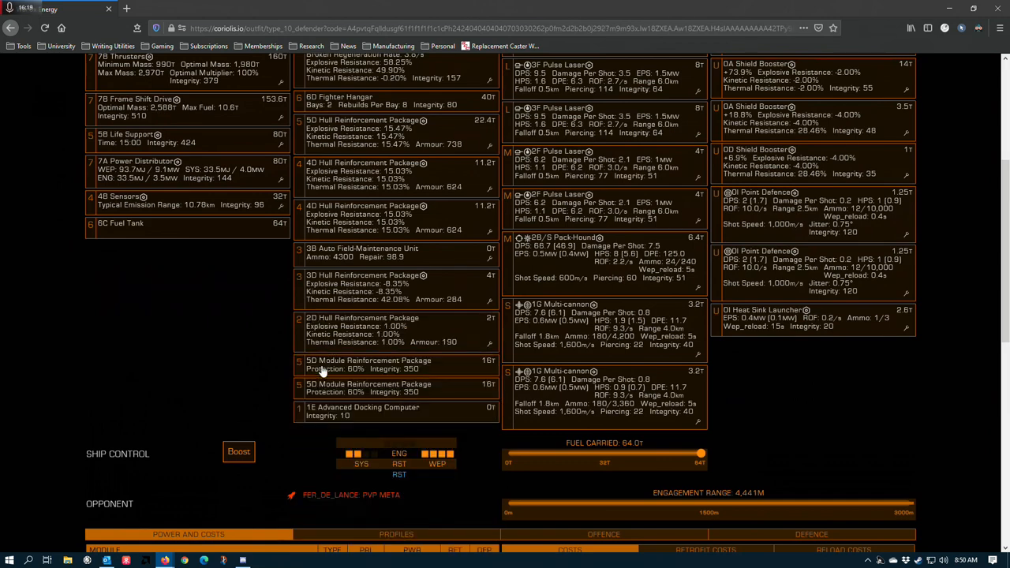
Step: Scroll the build page so the Type-10 Defender header and stat bars are shown again
click(367, 363)
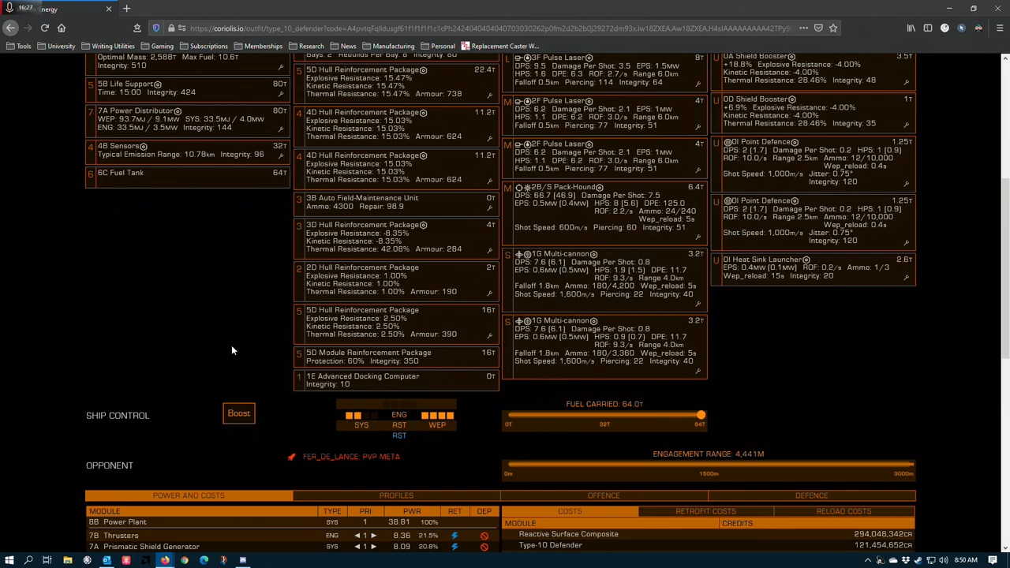
mouse_move(262, 368)
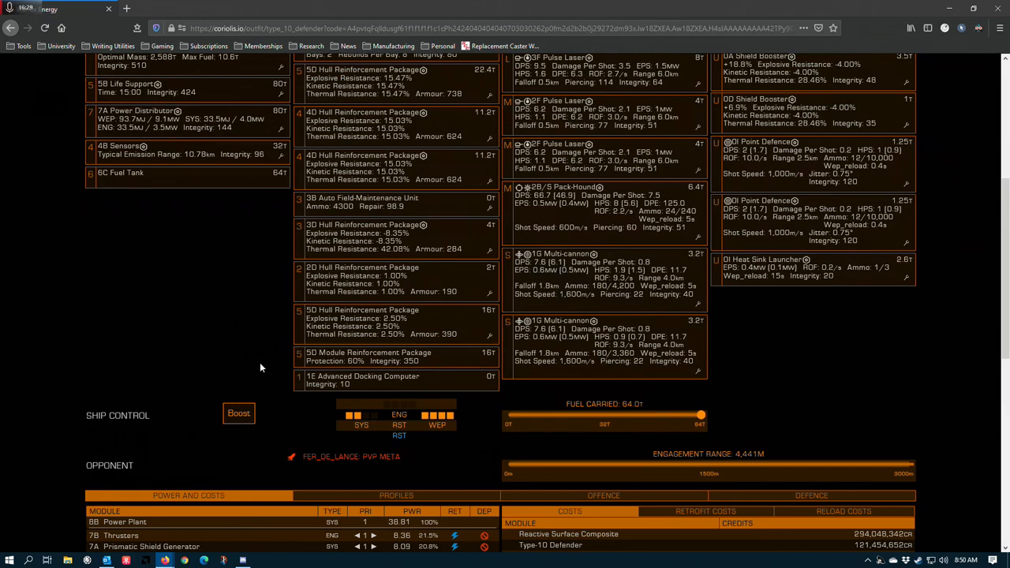
scroll(down, 3)
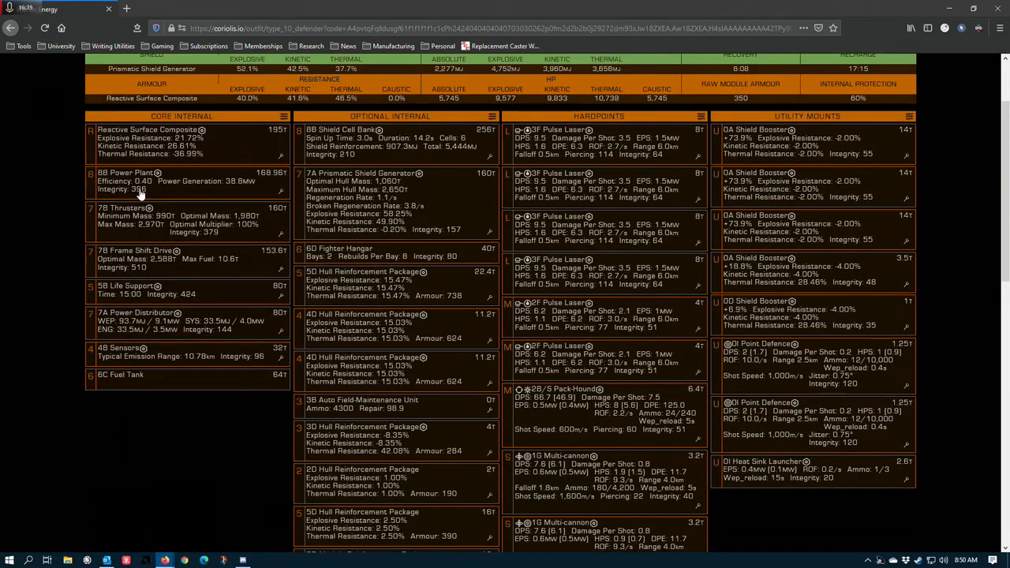
scroll(down, 3)
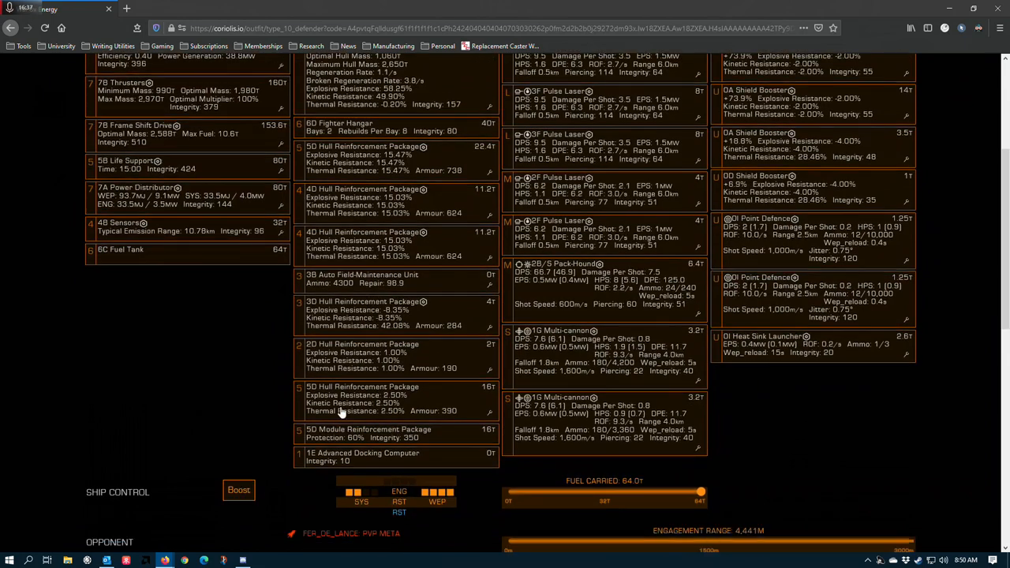
scroll(down, 3)
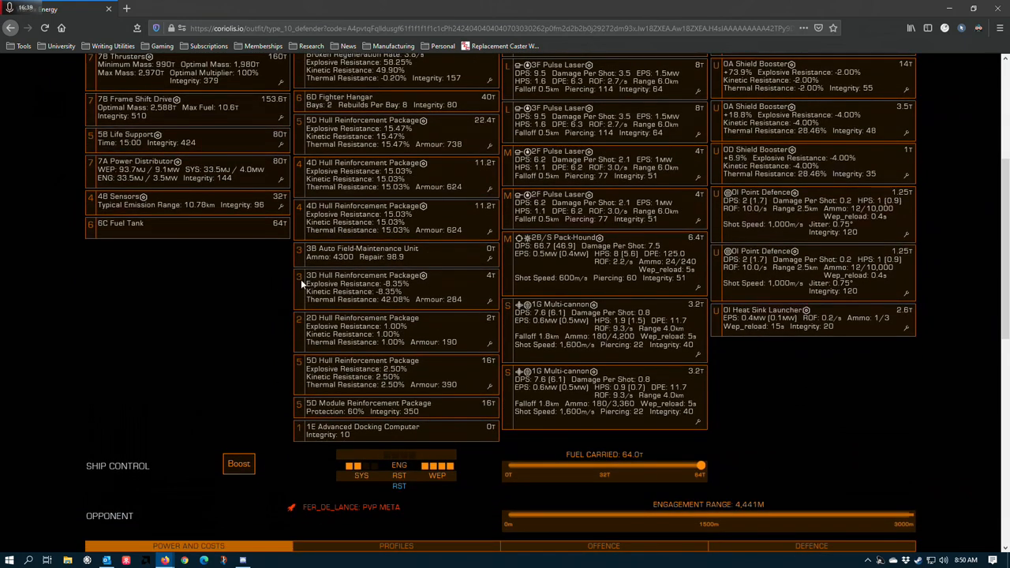
mouse_move(450, 429)
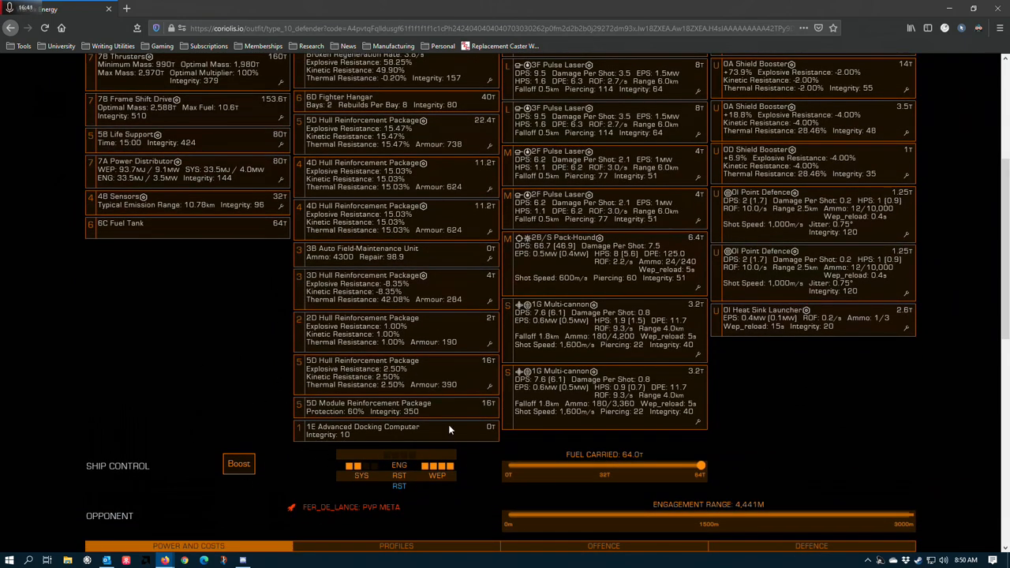
mouse_move(322, 473)
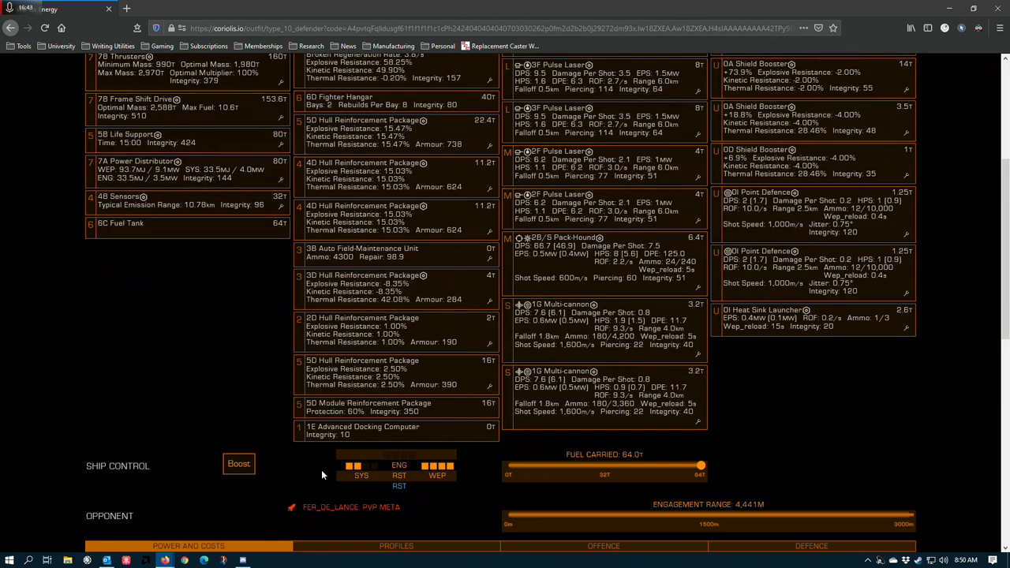
mouse_move(350, 452)
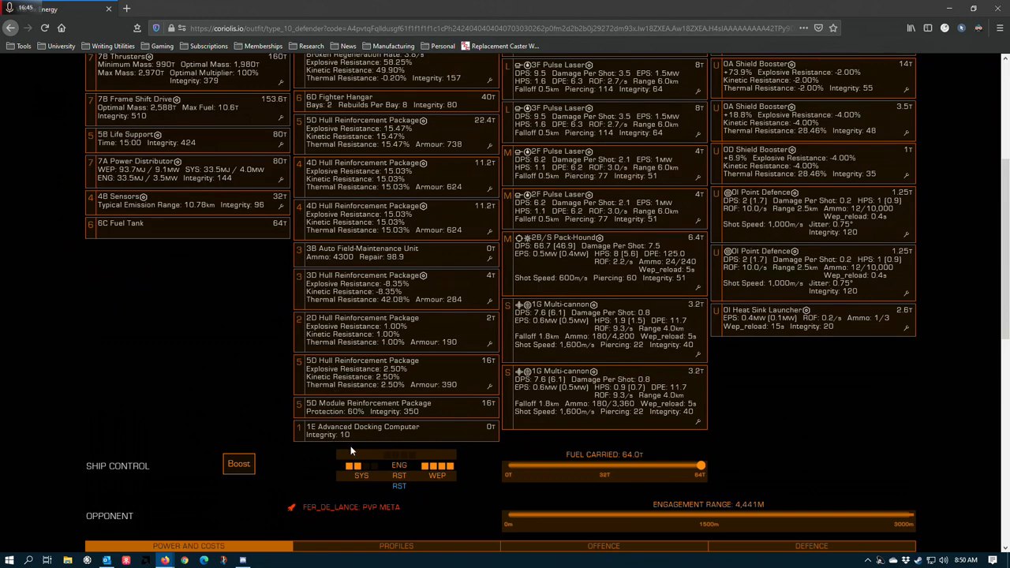
mouse_move(387, 366)
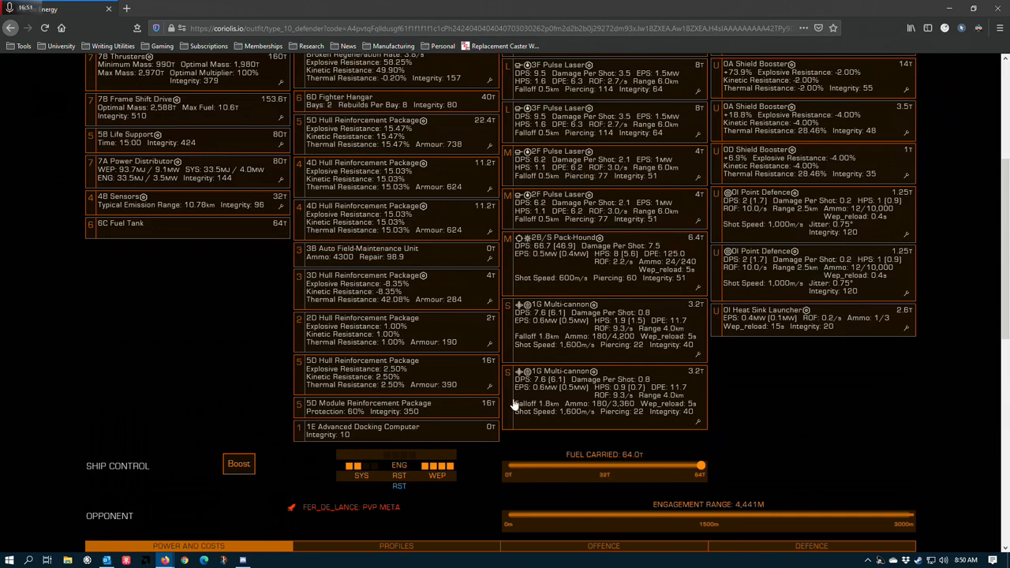
mouse_move(379, 401)
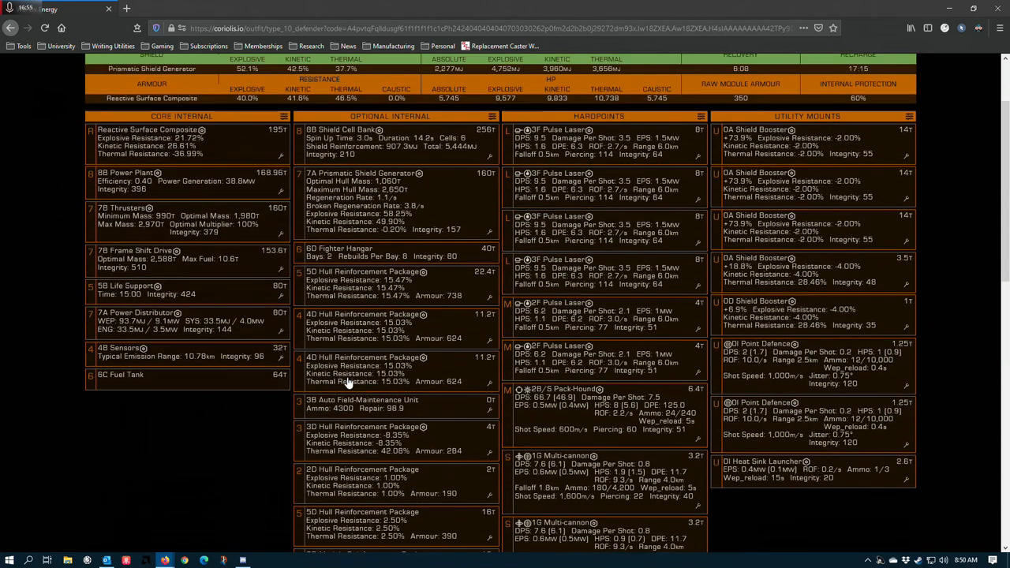
scroll(down, 3)
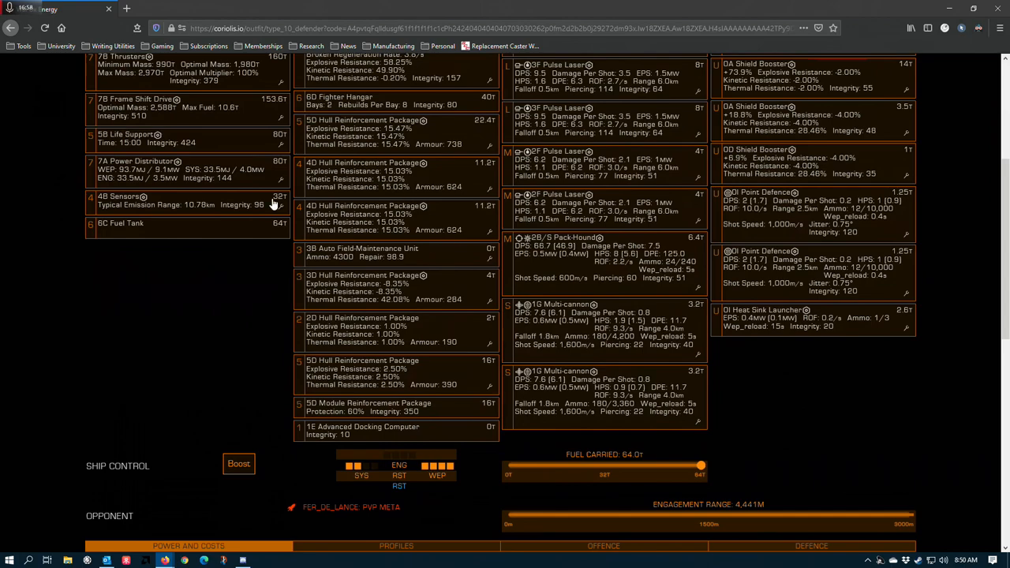
mouse_move(306, 250)
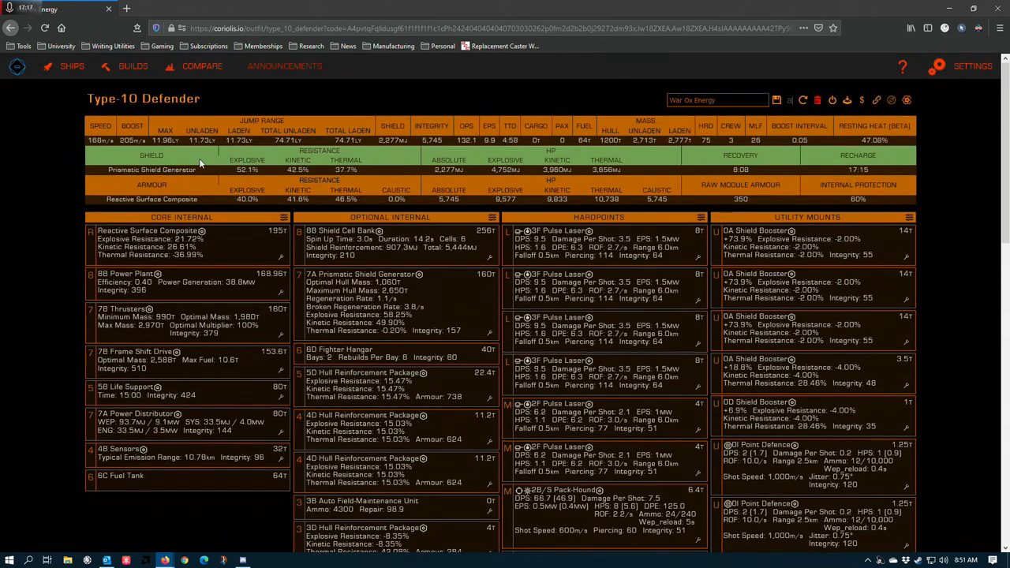
scroll(down, 3)
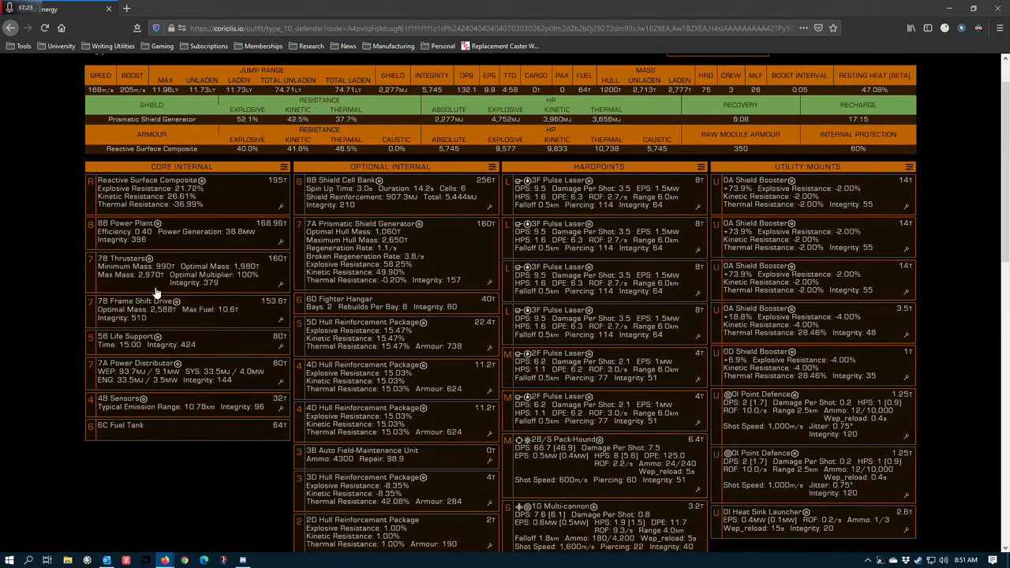
mouse_move(221, 202)
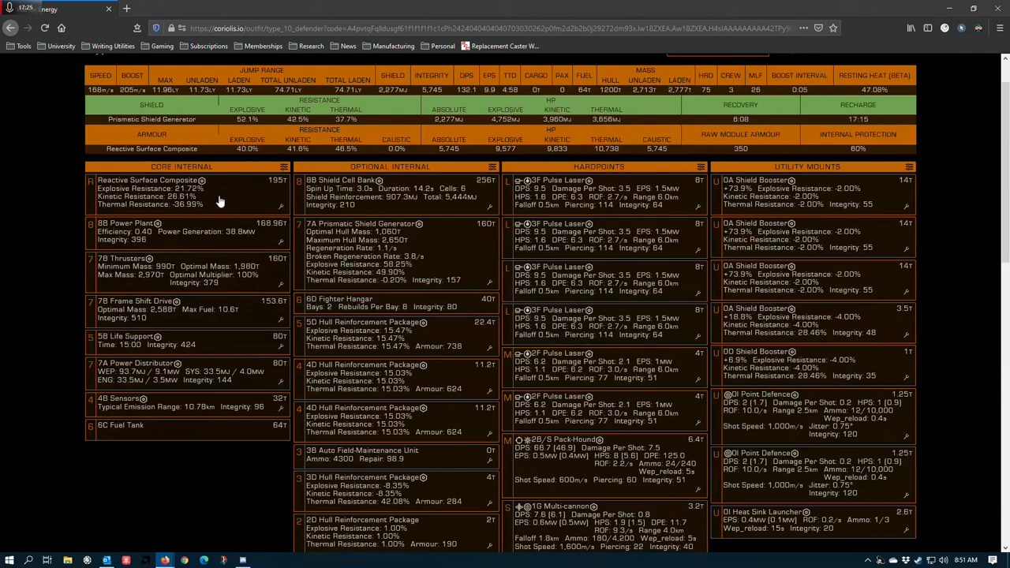
mouse_move(202, 227)
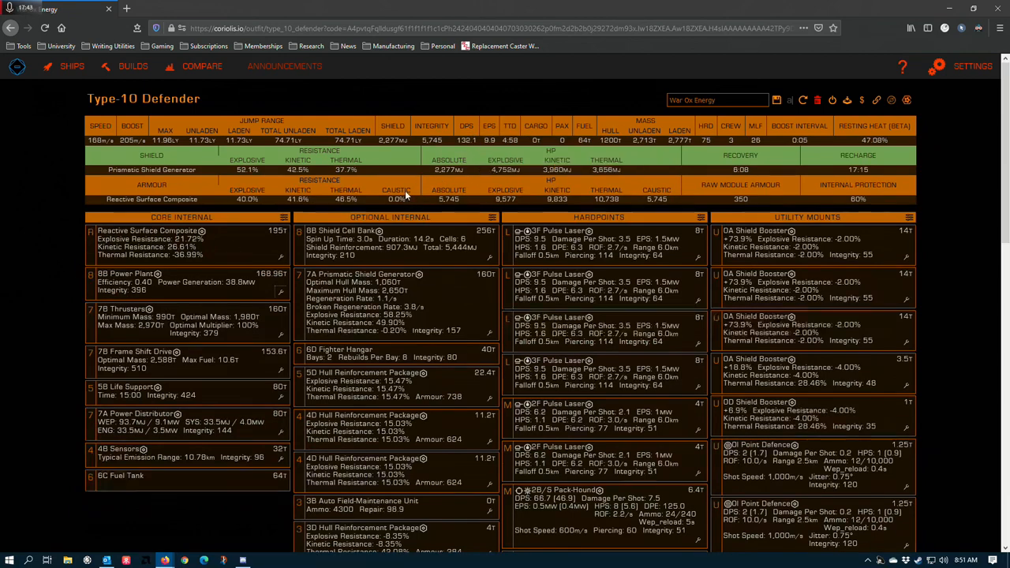
mouse_move(123, 288)
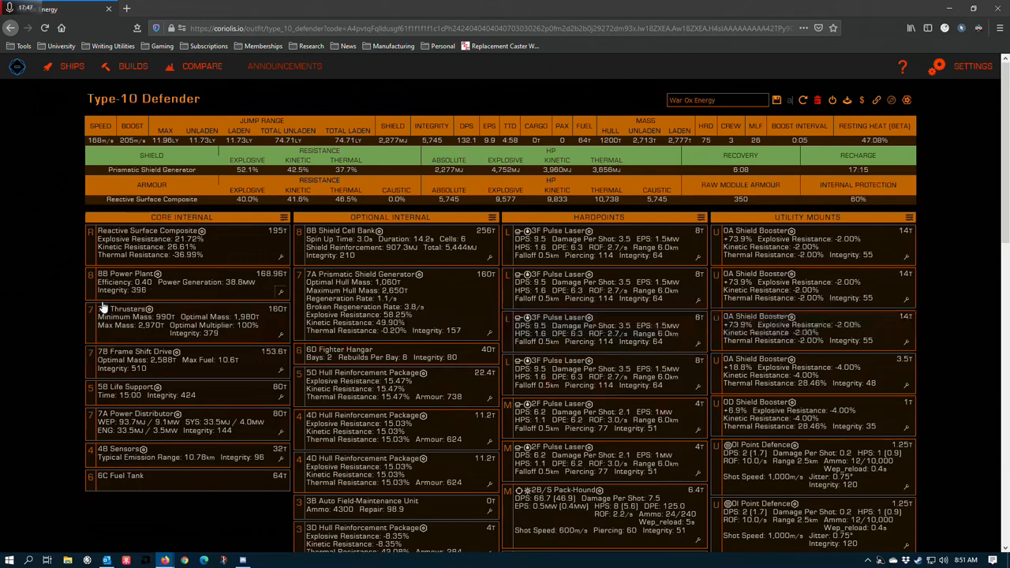
mouse_move(161, 298)
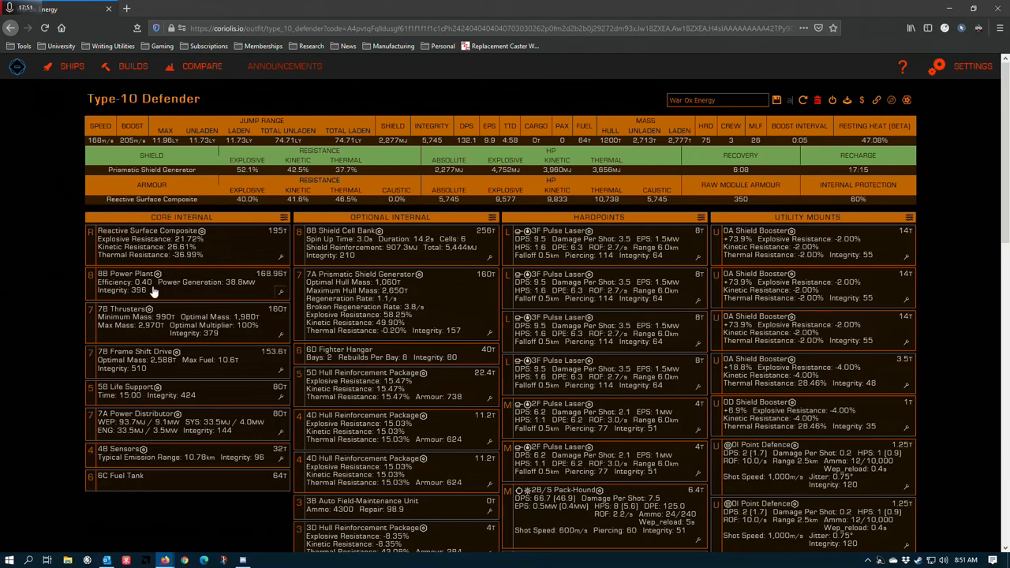
mouse_move(166, 303)
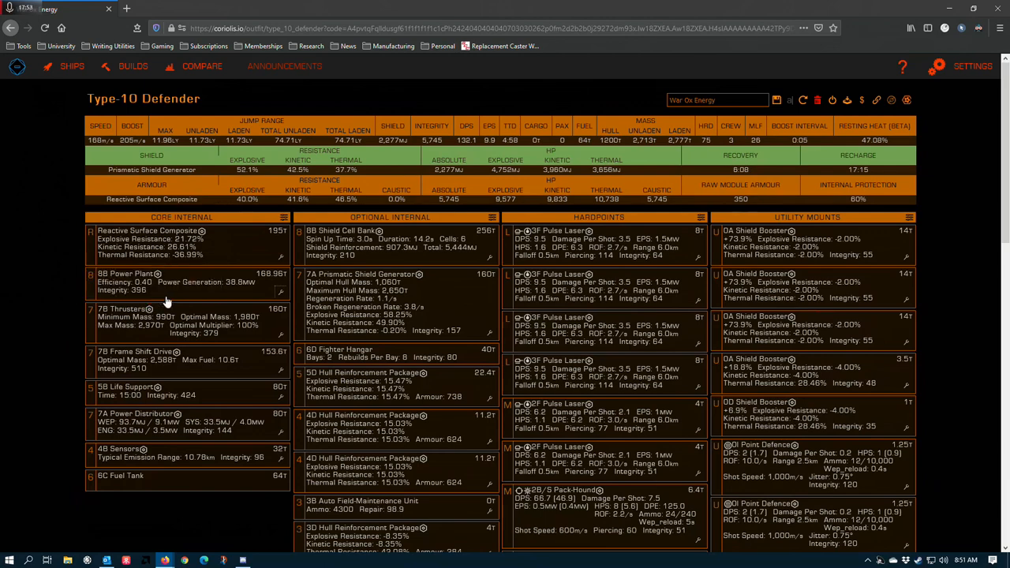
mouse_move(167, 300)
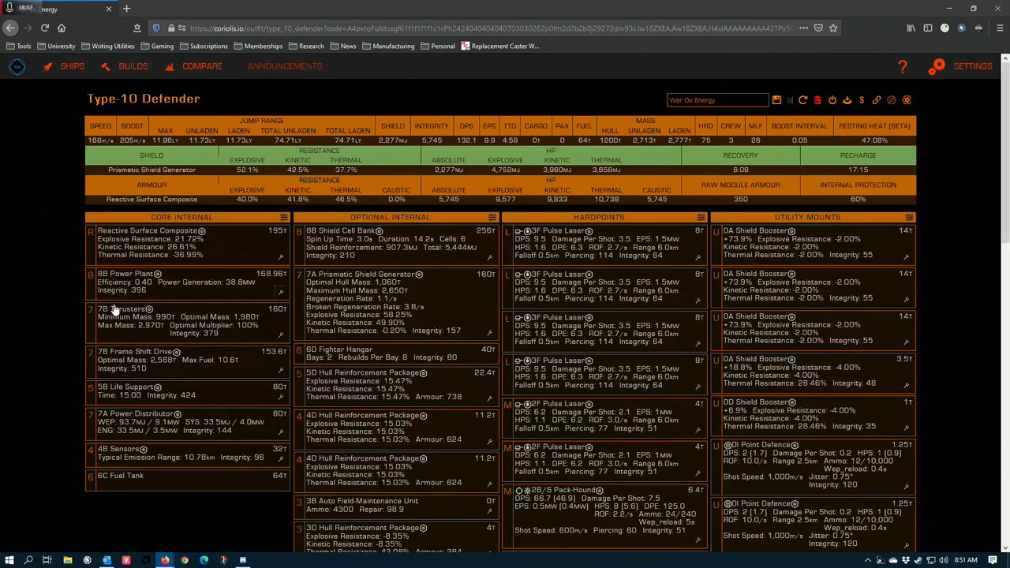
mouse_move(155, 272)
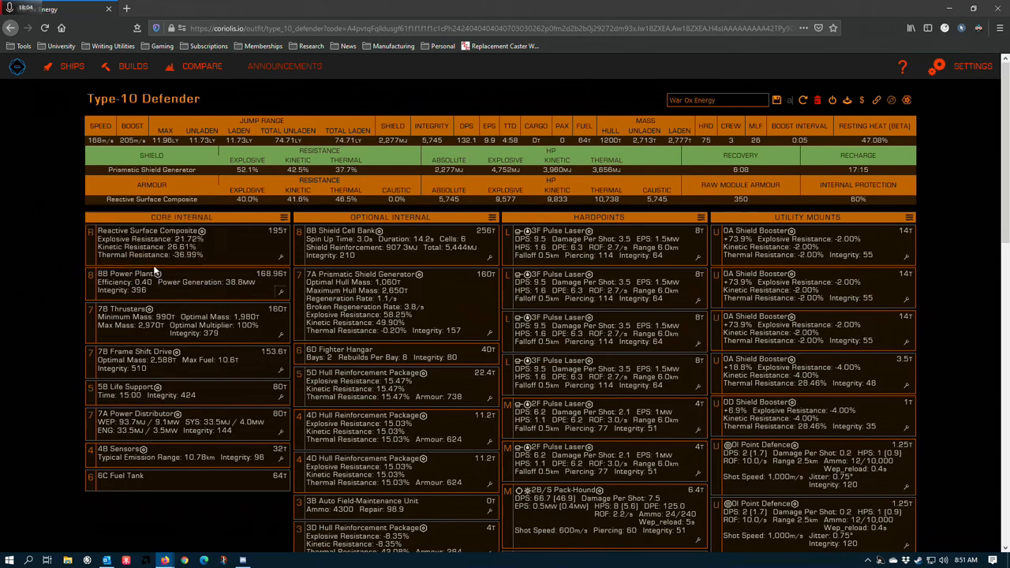
mouse_move(145, 300)
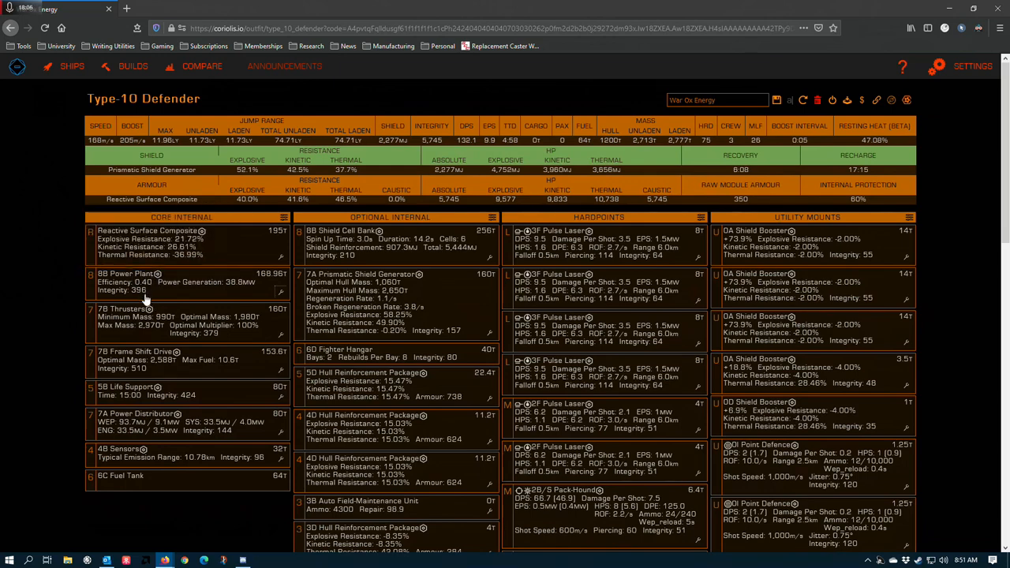
mouse_move(166, 300)
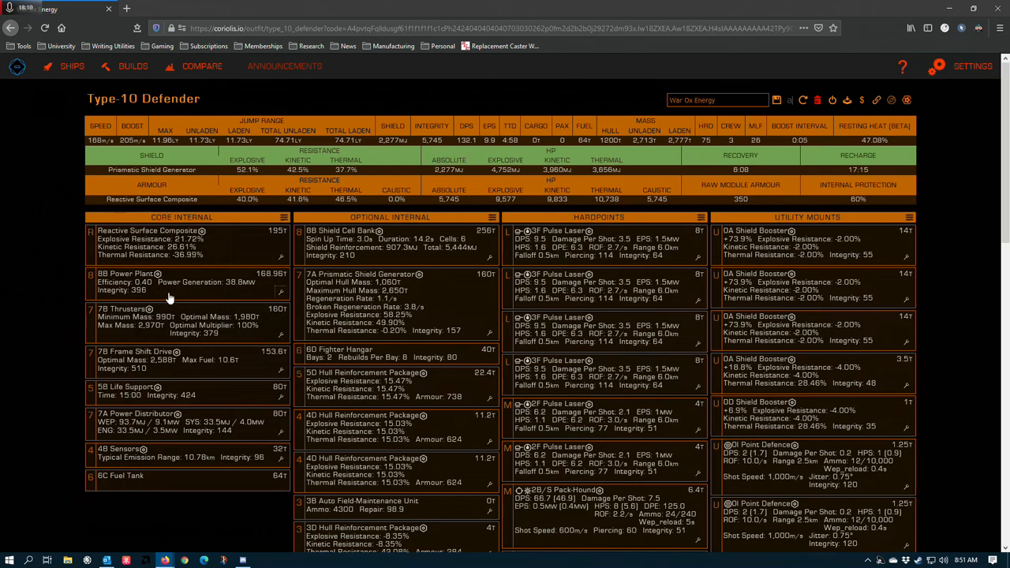
mouse_move(118, 269)
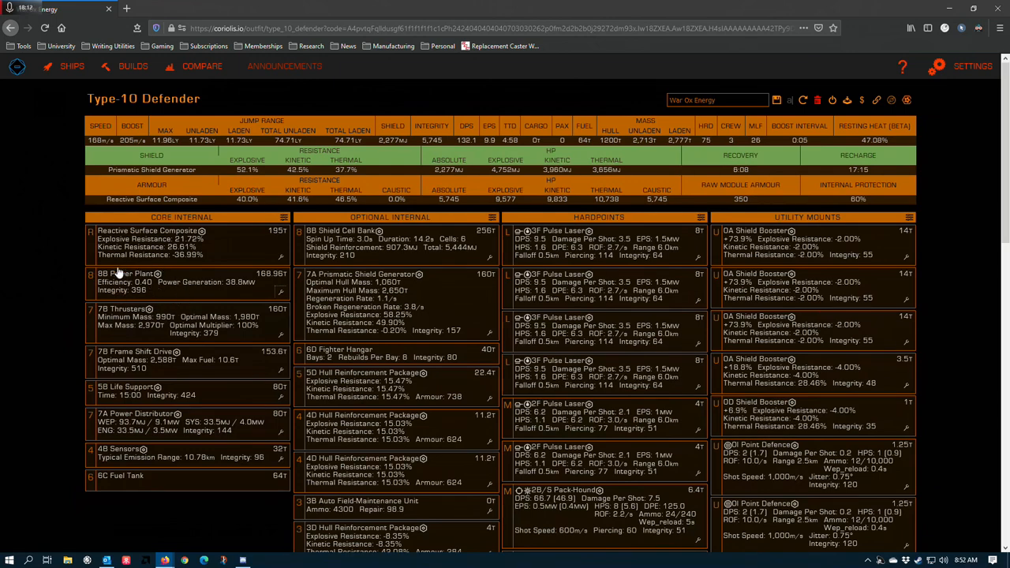
mouse_move(189, 281)
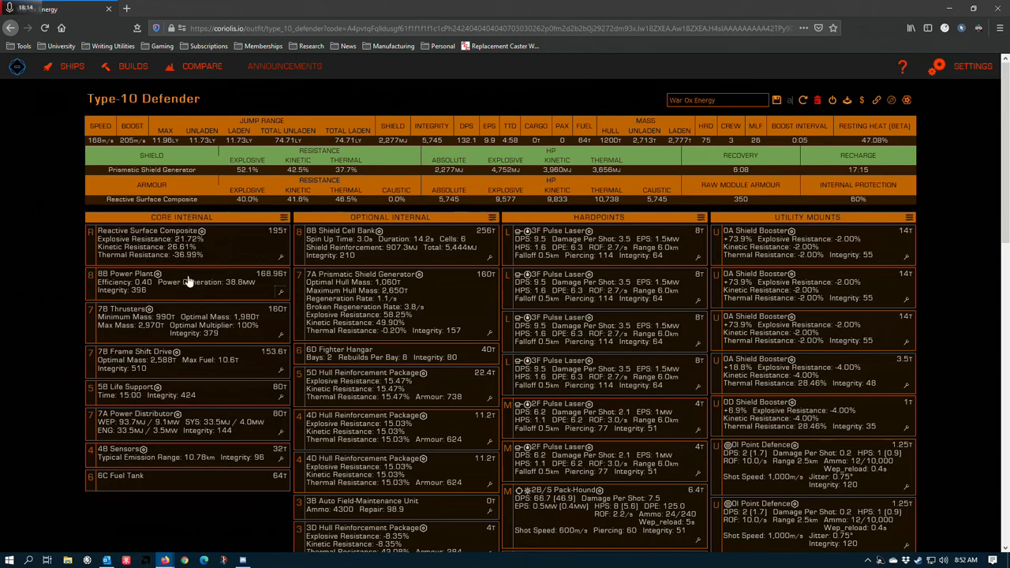
mouse_move(165, 297)
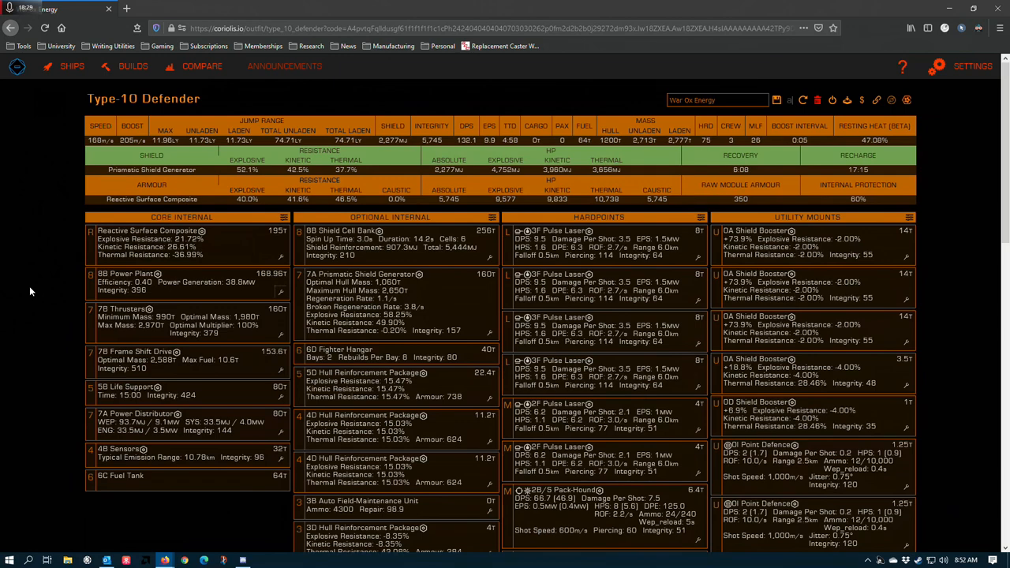
mouse_move(185, 288)
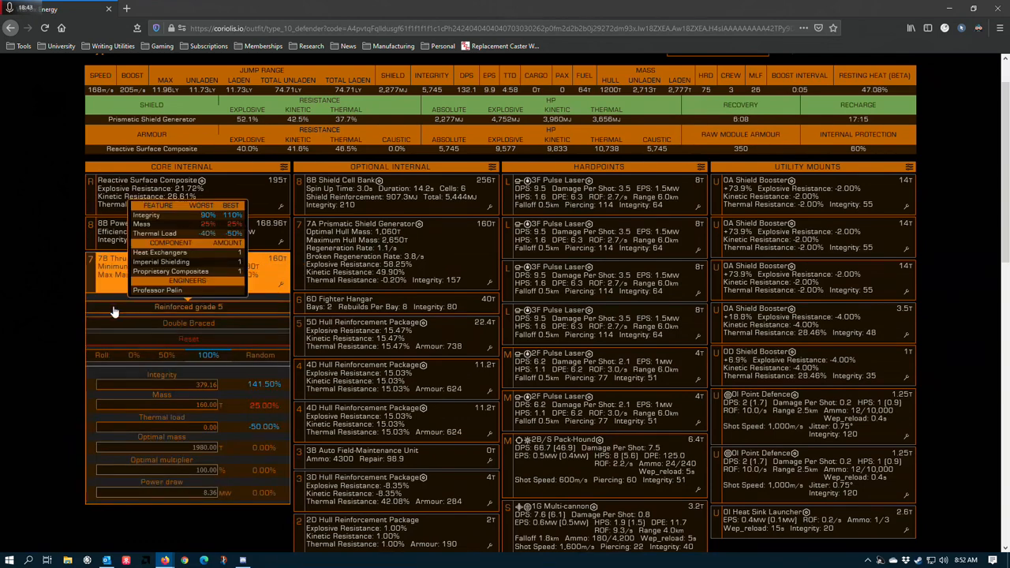
mouse_move(21, 317)
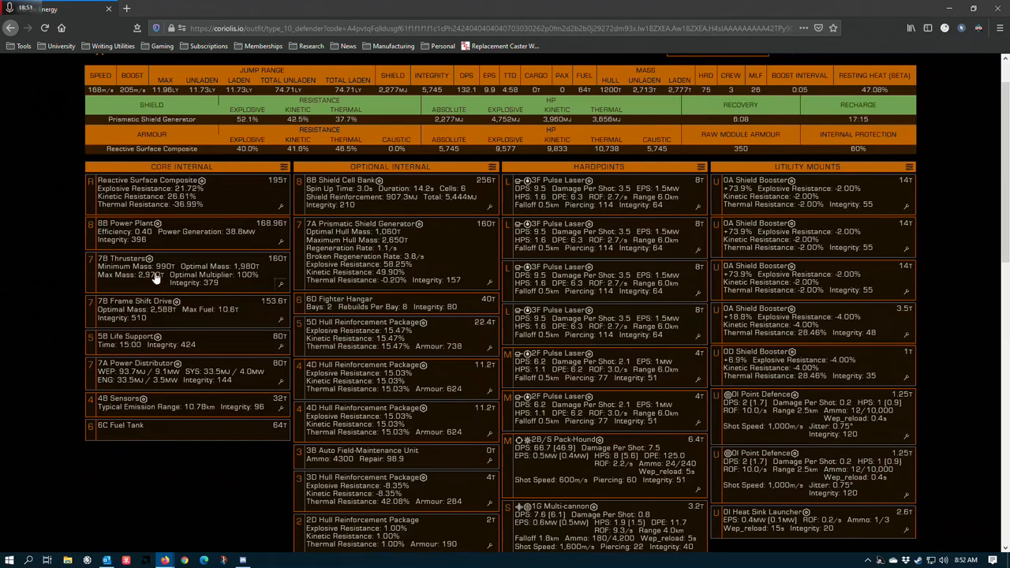
mouse_move(237, 284)
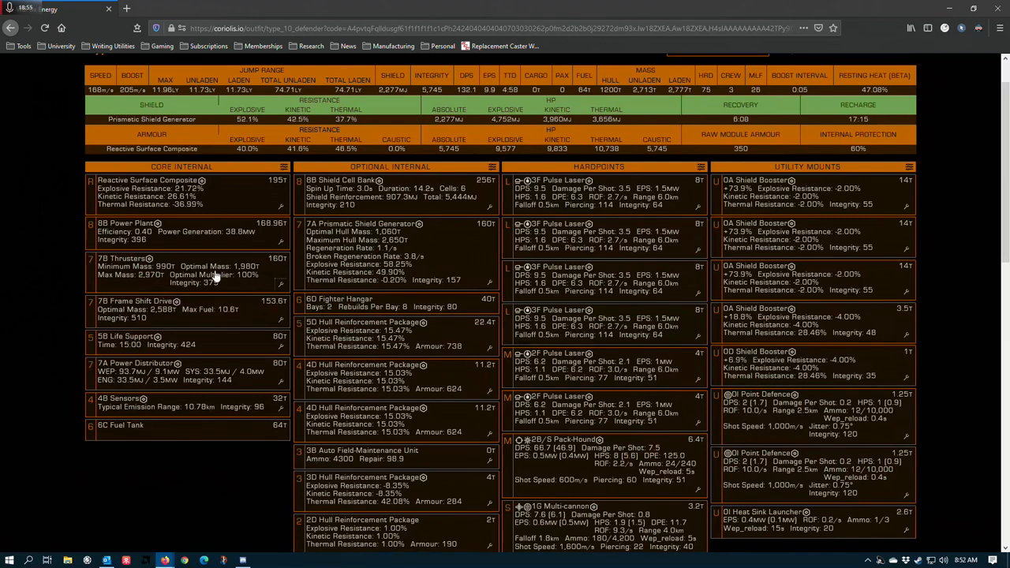
mouse_move(213, 275)
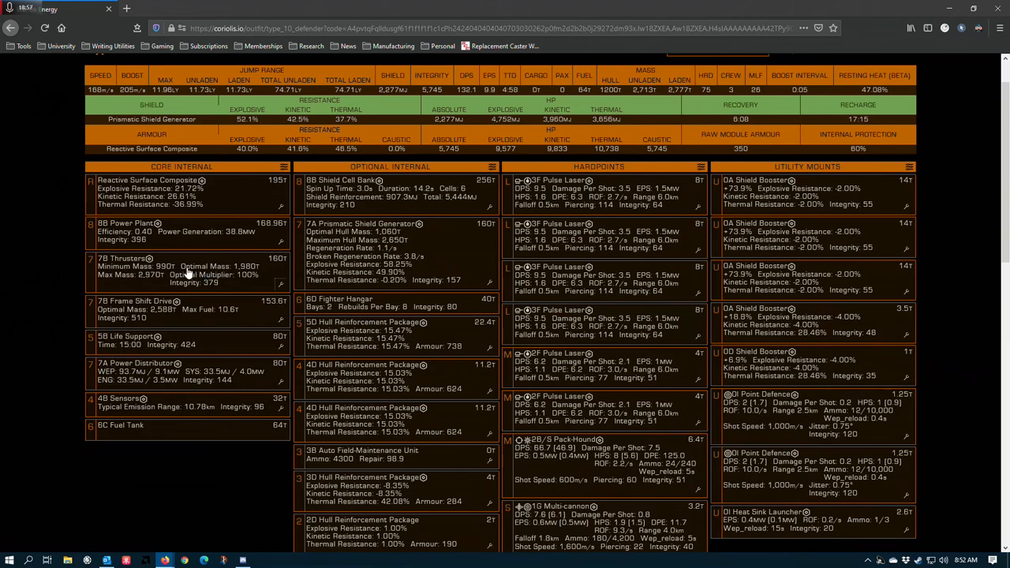
mouse_move(187, 274)
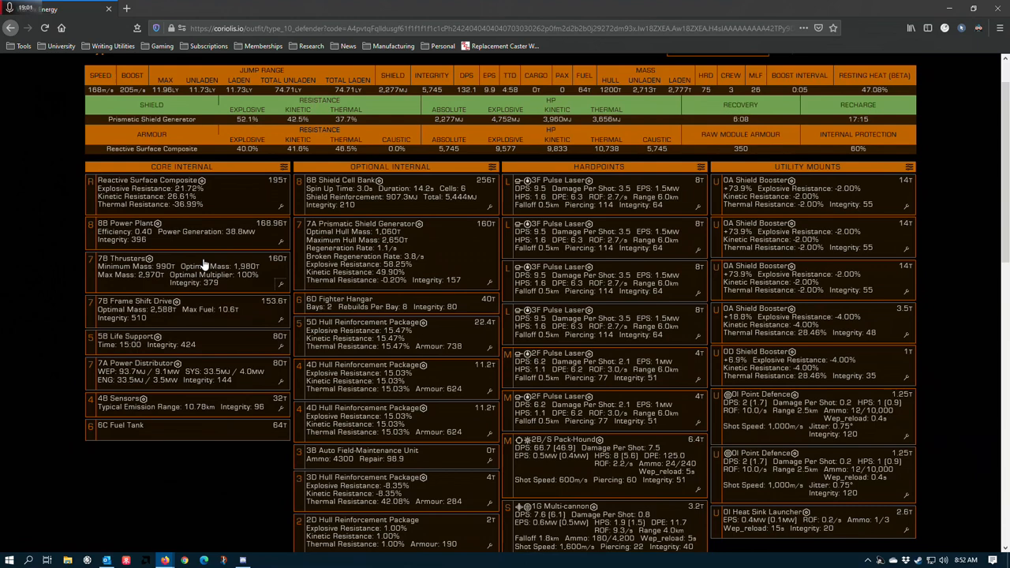
mouse_move(65, 286)
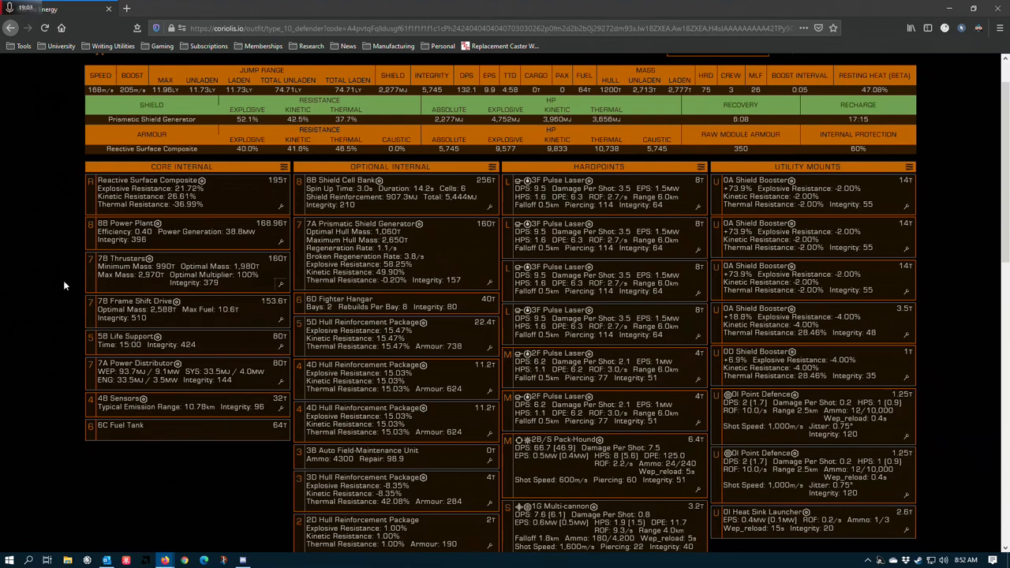
mouse_move(130, 240)
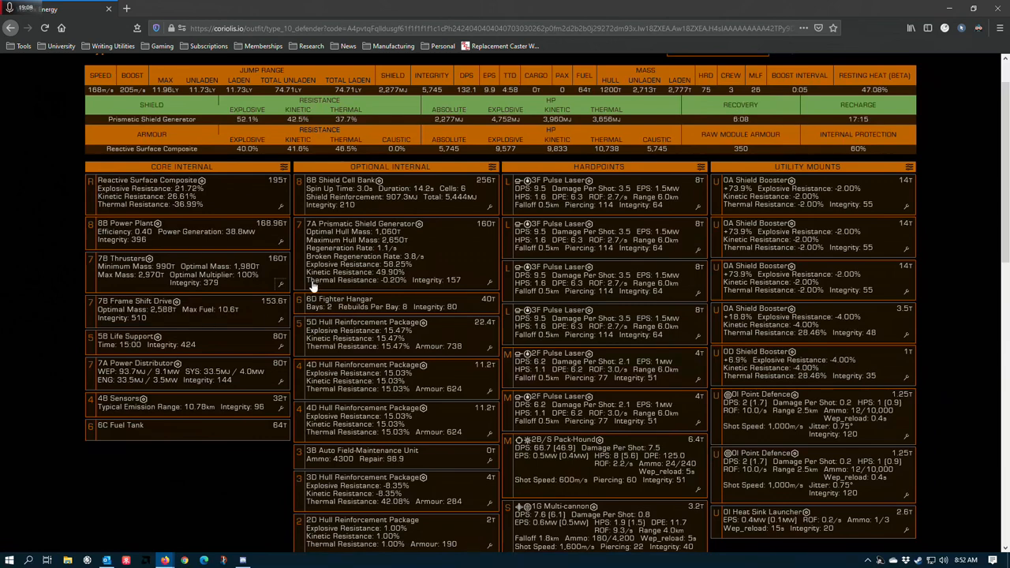
mouse_move(198, 277)
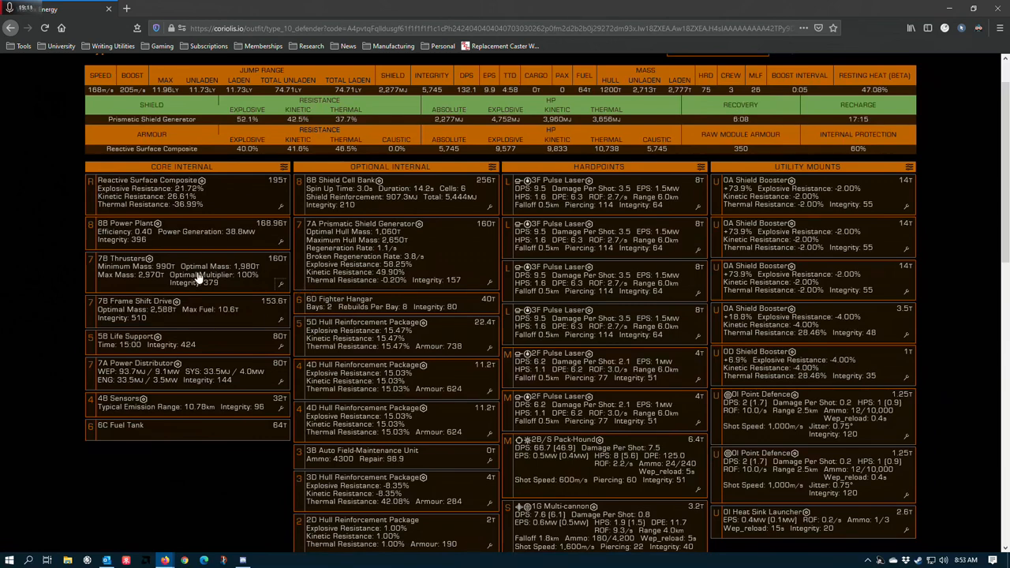
mouse_move(196, 281)
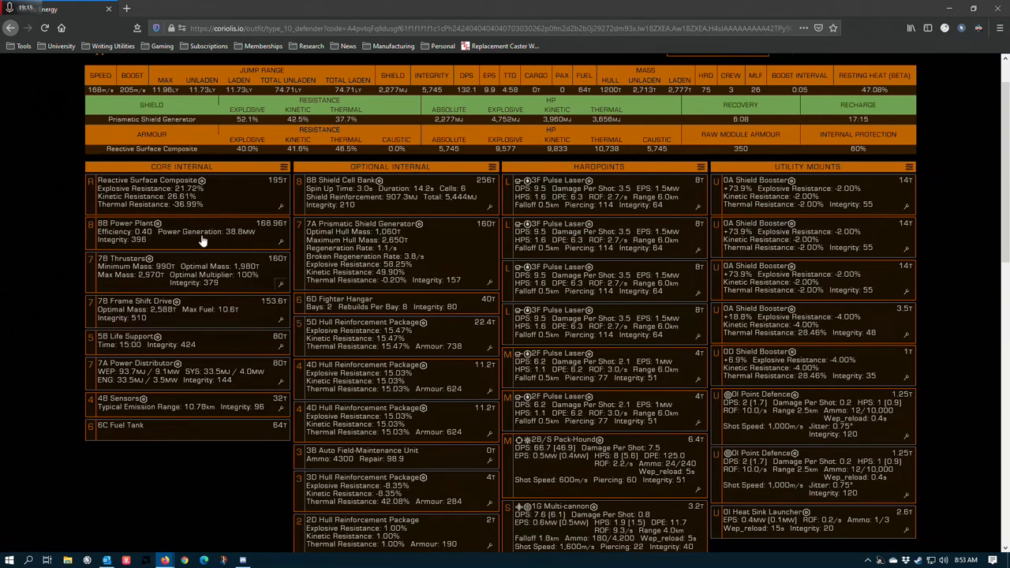
mouse_move(190, 256)
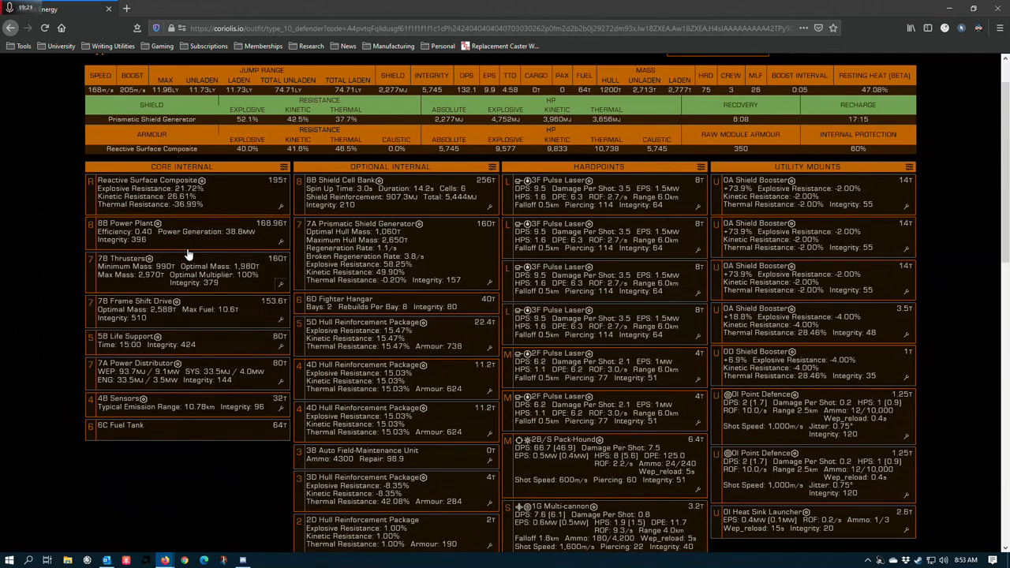
mouse_move(165, 240)
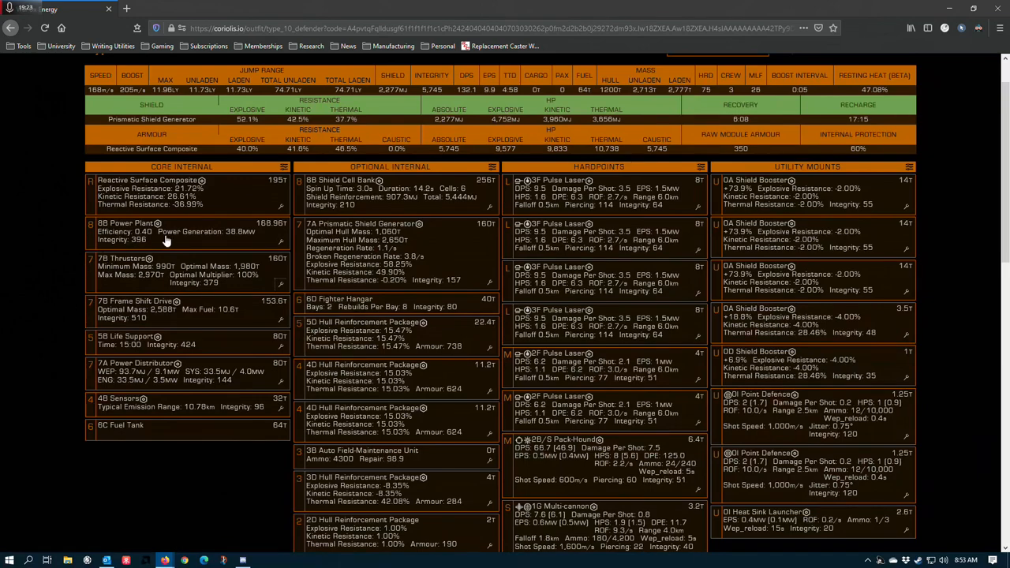
mouse_move(139, 227)
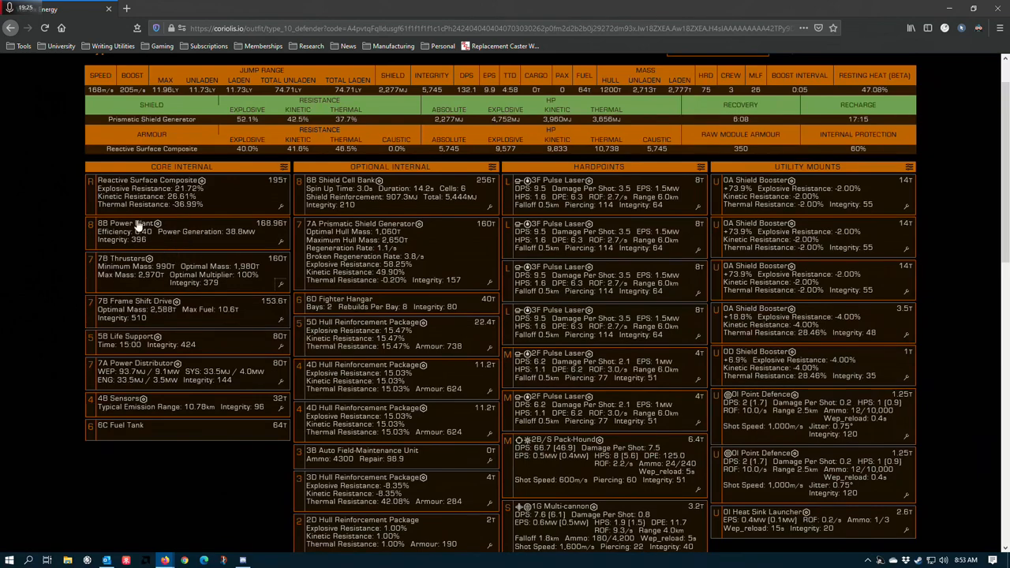
scroll(down, 3)
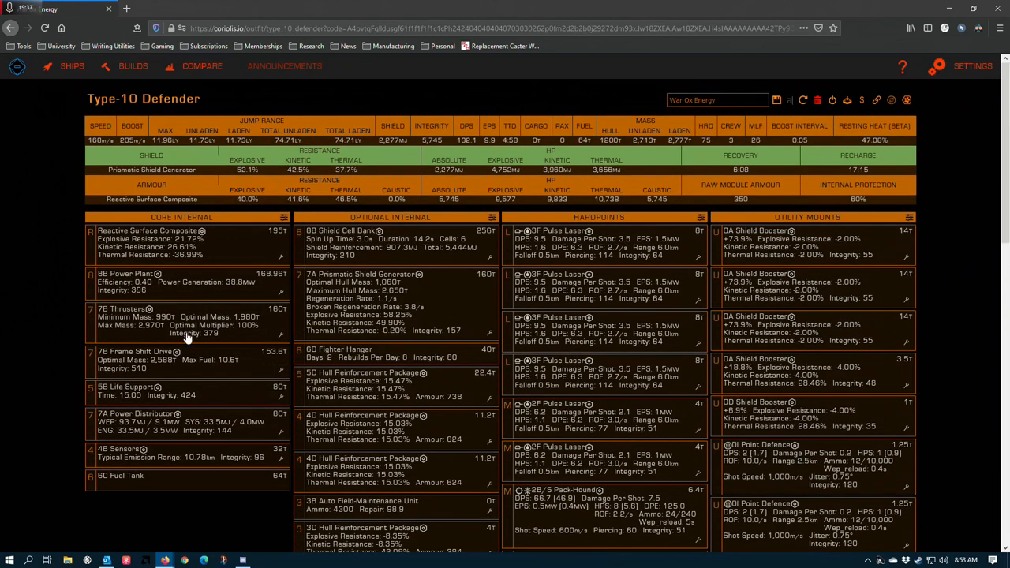
mouse_move(123, 307)
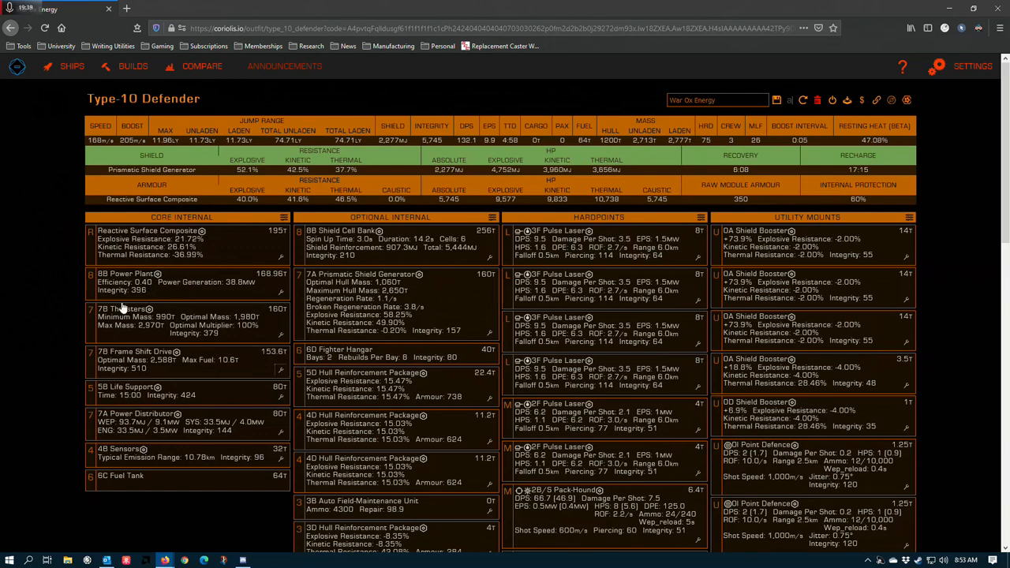
mouse_move(119, 383)
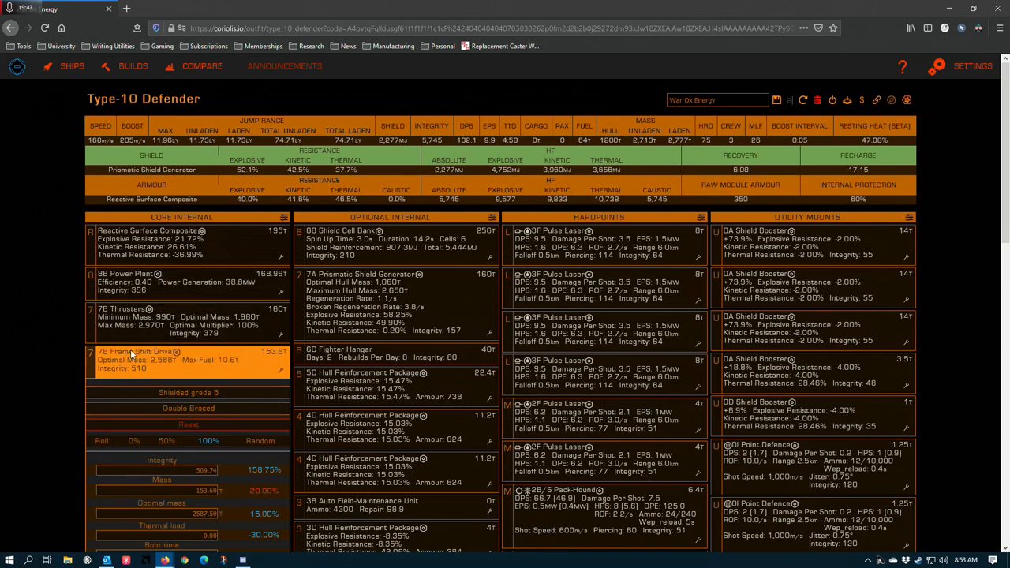
mouse_move(60, 297)
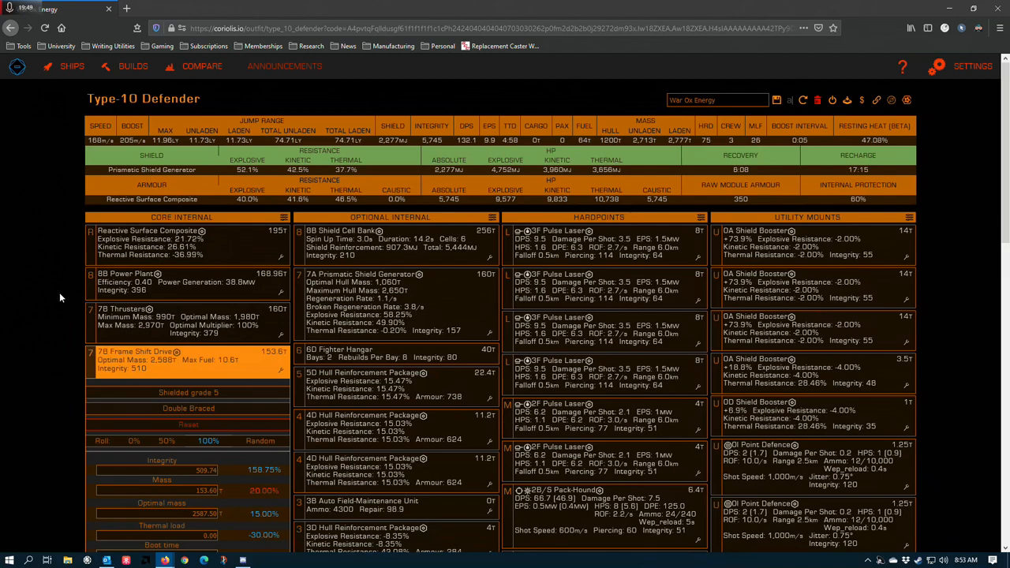
scroll(down, 3)
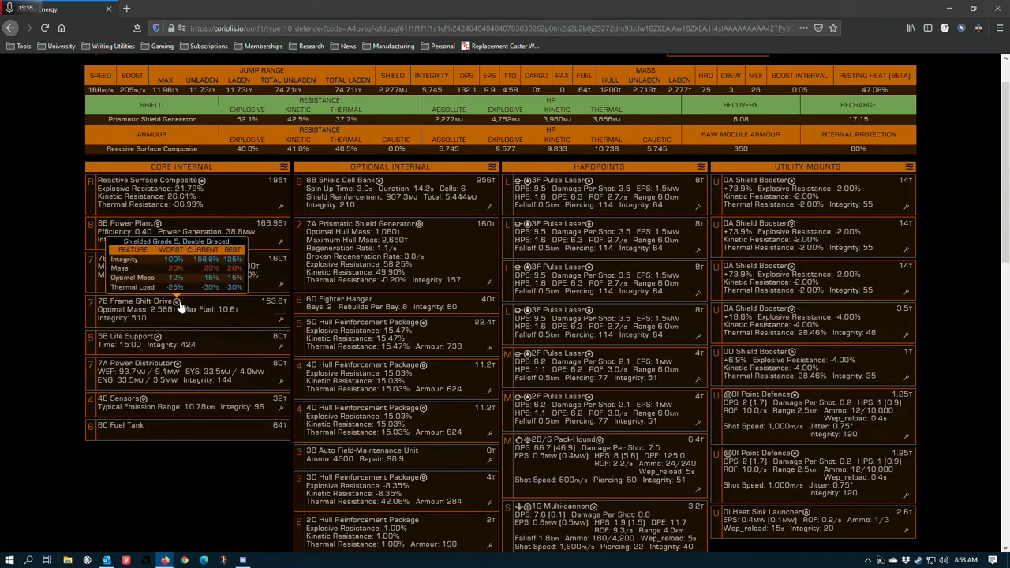
Step: Expand the 5D Life Support slot in Core Internal to show its ratings and blueprint grades
scroll(down, 3)
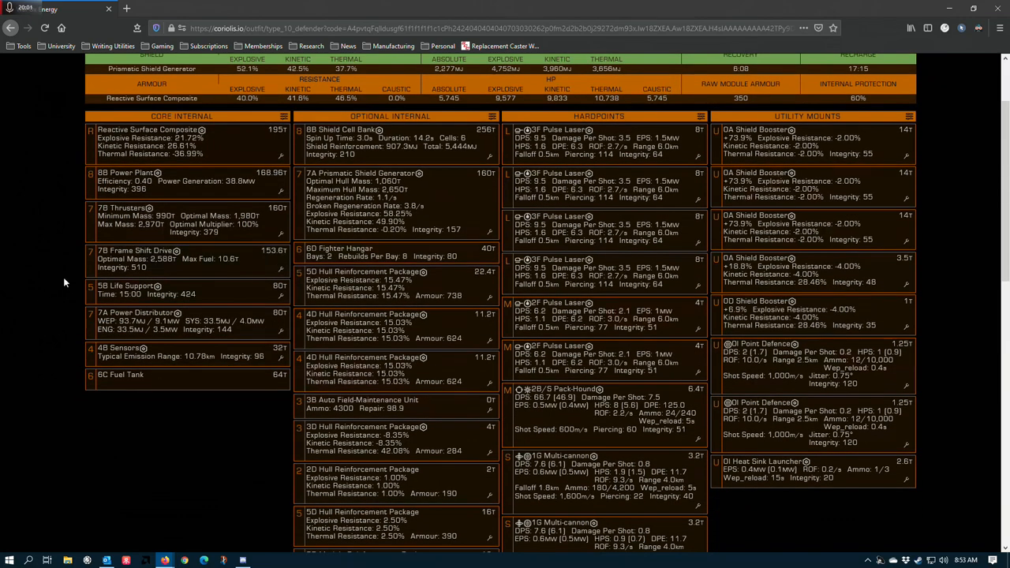
click(150, 286)
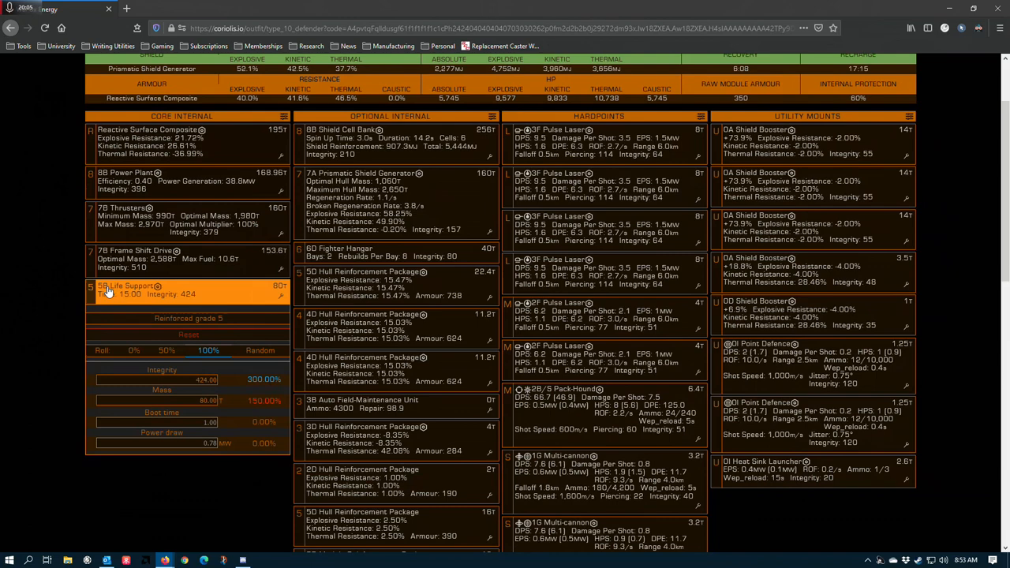
click(129, 286)
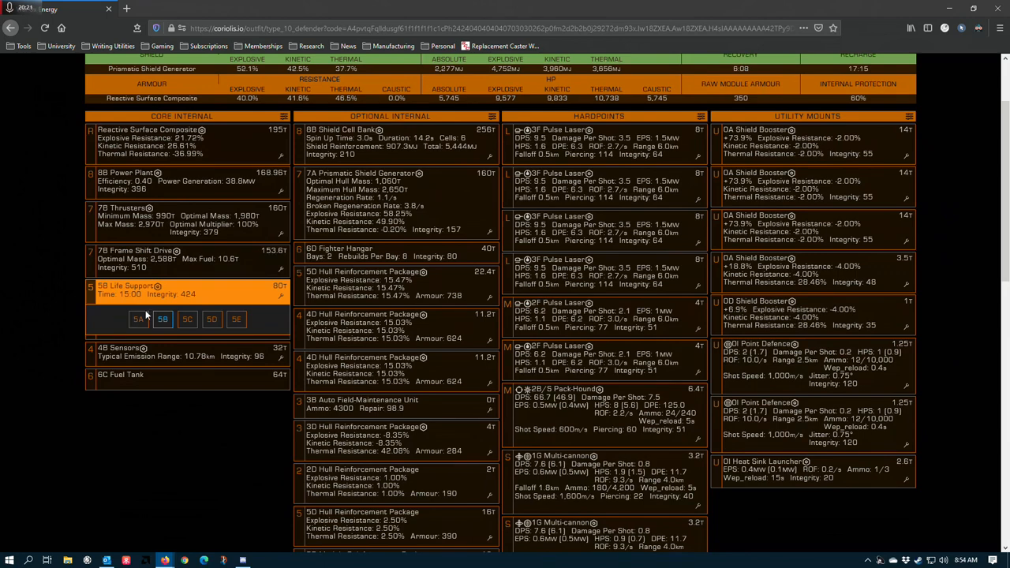
mouse_move(54, 306)
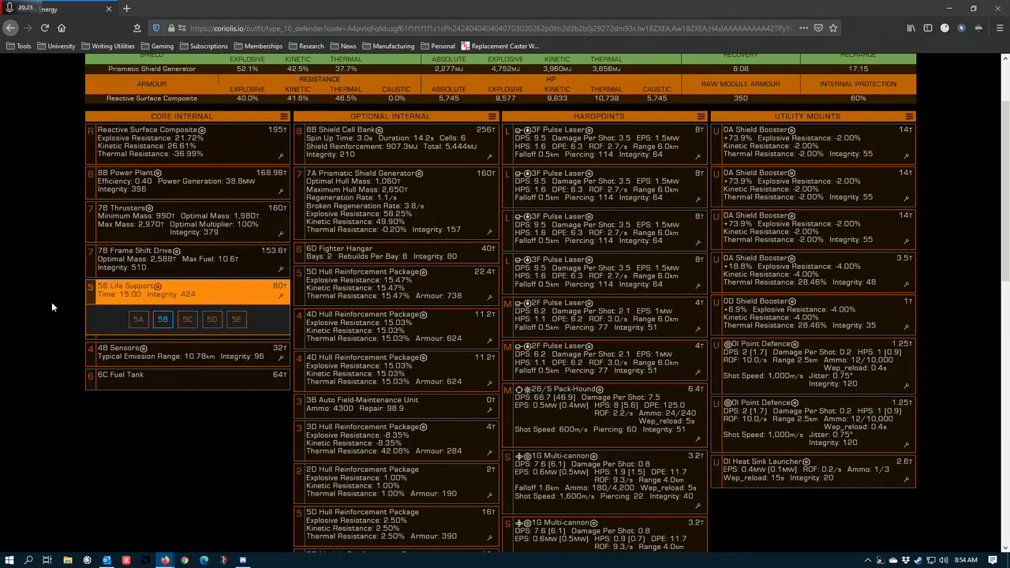